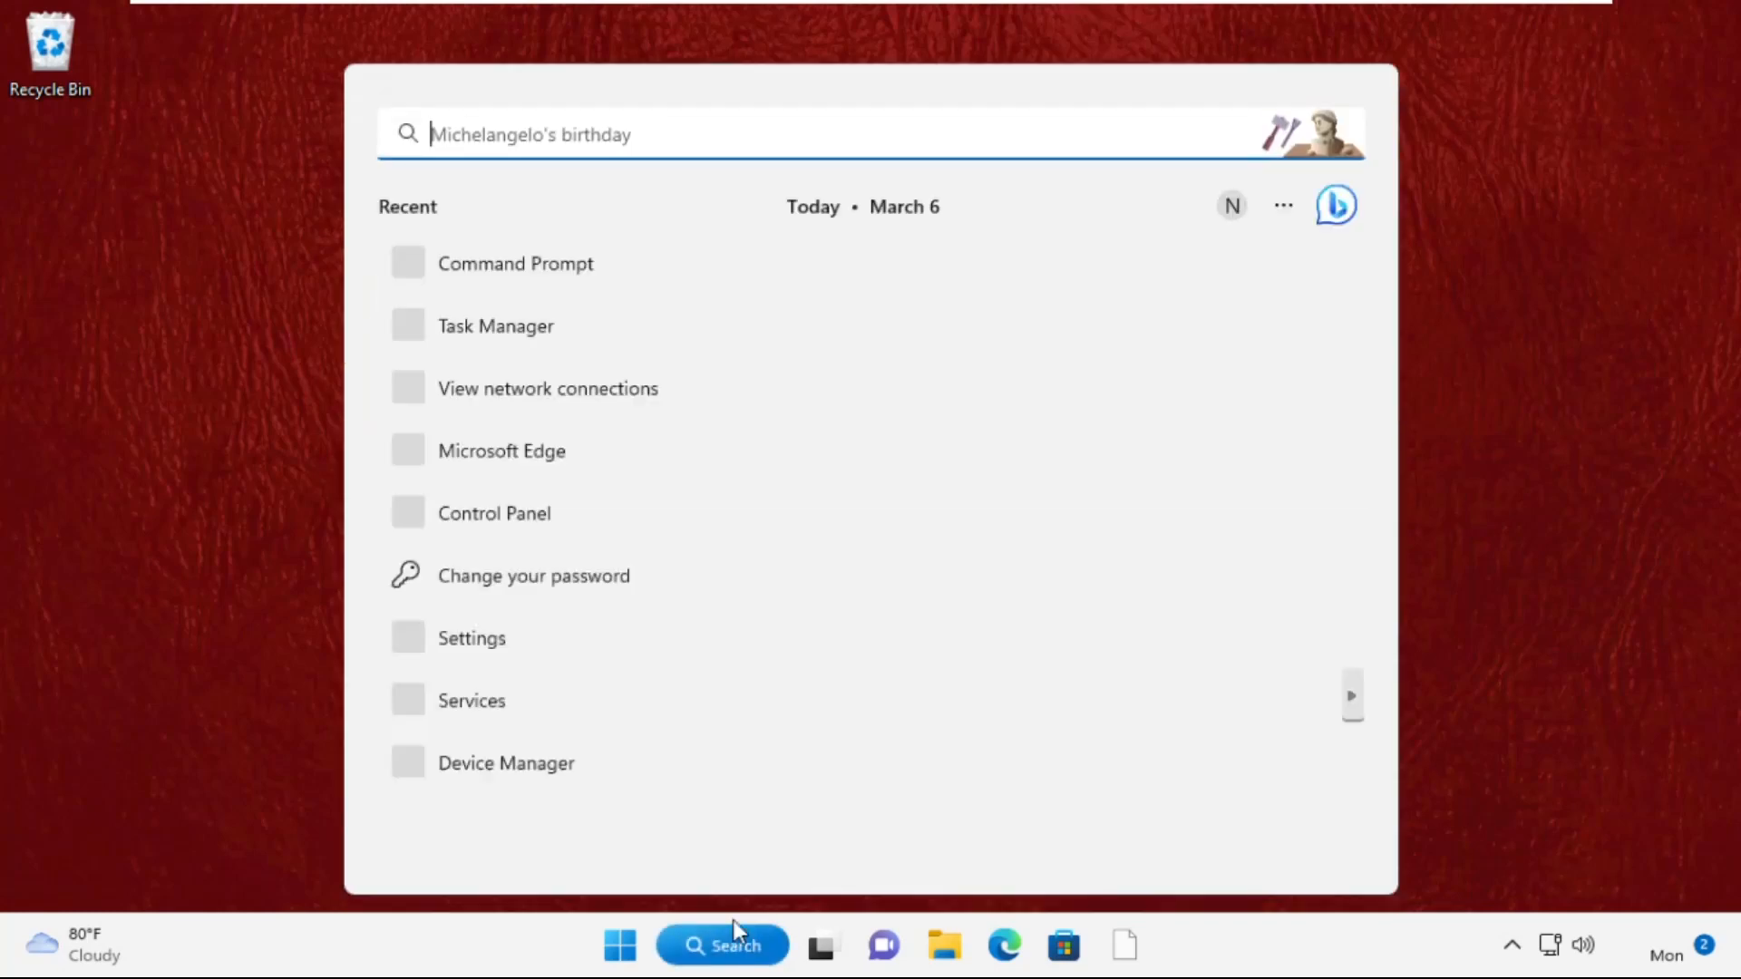
# - Launch Task Manager from Windows Search using the query 'task manager'
pyautogui.write('t')
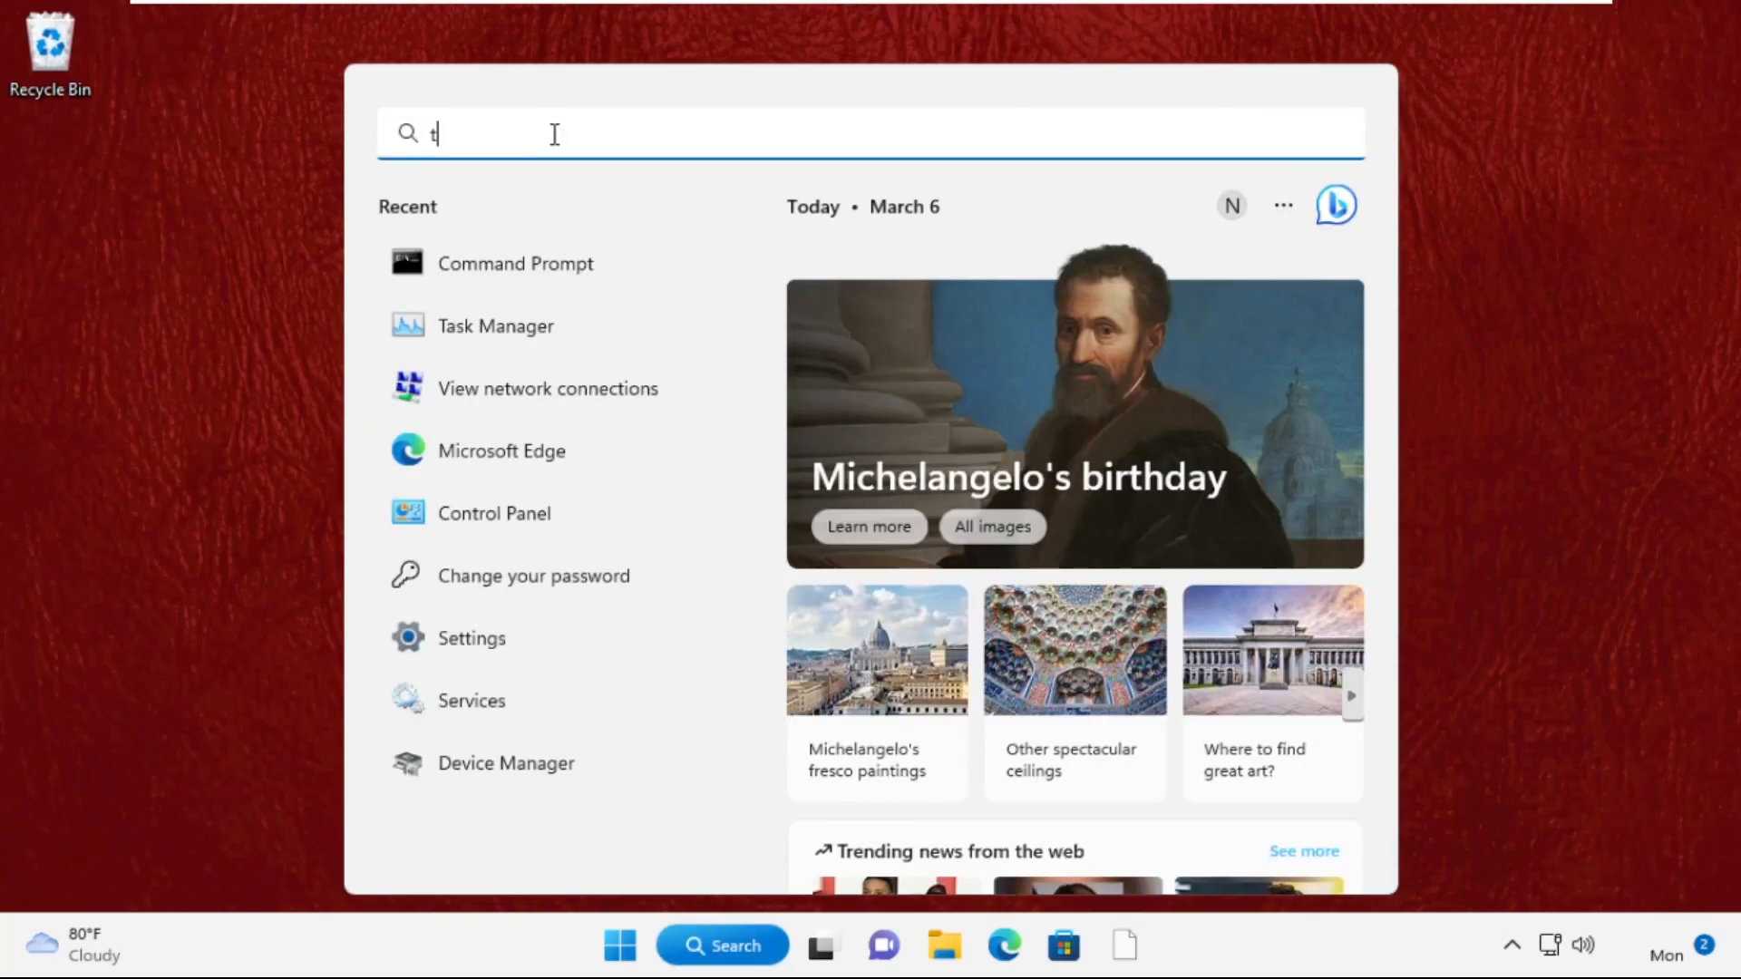
pyautogui.write('ask manager')
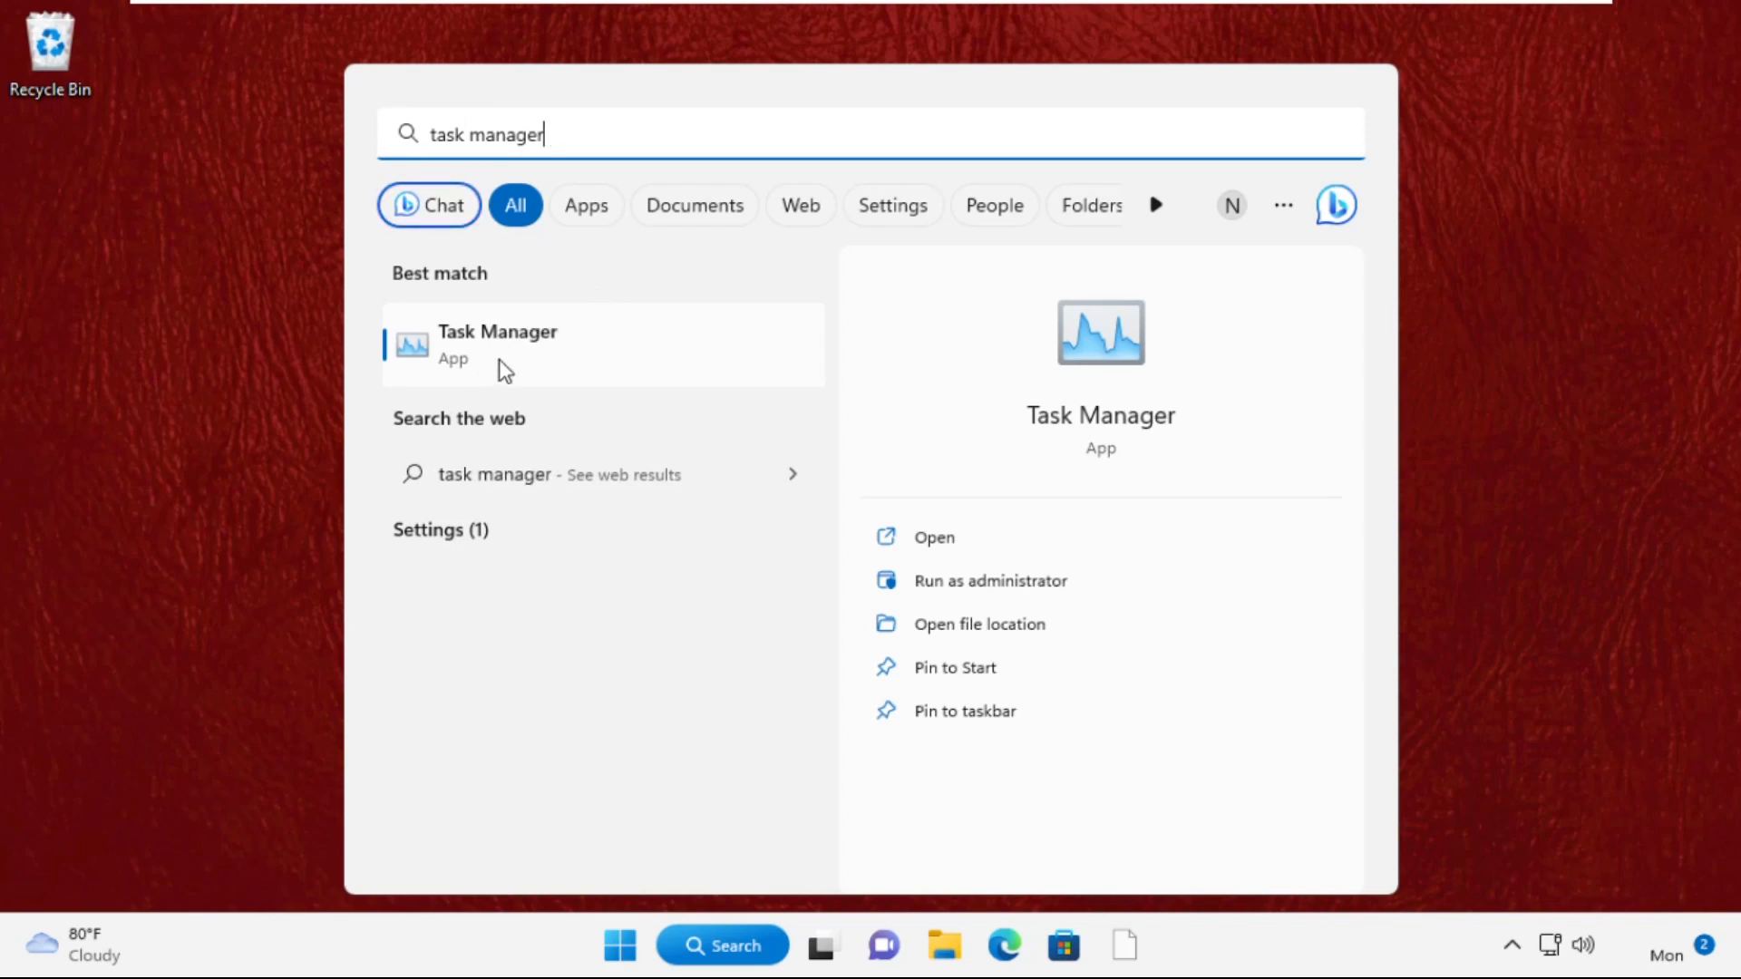
pyautogui.click(497, 344)
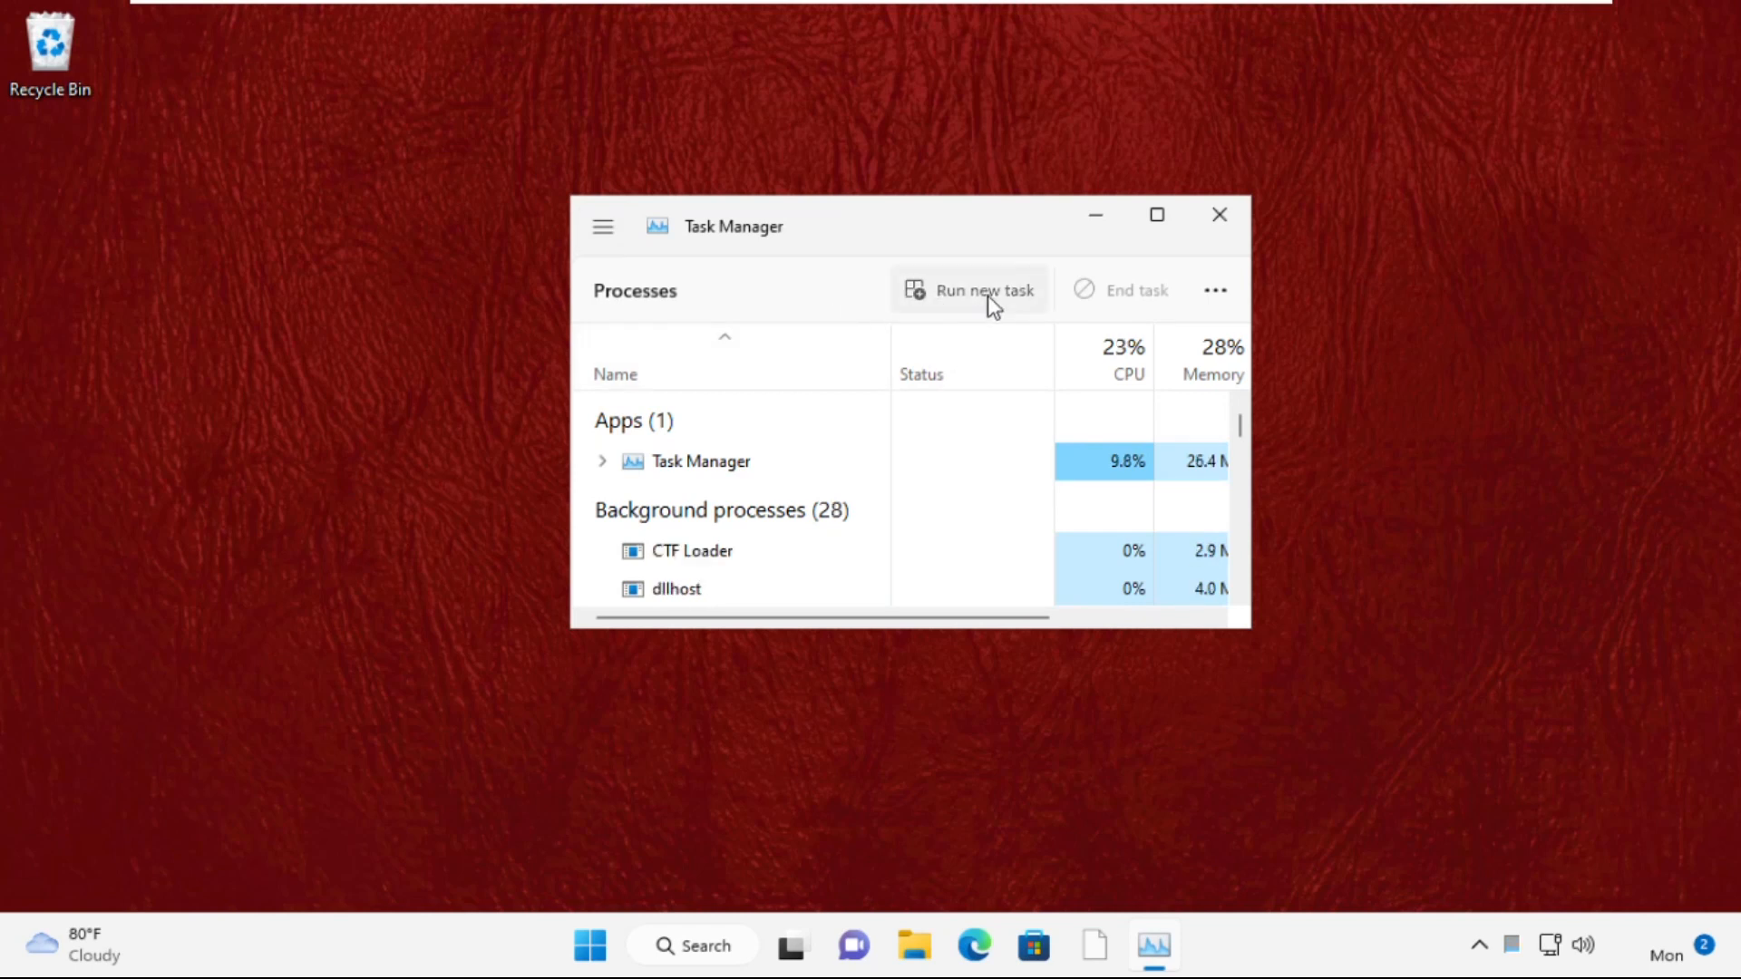
# - Begin a new task and browse into C:\Windows\System32 for the program file
pyautogui.click(966, 291)
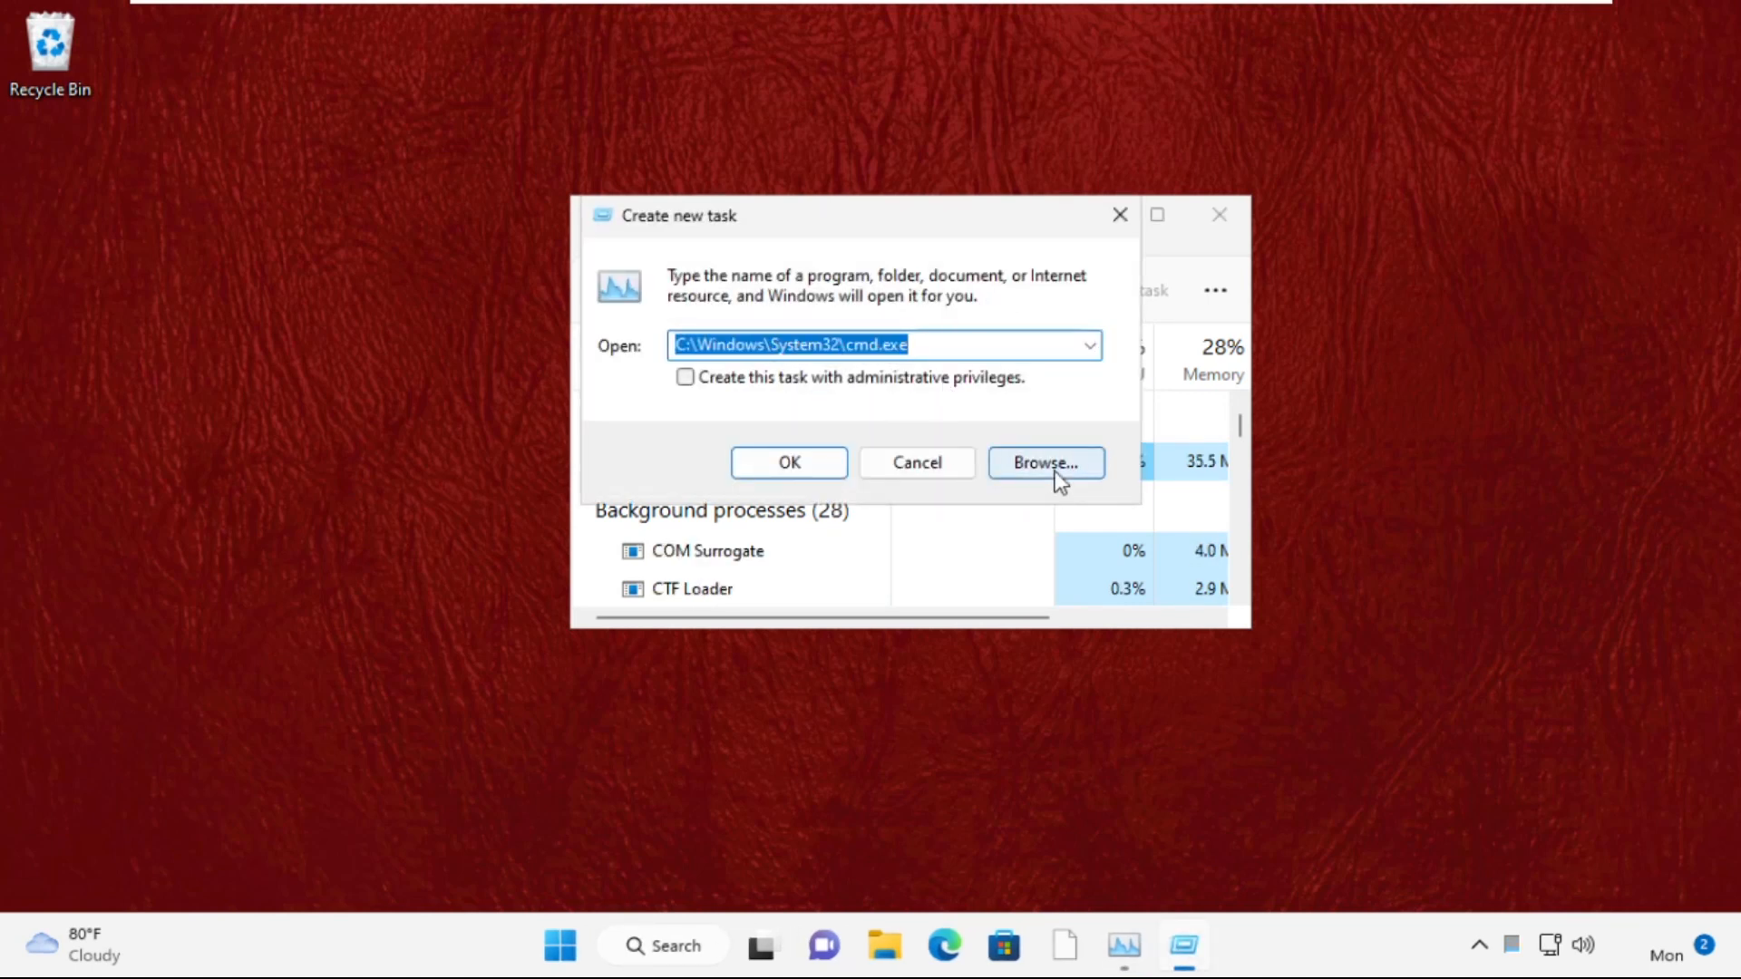
pyautogui.click(1045, 463)
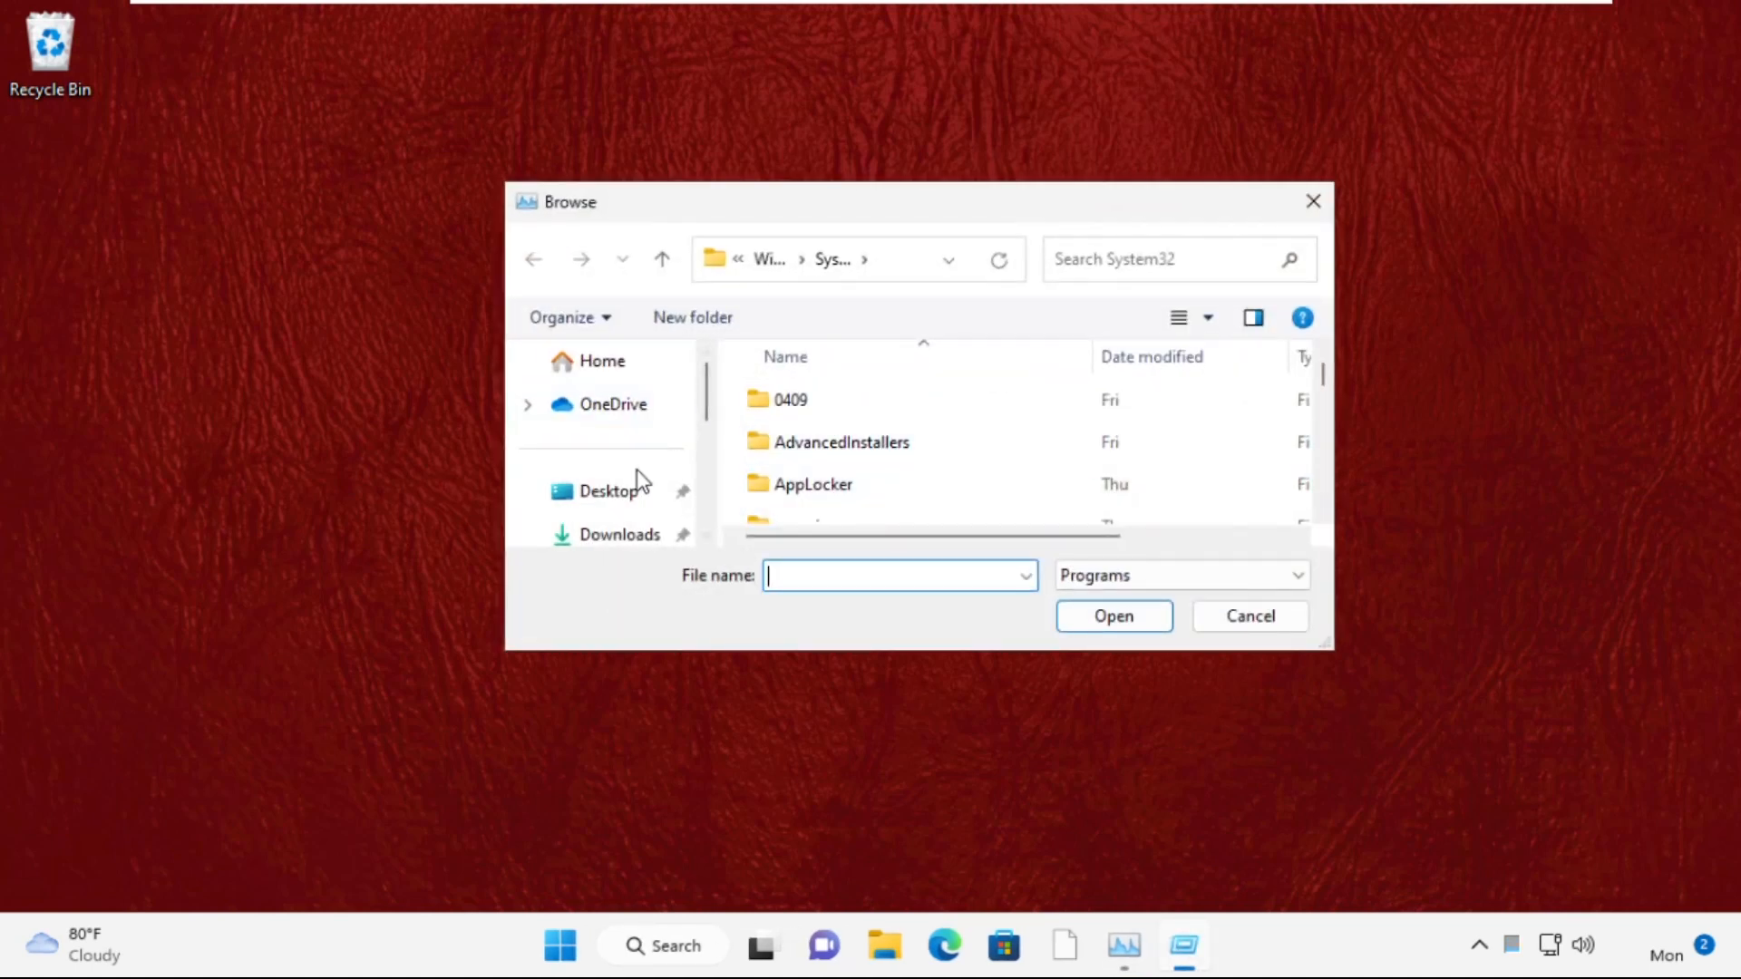
pyautogui.click(600, 492)
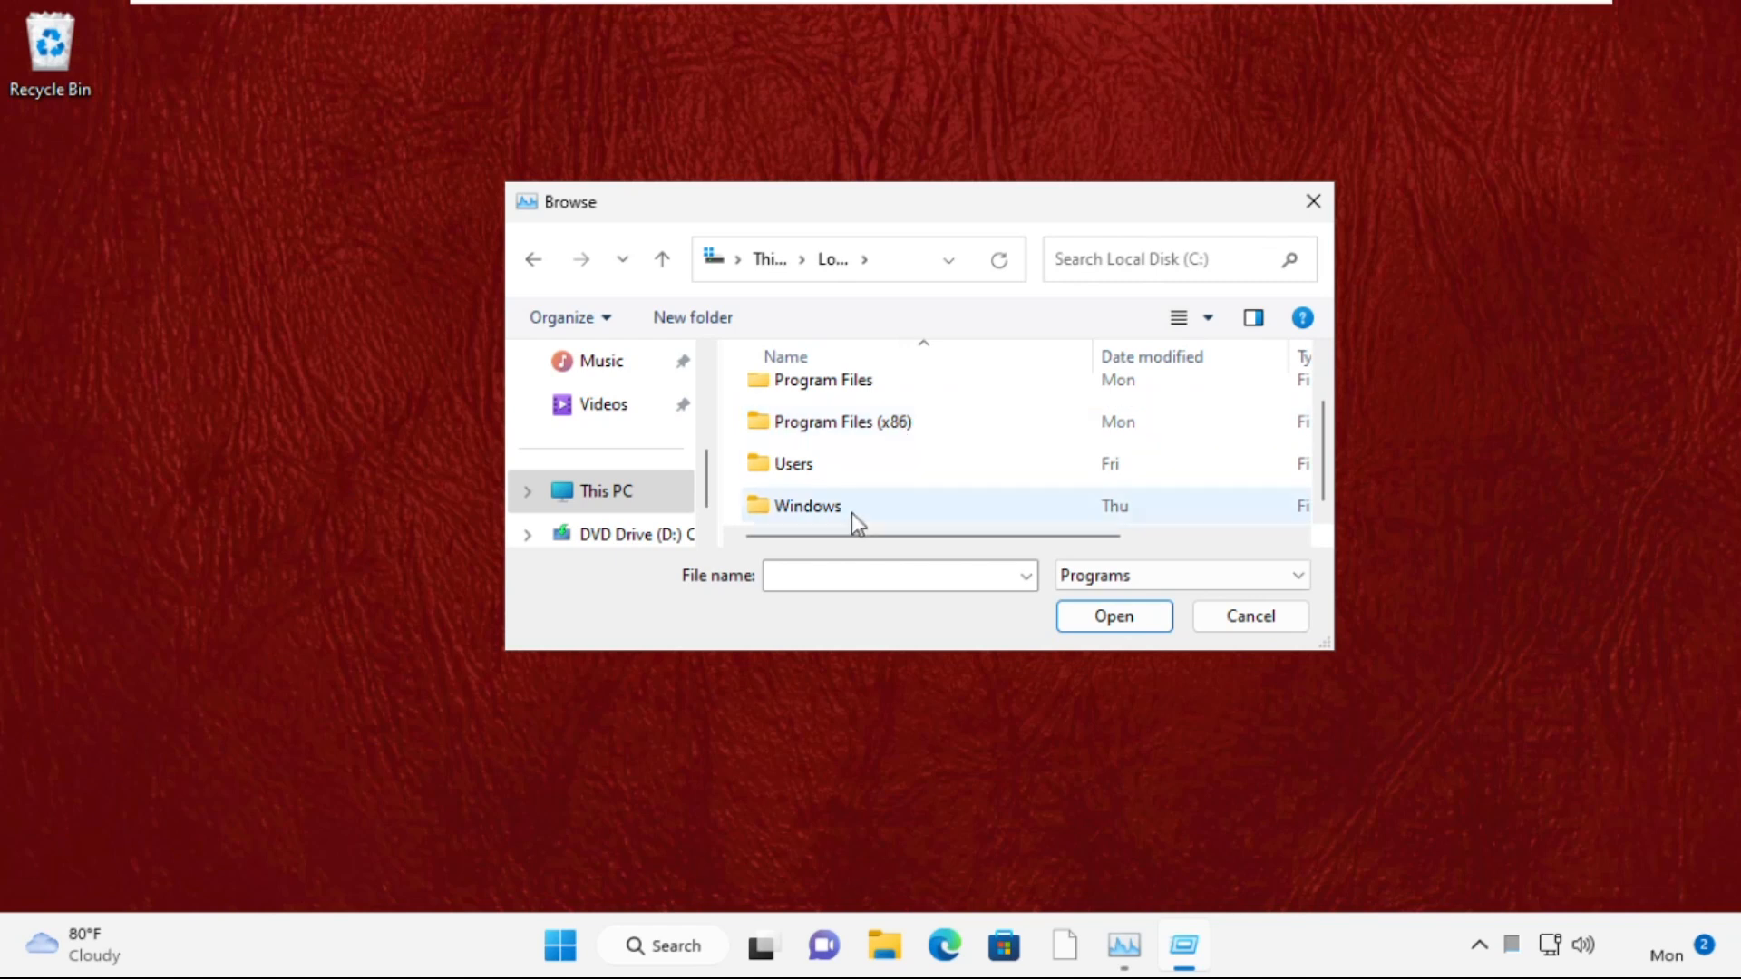
pyautogui.doubleClick(807, 506)
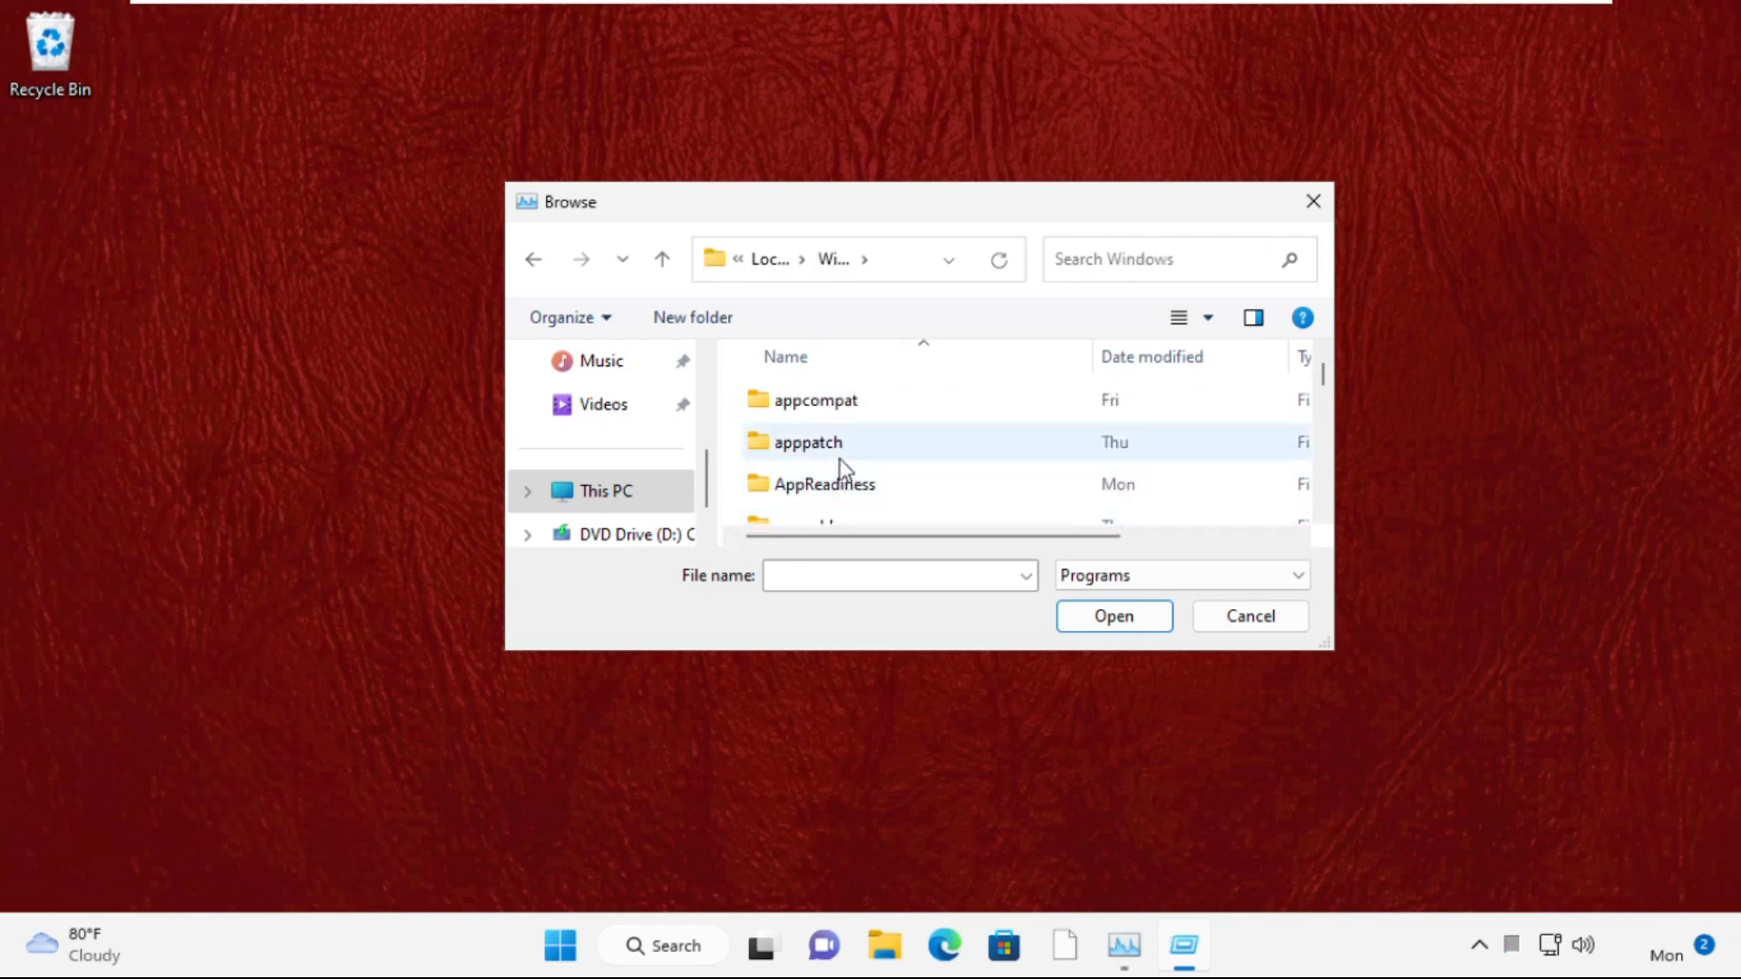
pyautogui.scroll(-3)
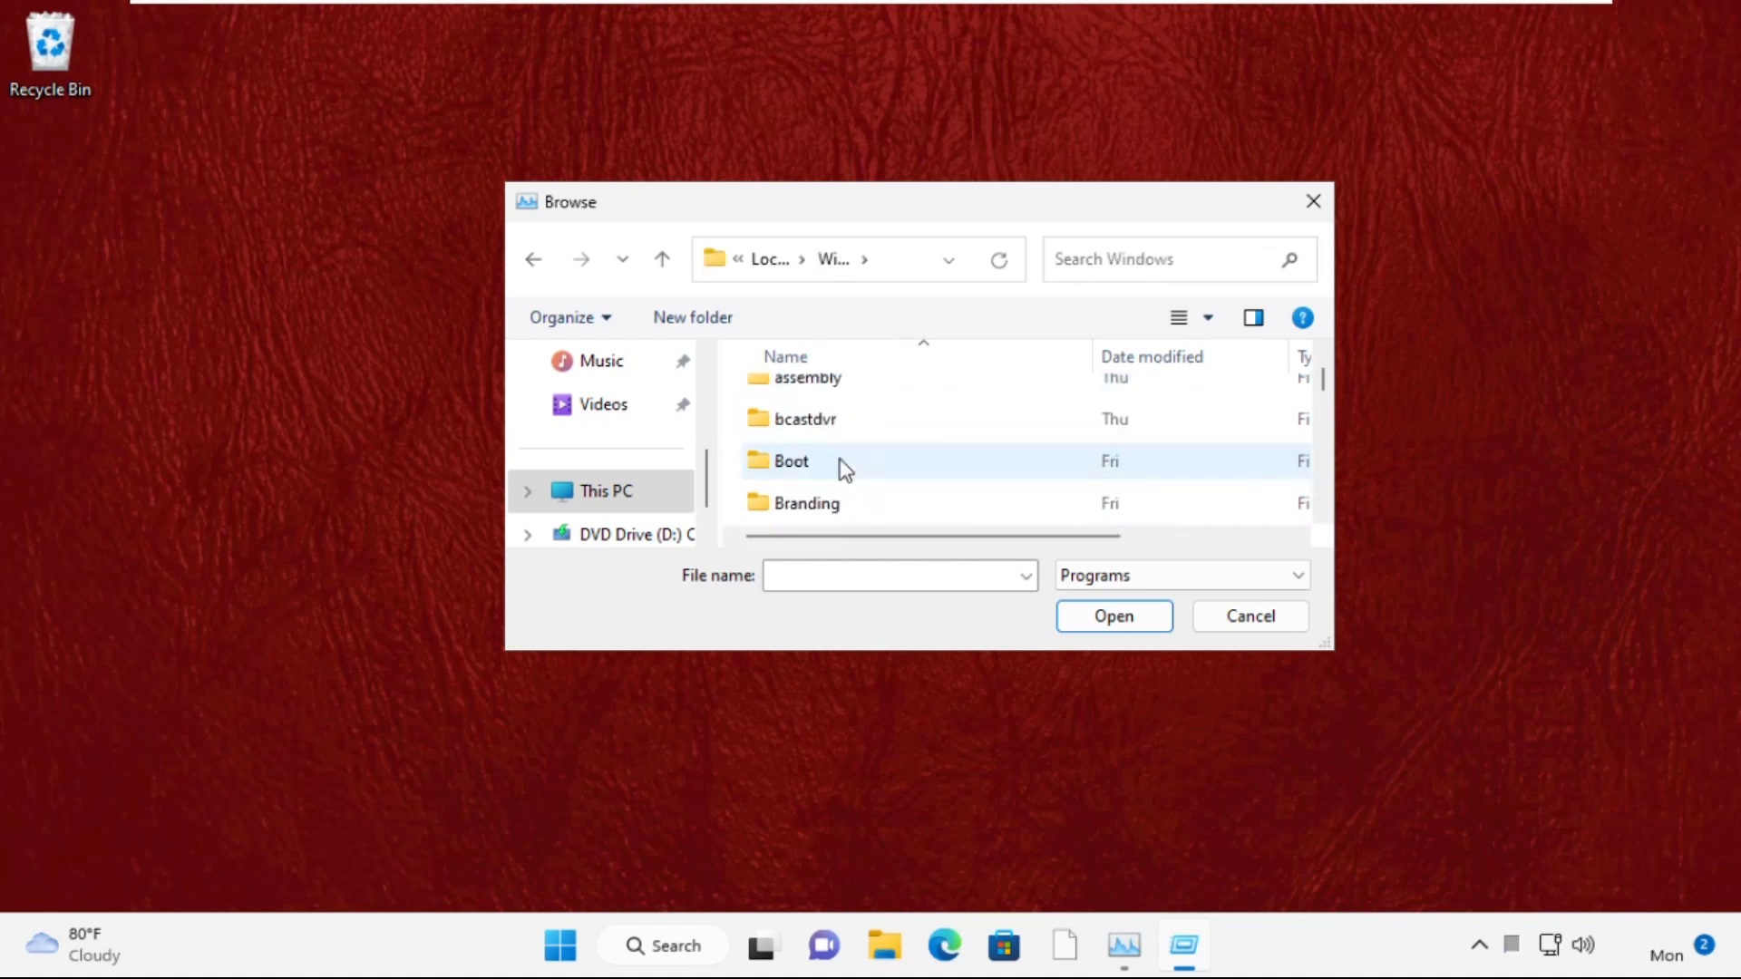
pyautogui.scroll(-3)
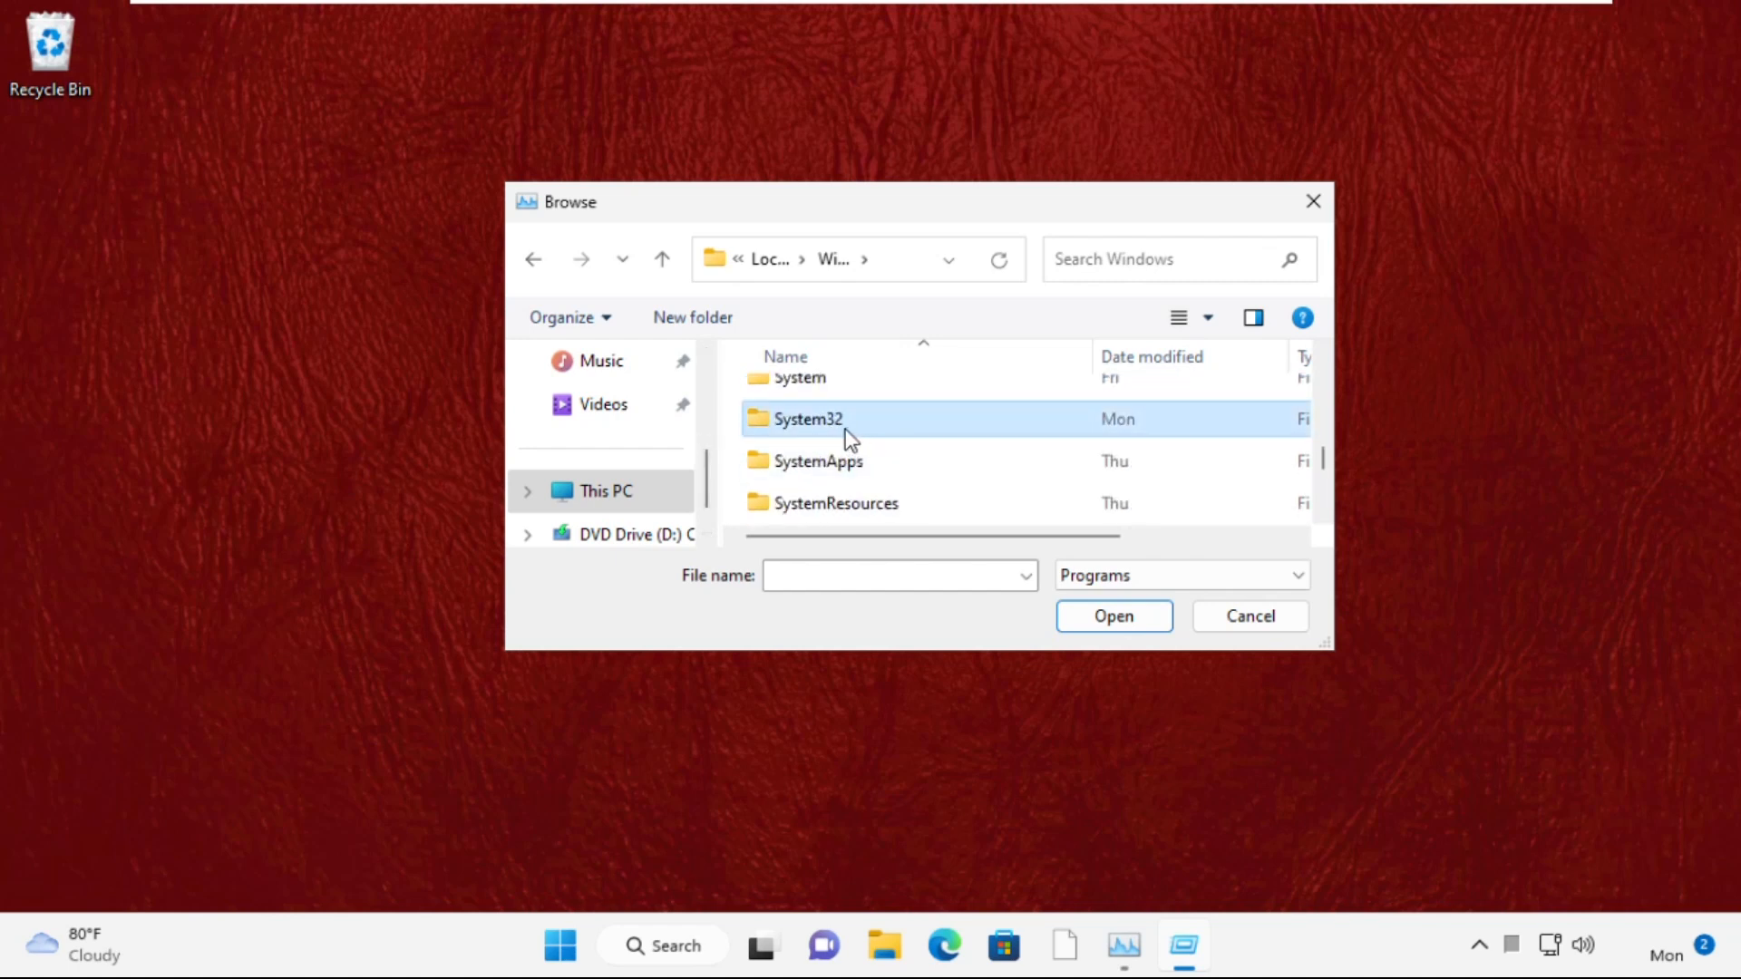
pyautogui.doubleClick(805, 419)
pyautogui.write('cmd')
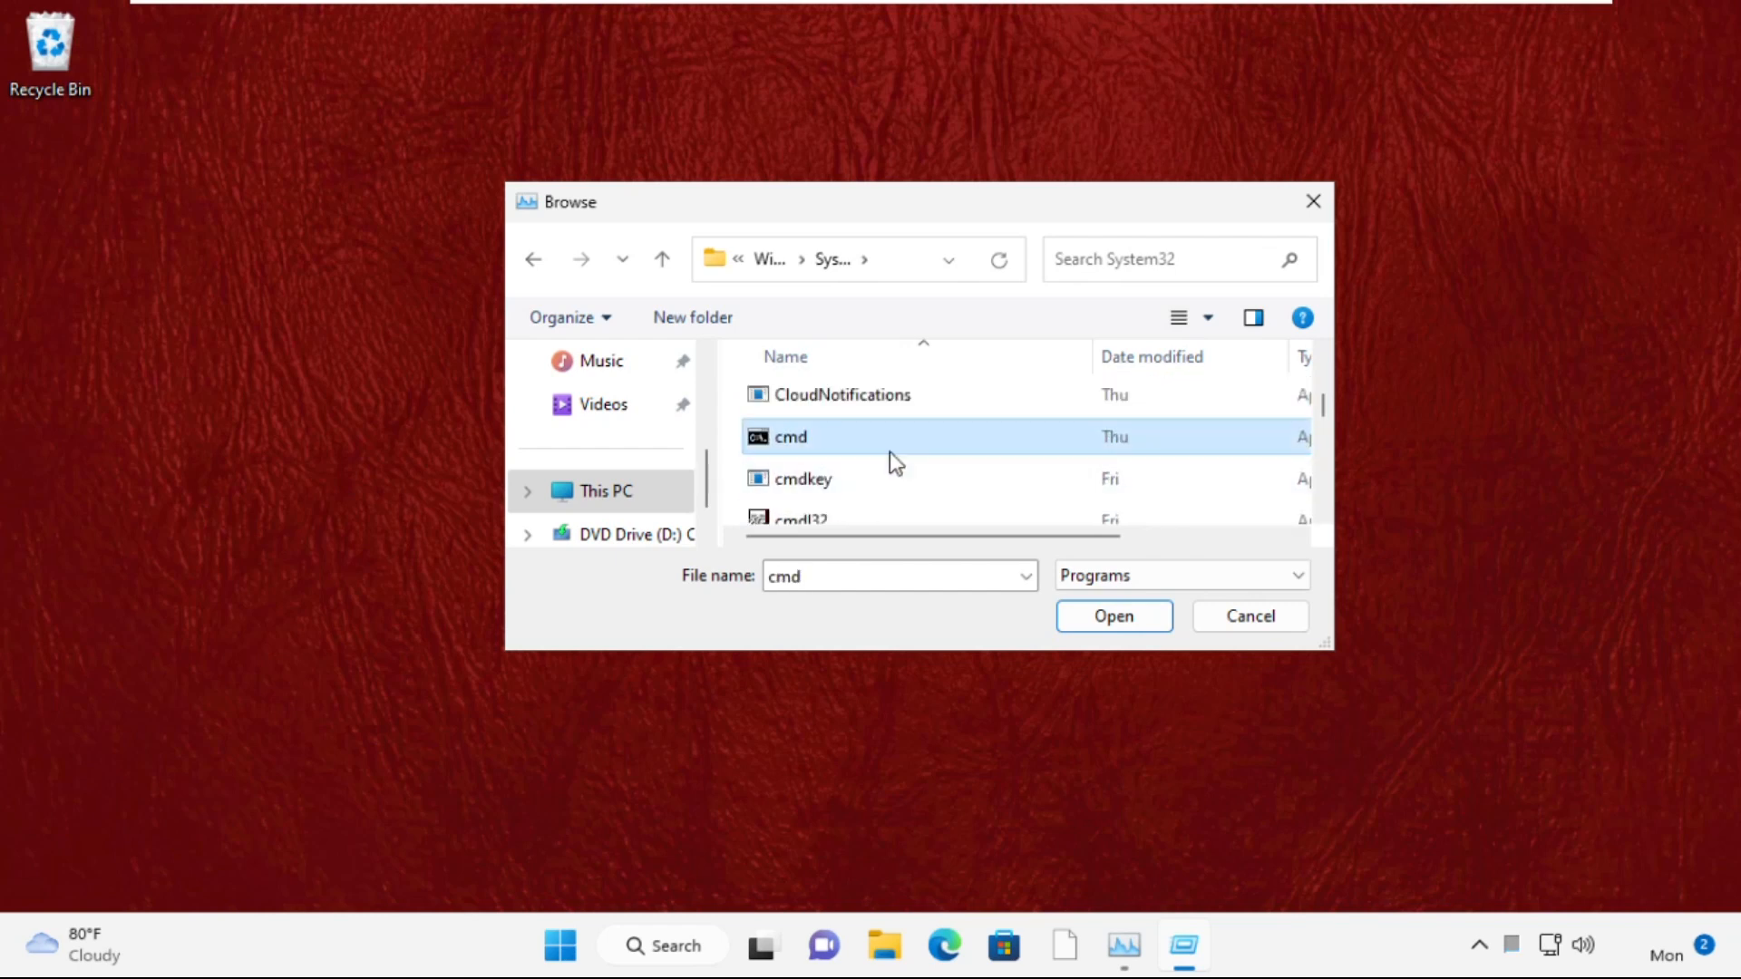
# - Run cmd.exe as the new task with administrative privileges
pyautogui.click(1112, 616)
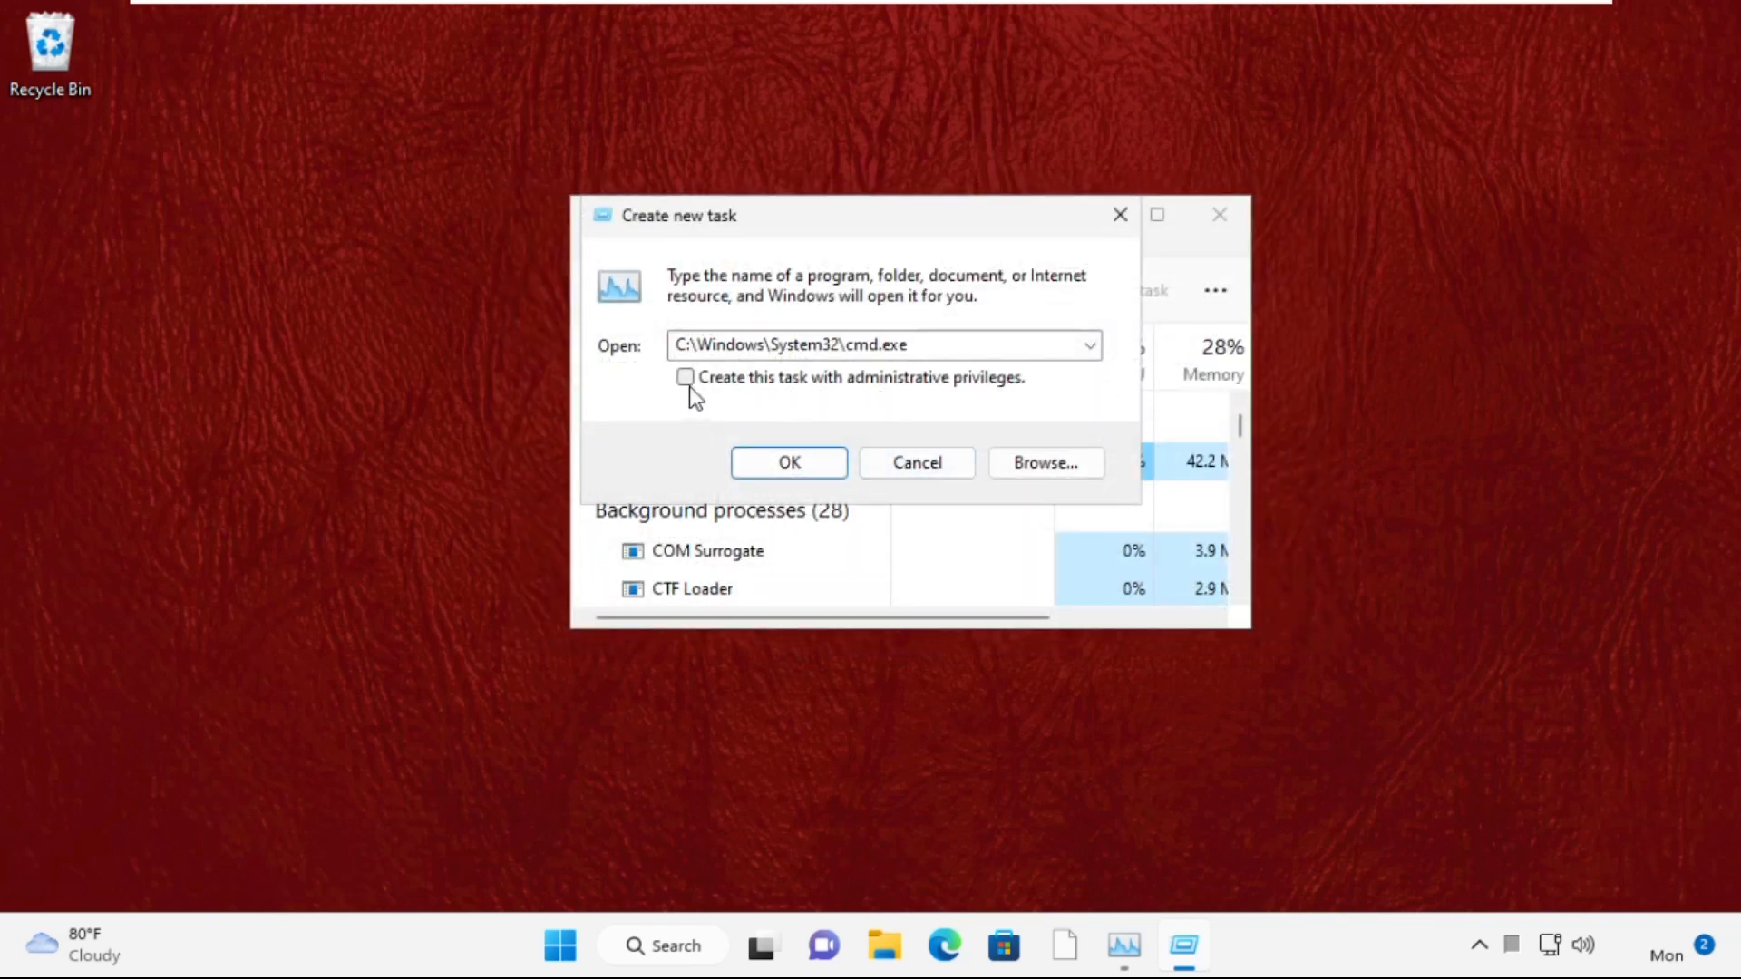
pyautogui.click(789, 462)
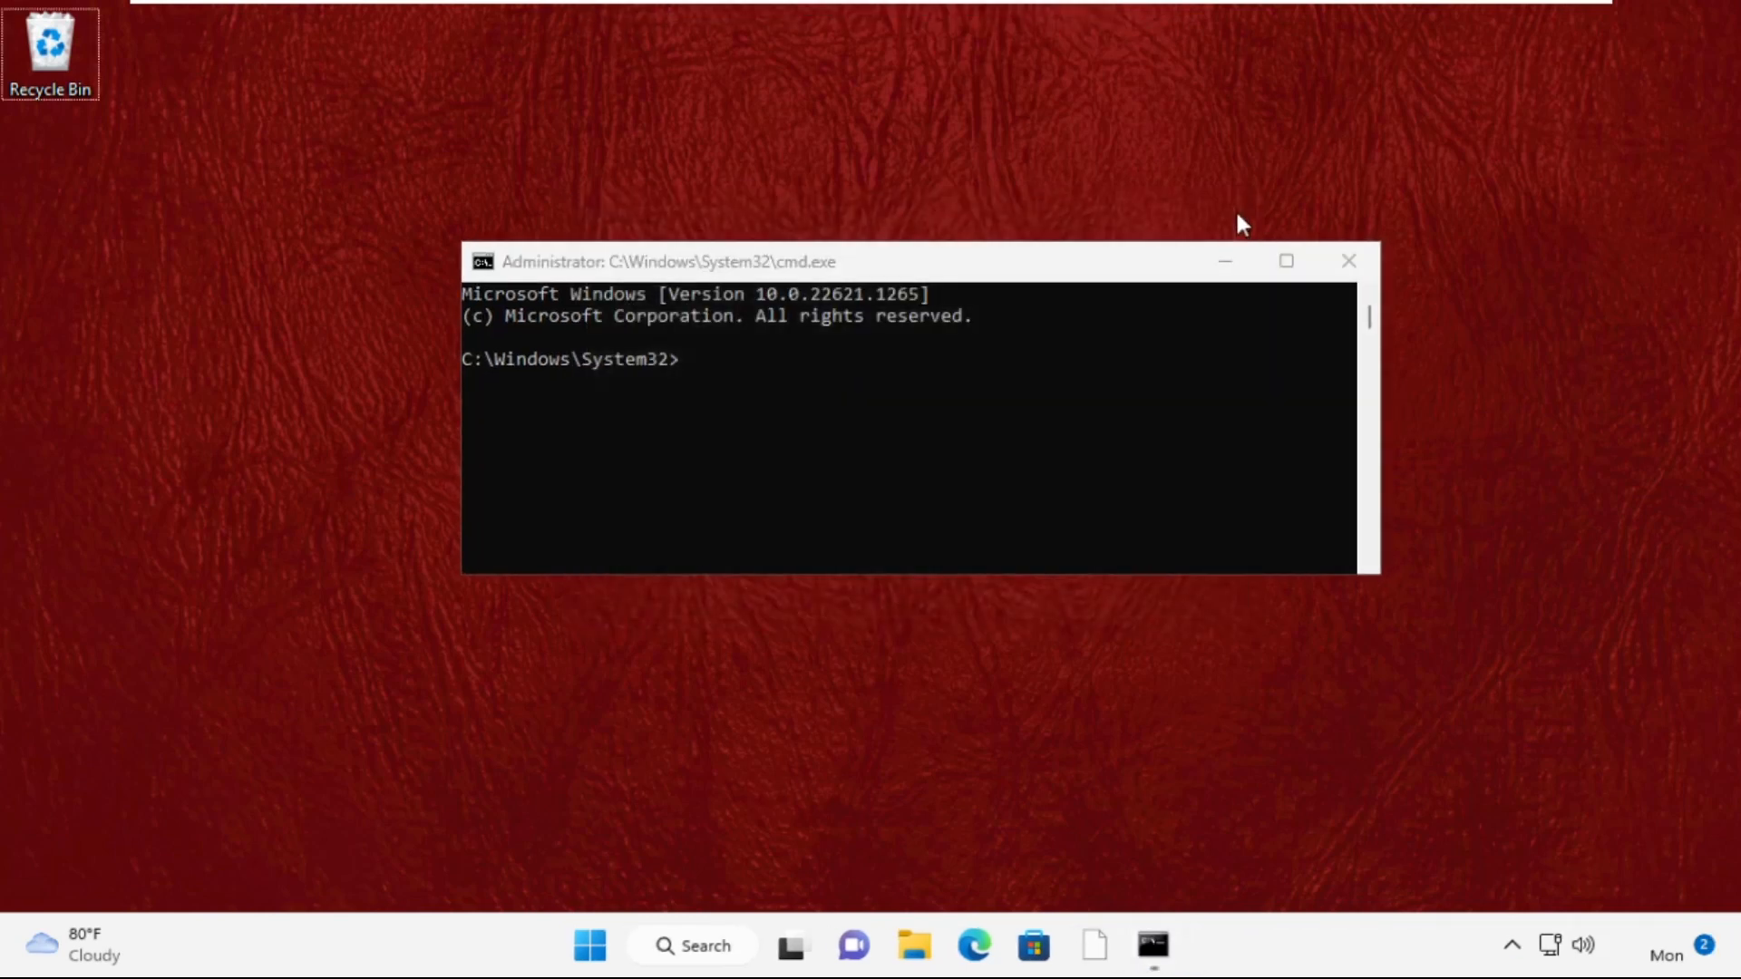
pyautogui.moveTo(711, 388)
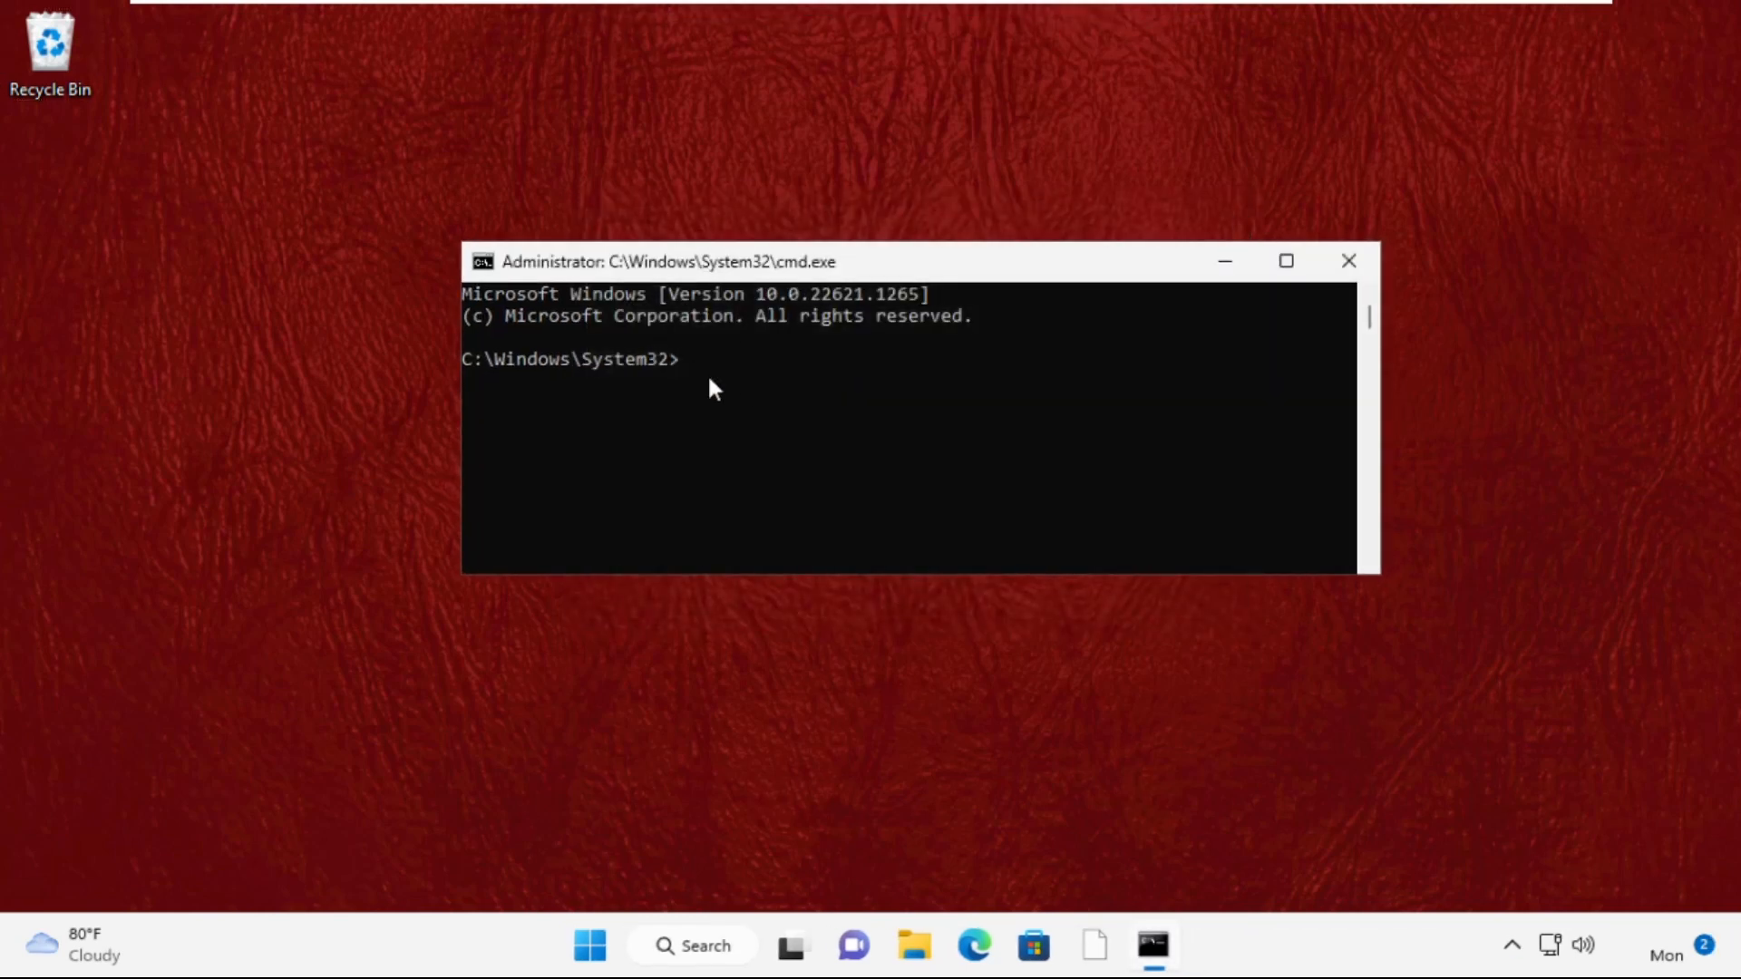
# - Run sfc /scanfile=c:\windows\system32\ieframe.dll, which reports no integrity violations
pyautogui.write('sfc /')
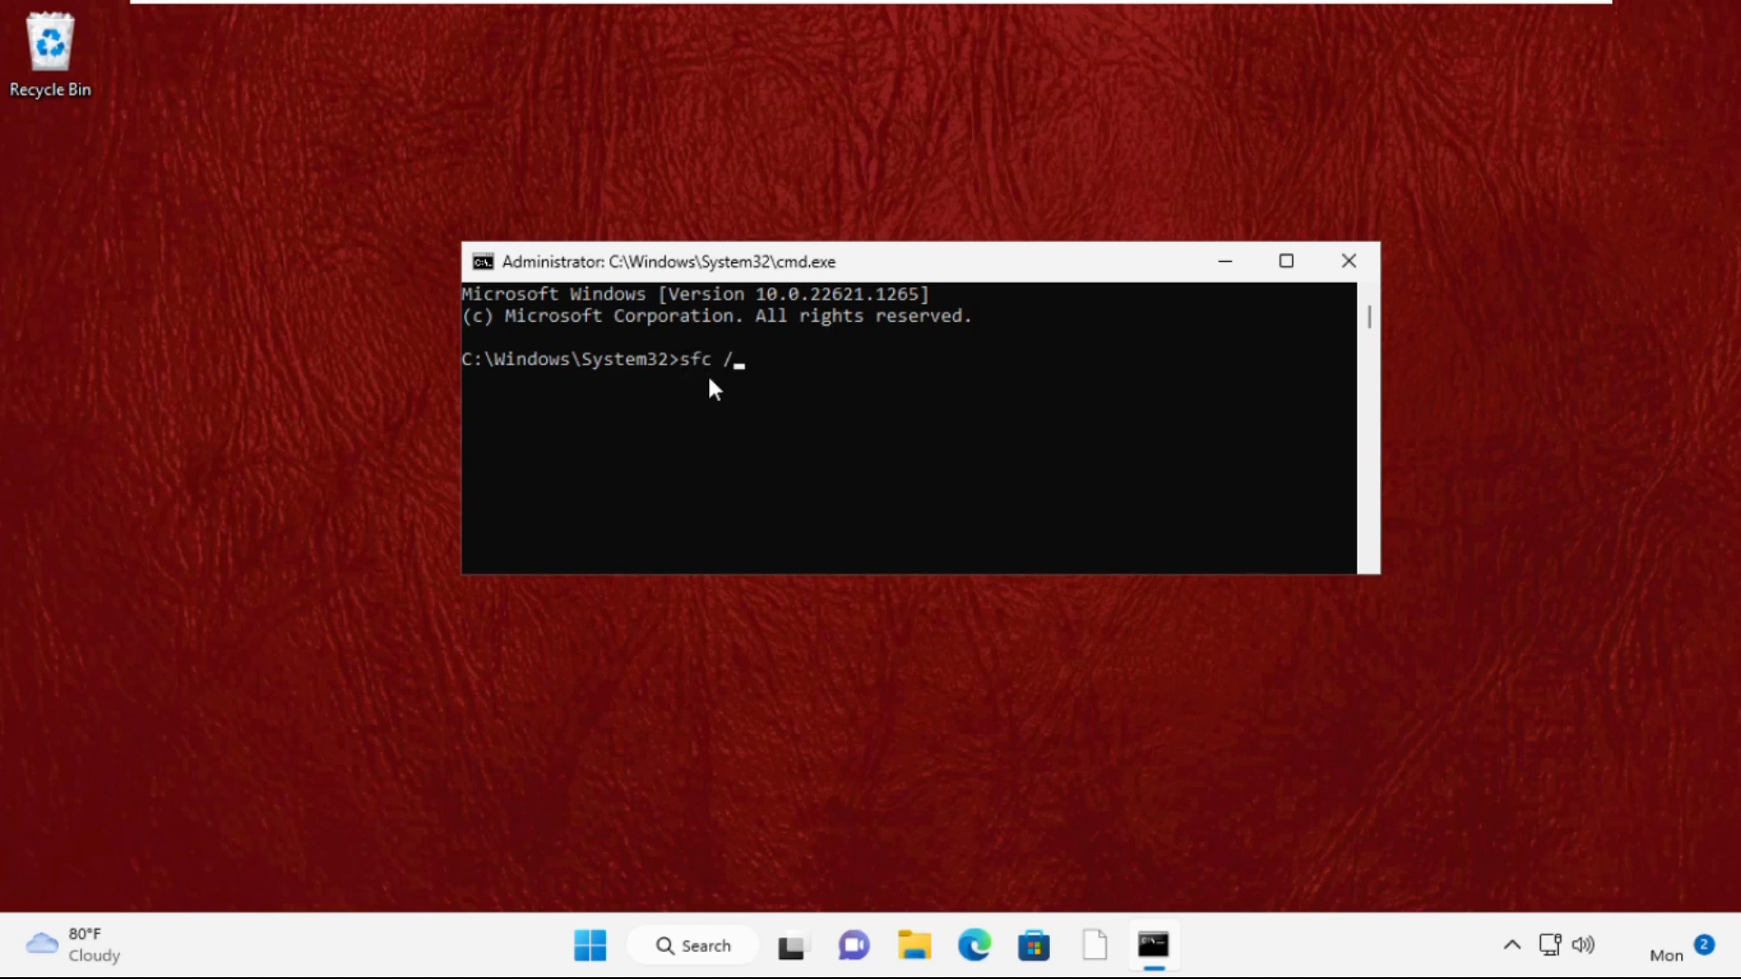
pyautogui.write('scanfile=c')
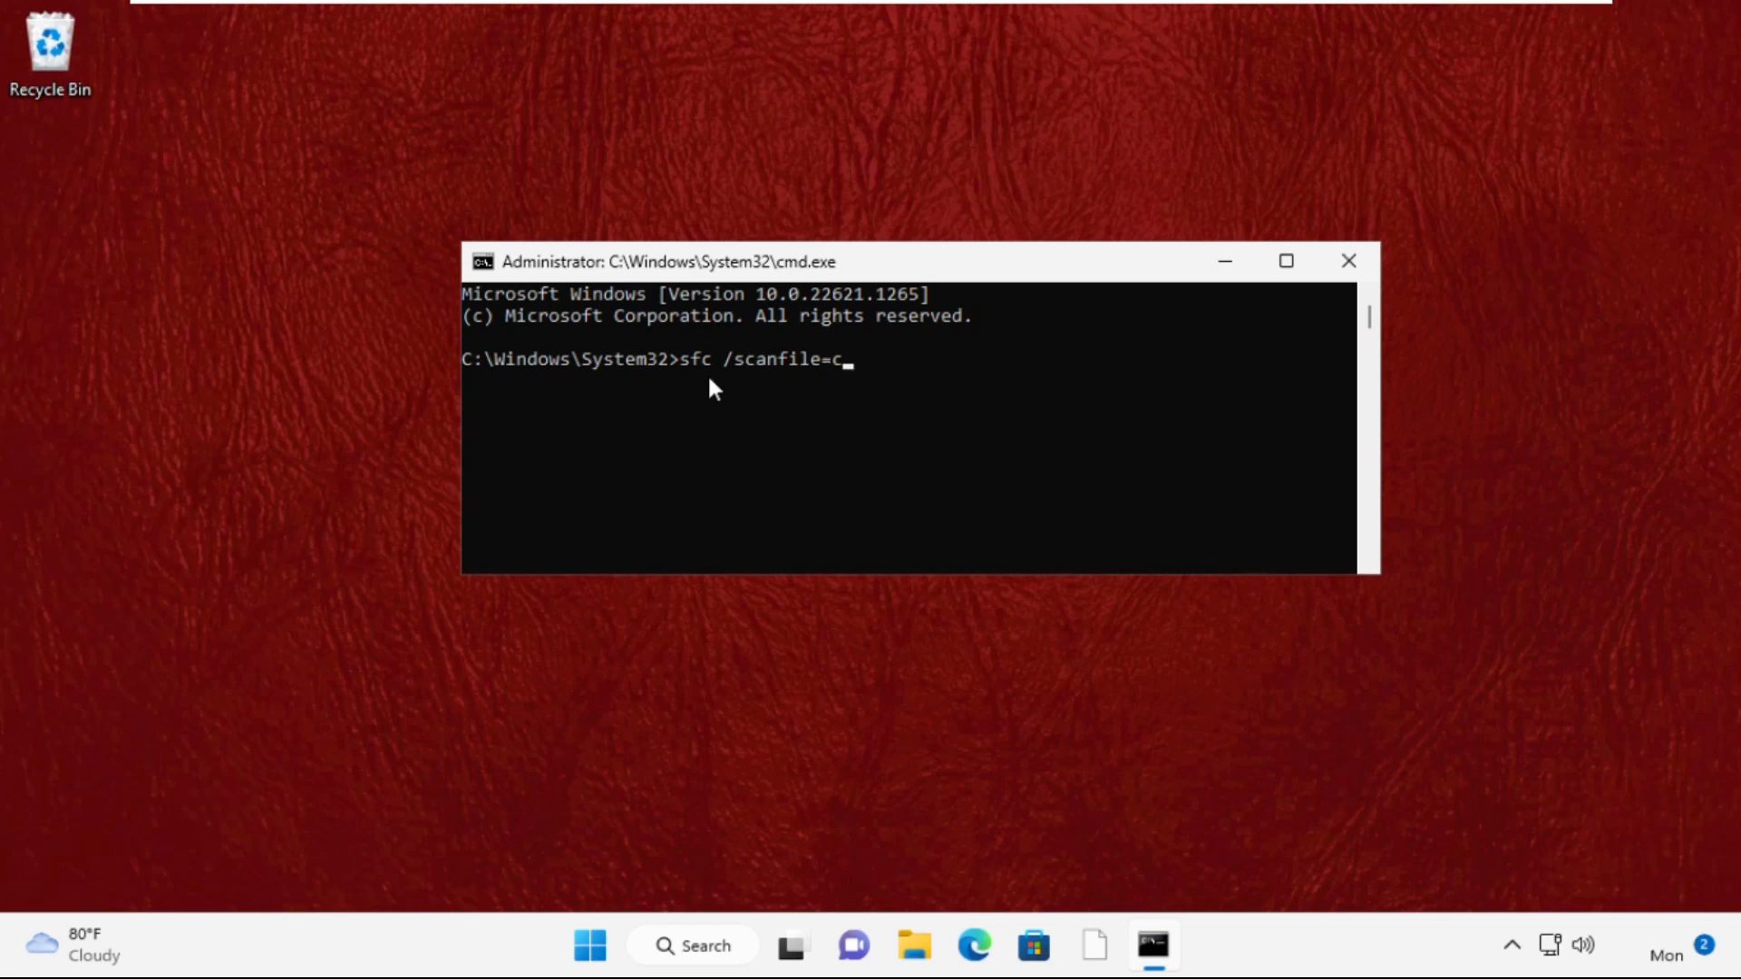
pyautogui.write(':\\')
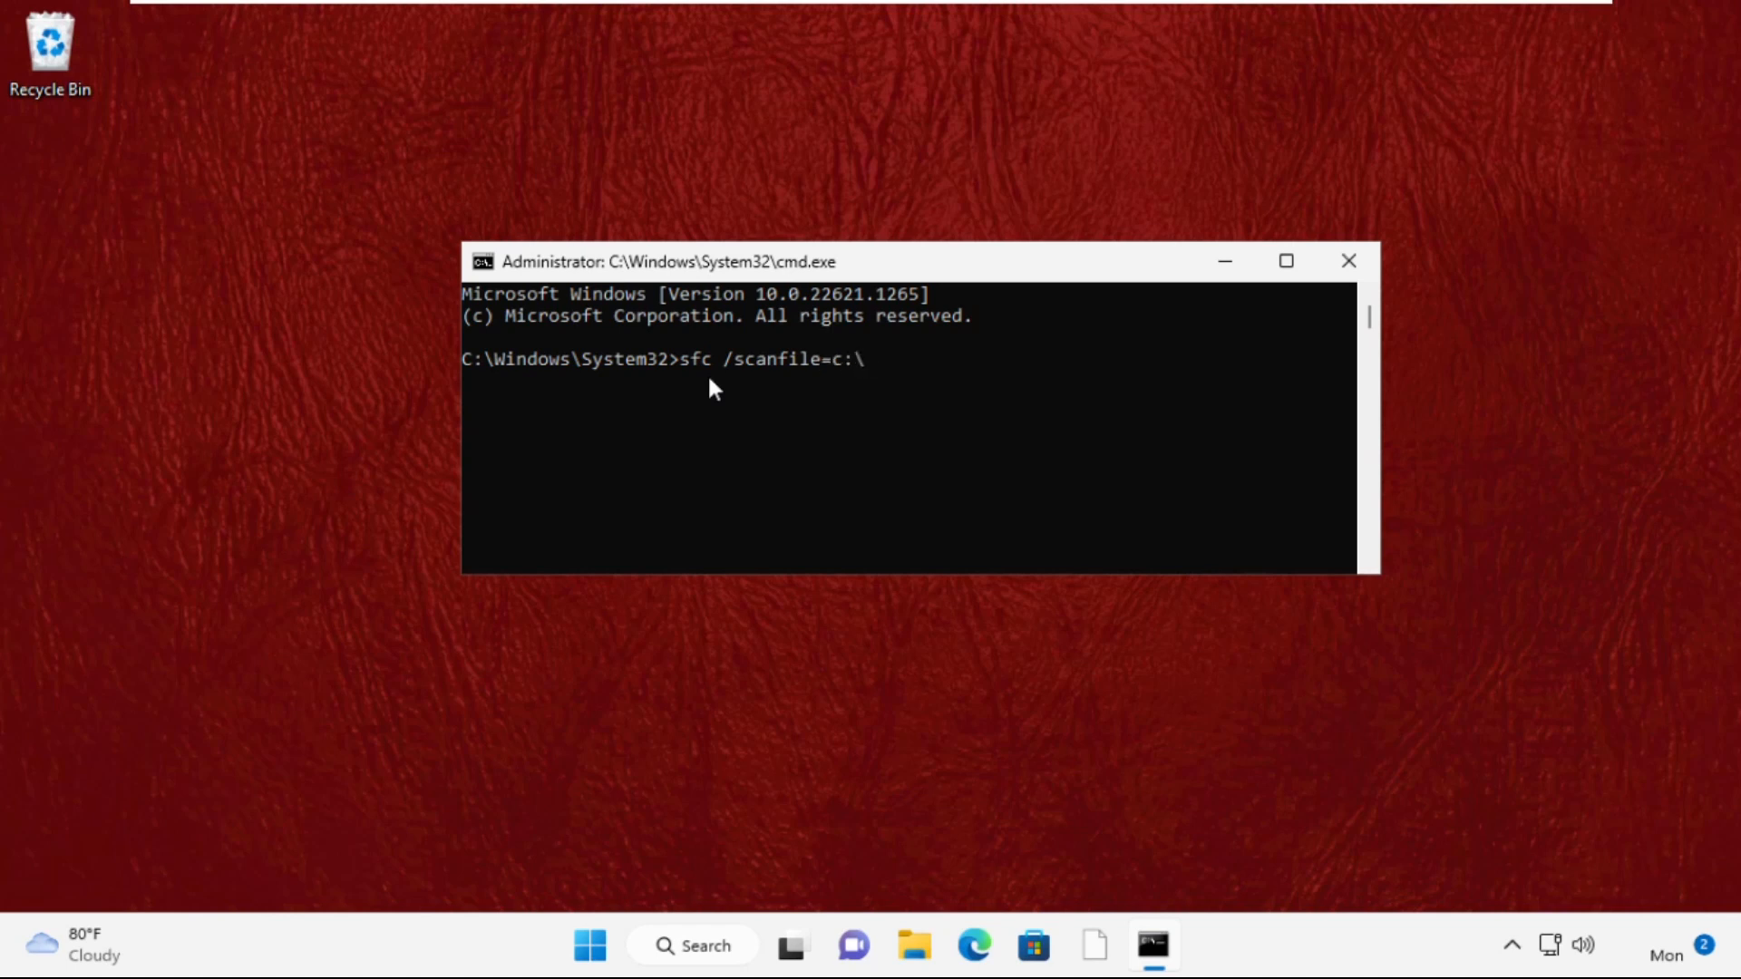
pyautogui.write('windows\\system32')
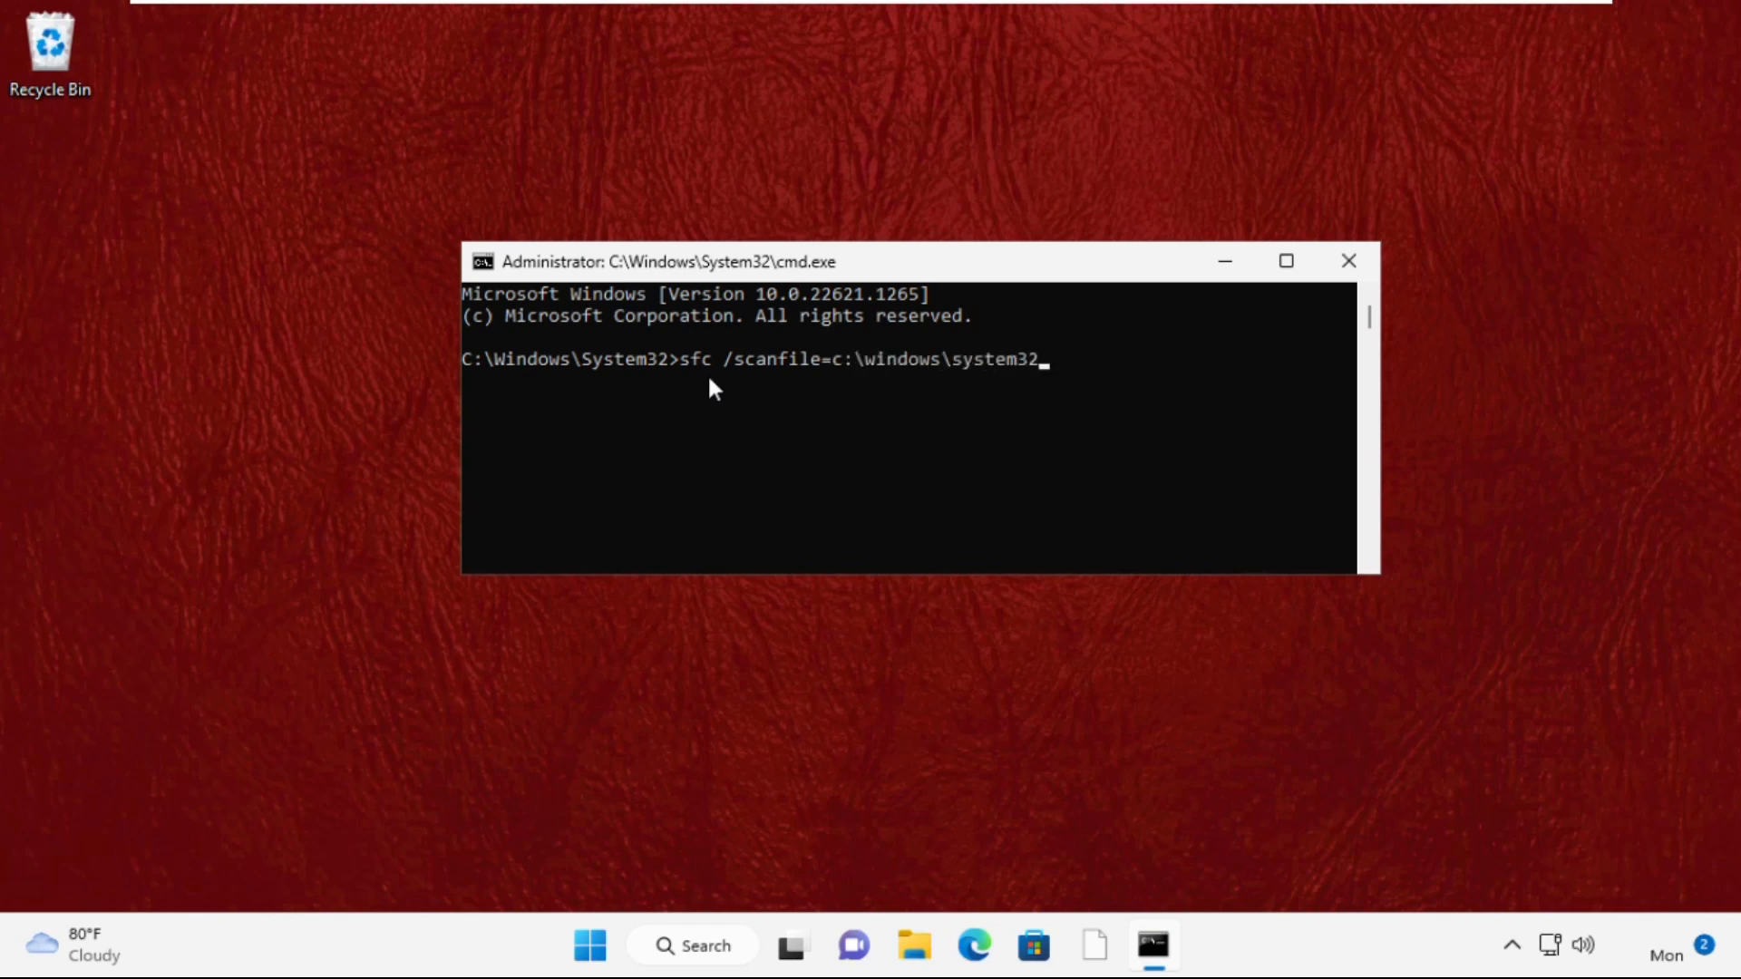
pyautogui.write('\\ieframe.dll')
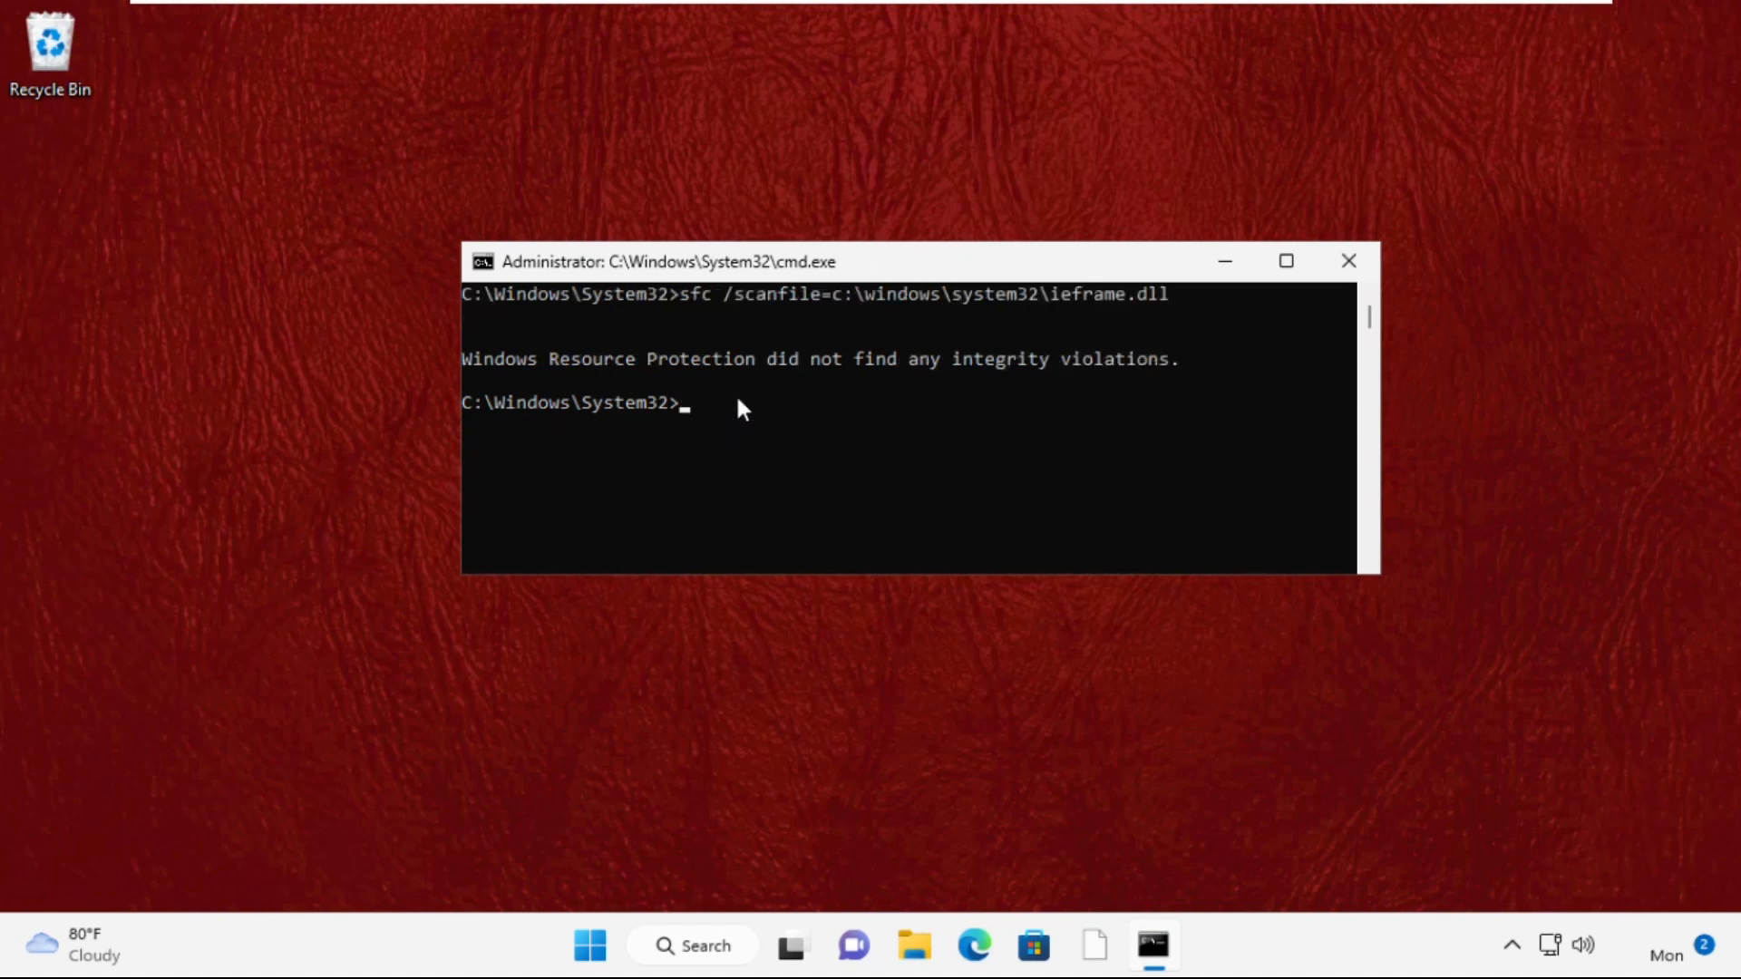
# - Run sfc /verifyfile=c:\windows\system32\ieframe.dll, then close the administrator Command Prompt
pyautogui.write('sfc /')
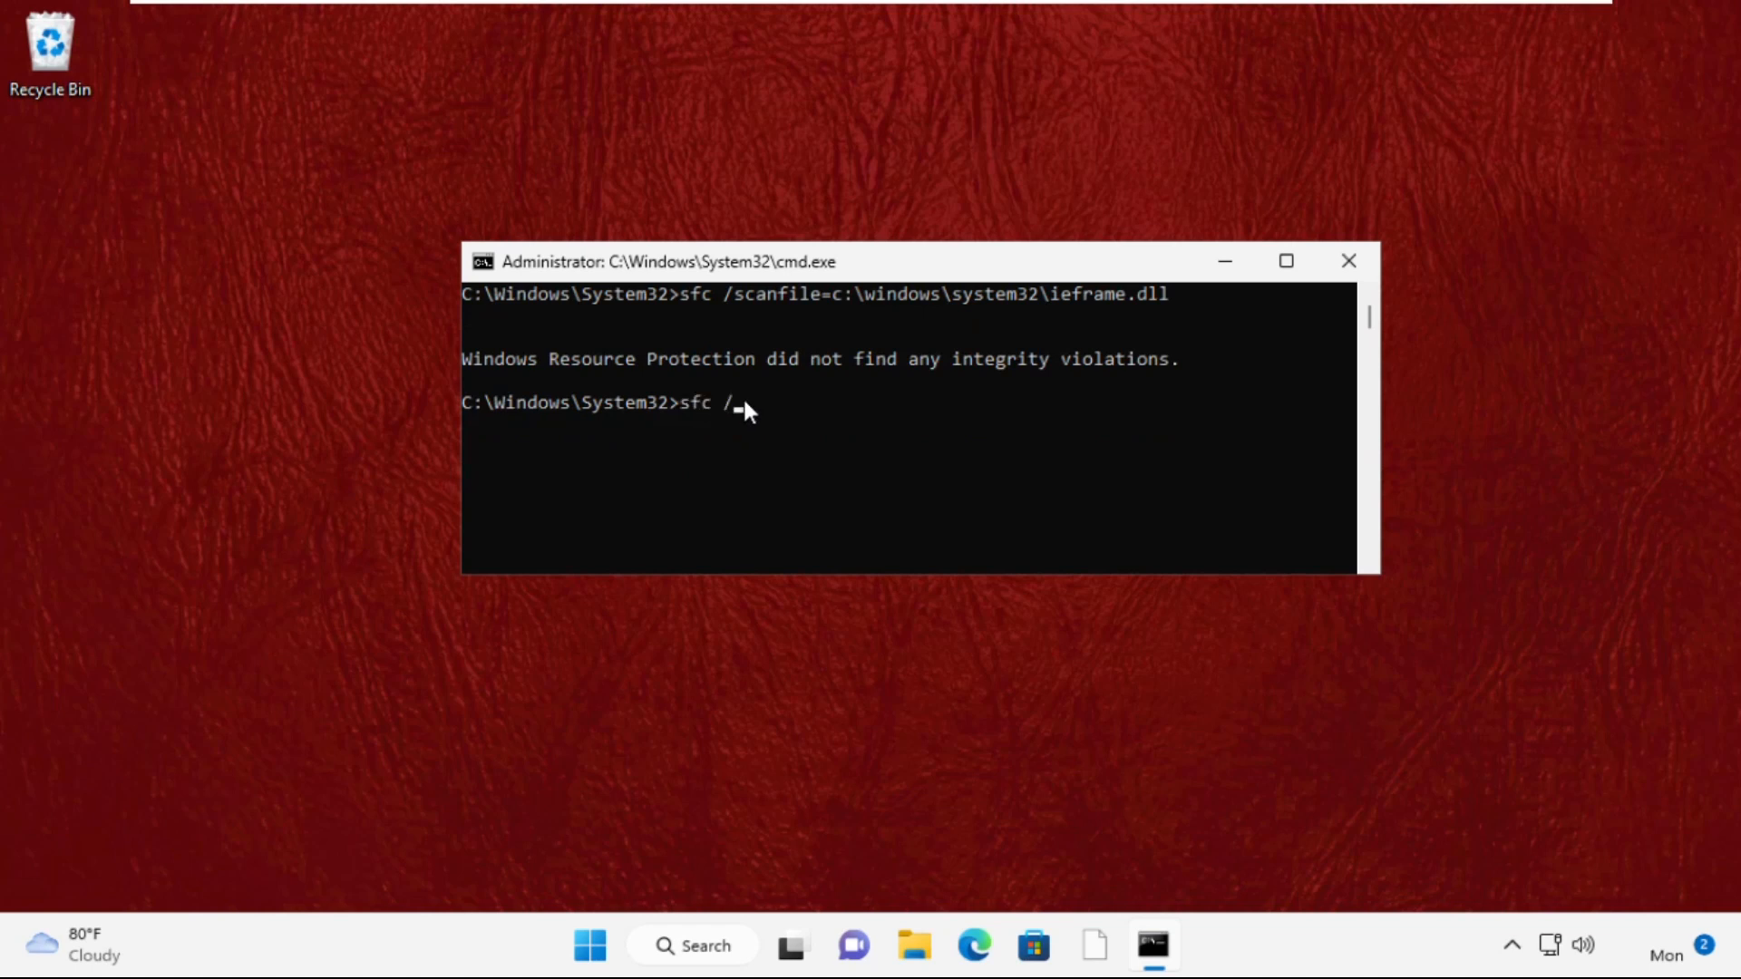
pyautogui.write('verify')
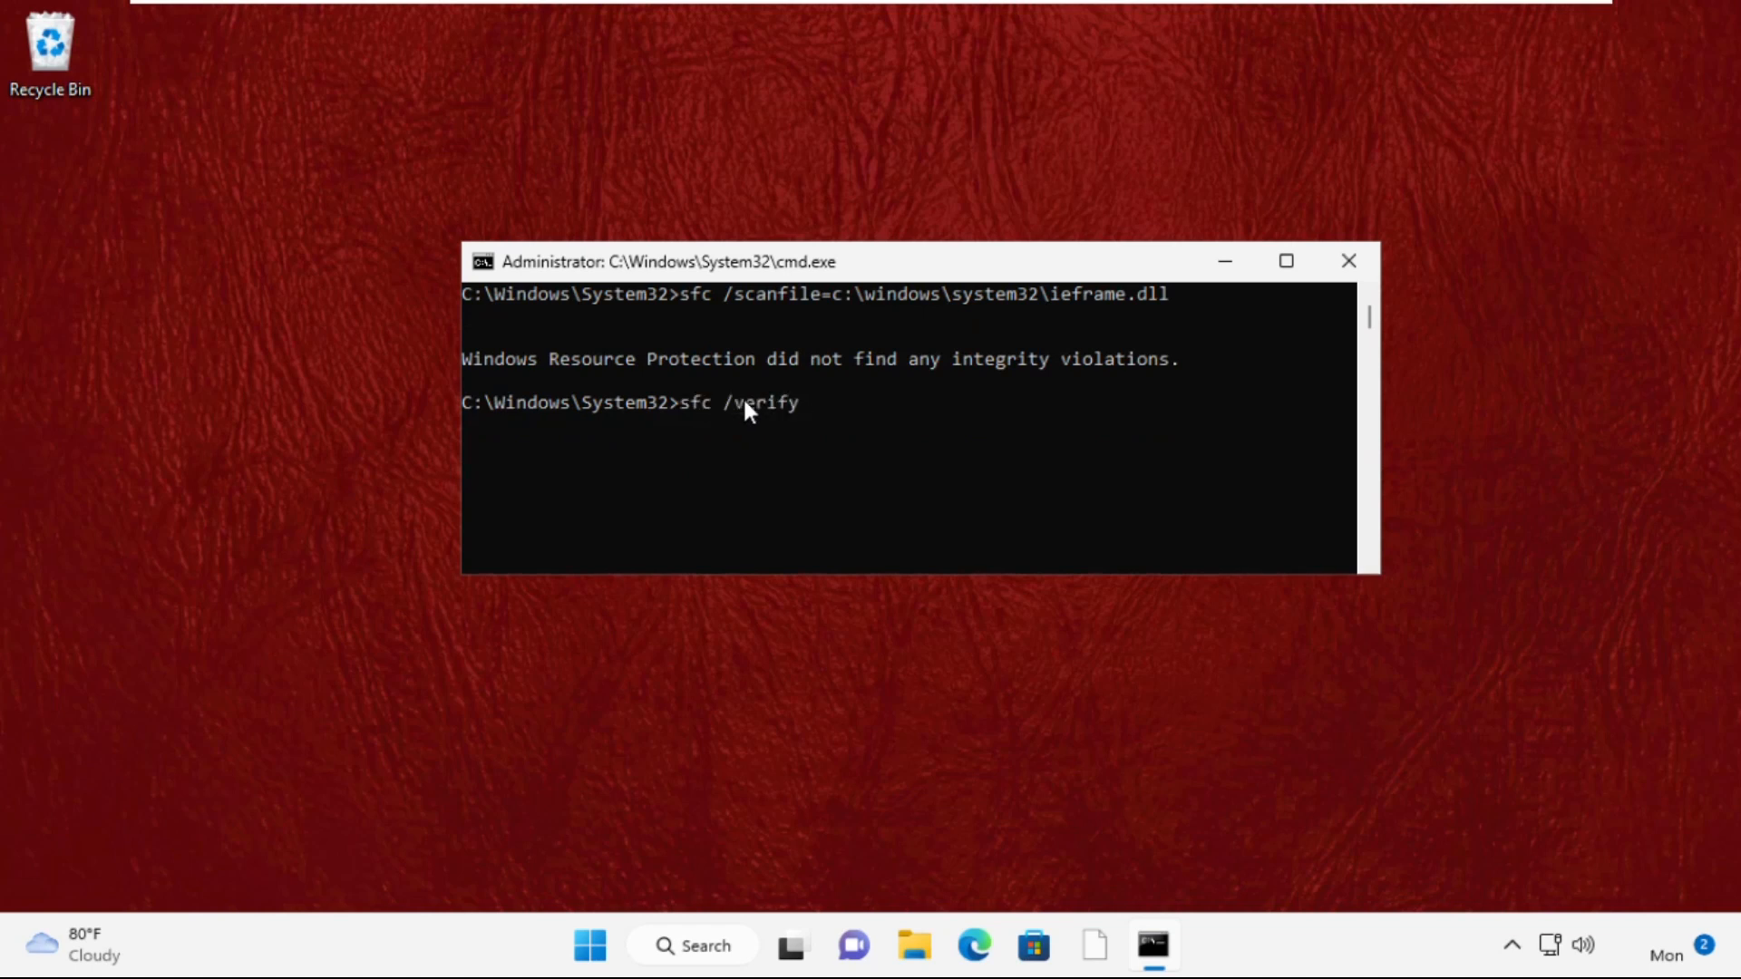
pyautogui.write('file=c')
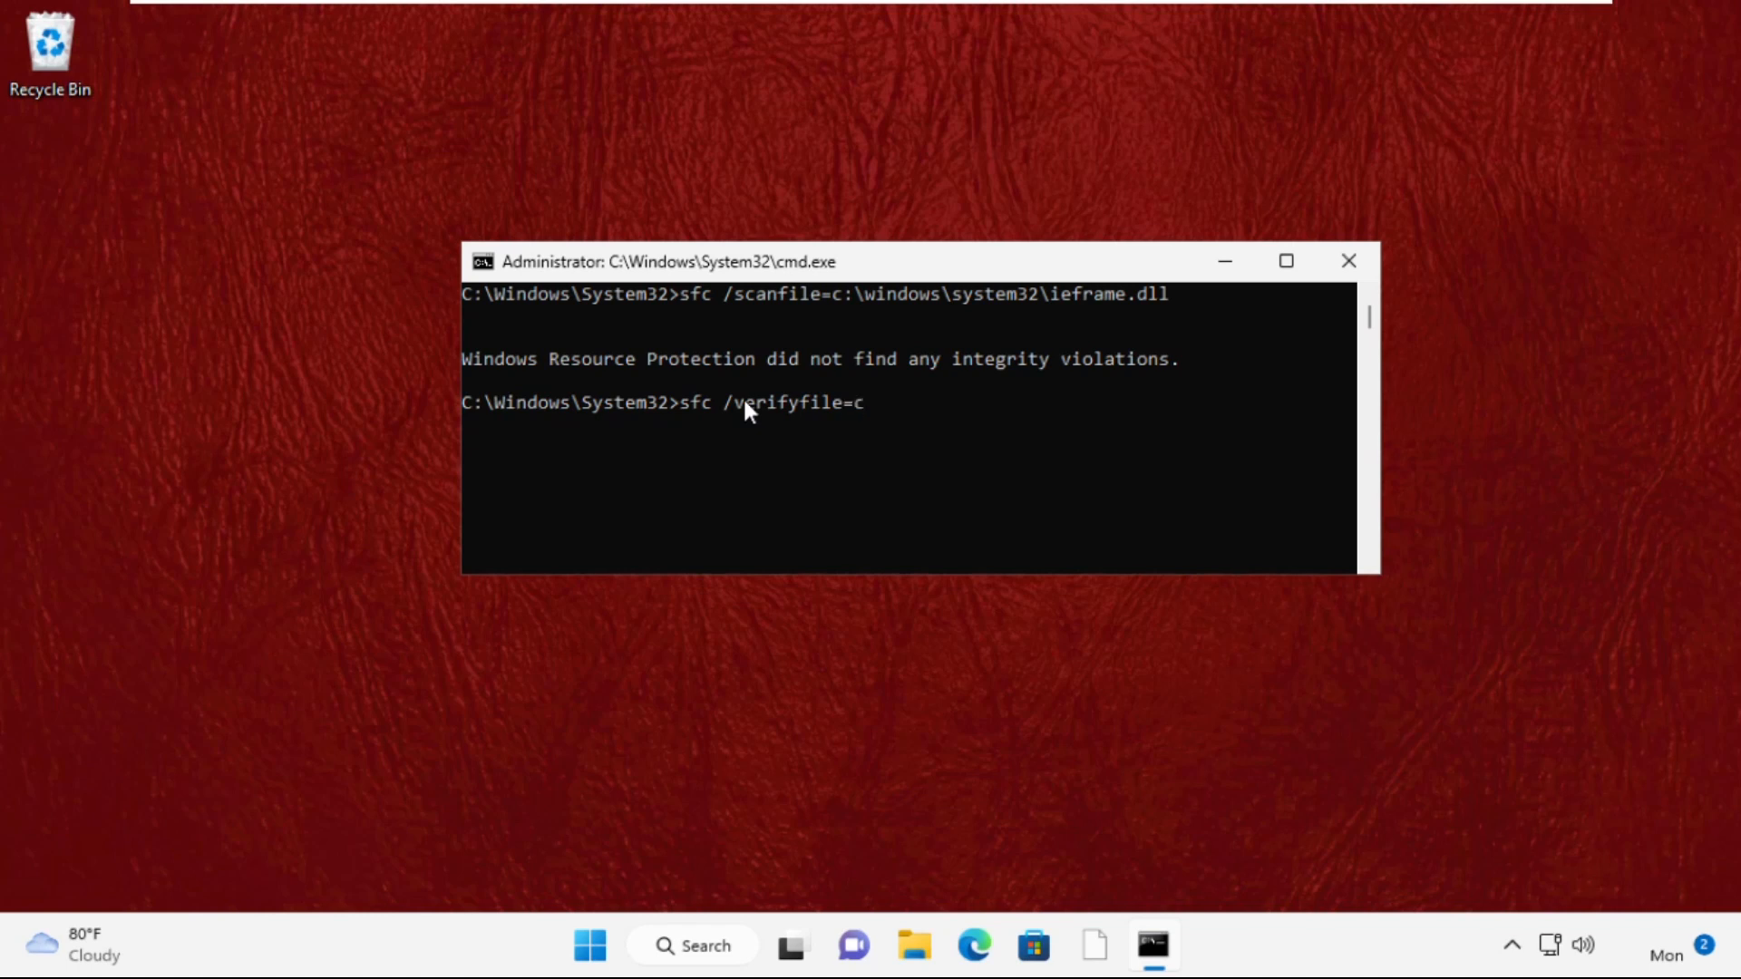
pyautogui.write(':\\windows\\')
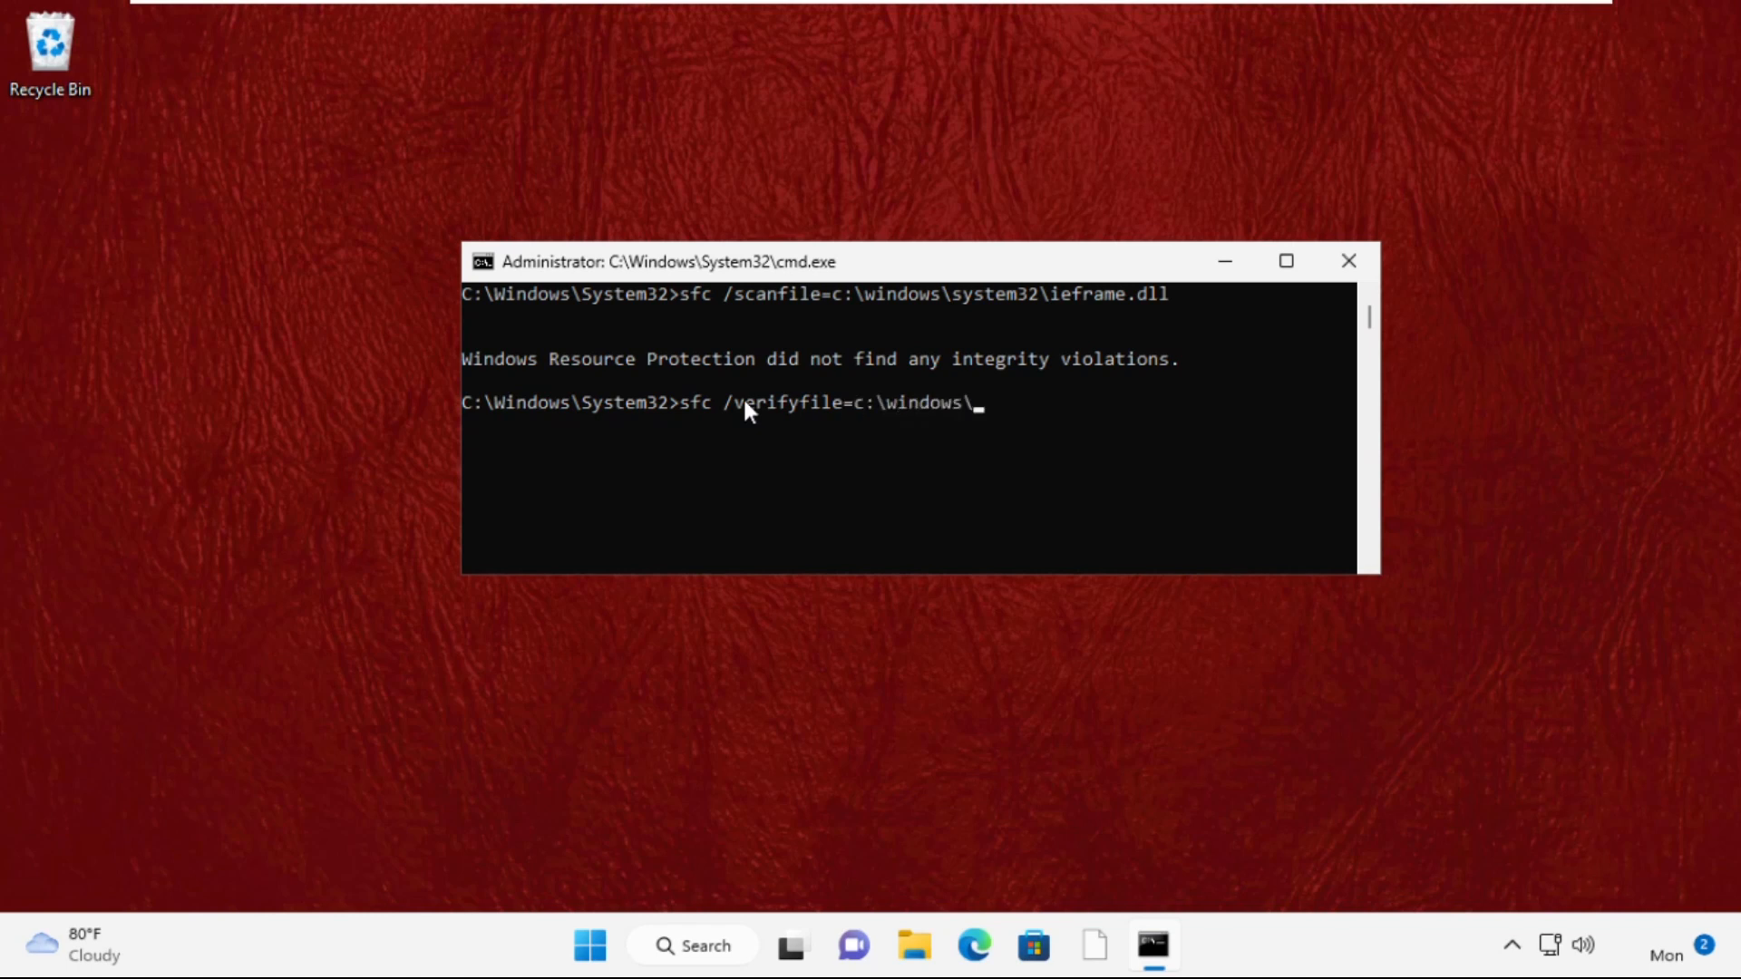
pyautogui.write('system32\\ieframe.dll')
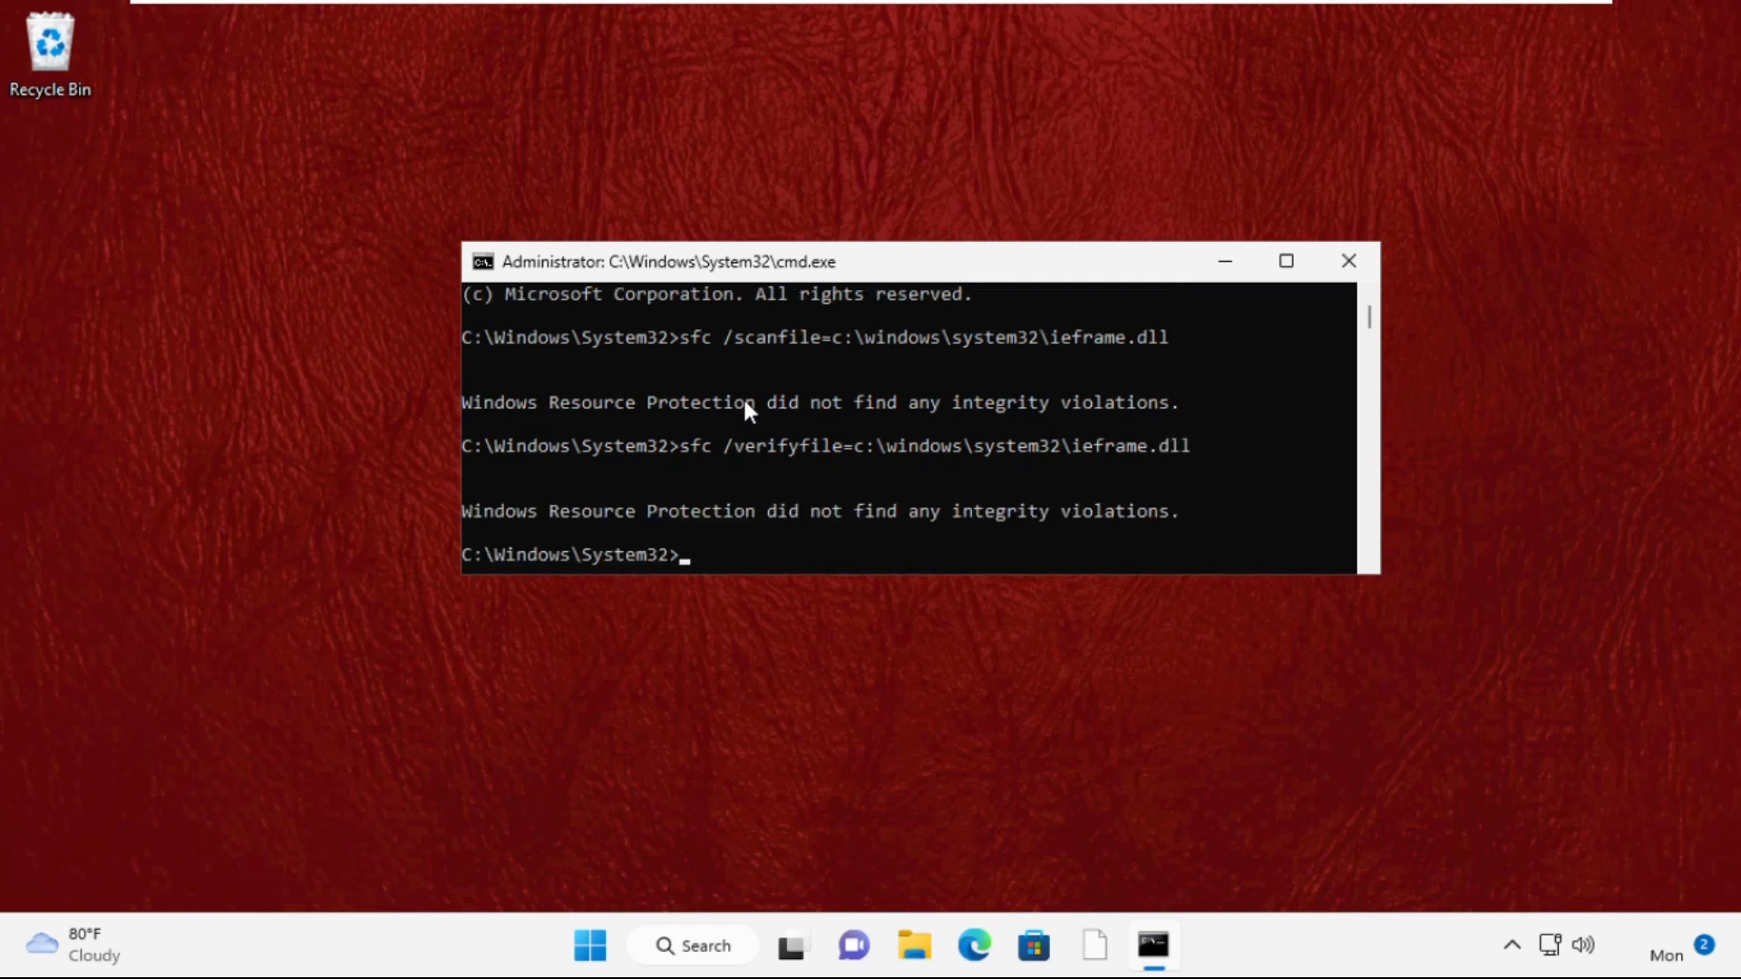
pyautogui.write('e')
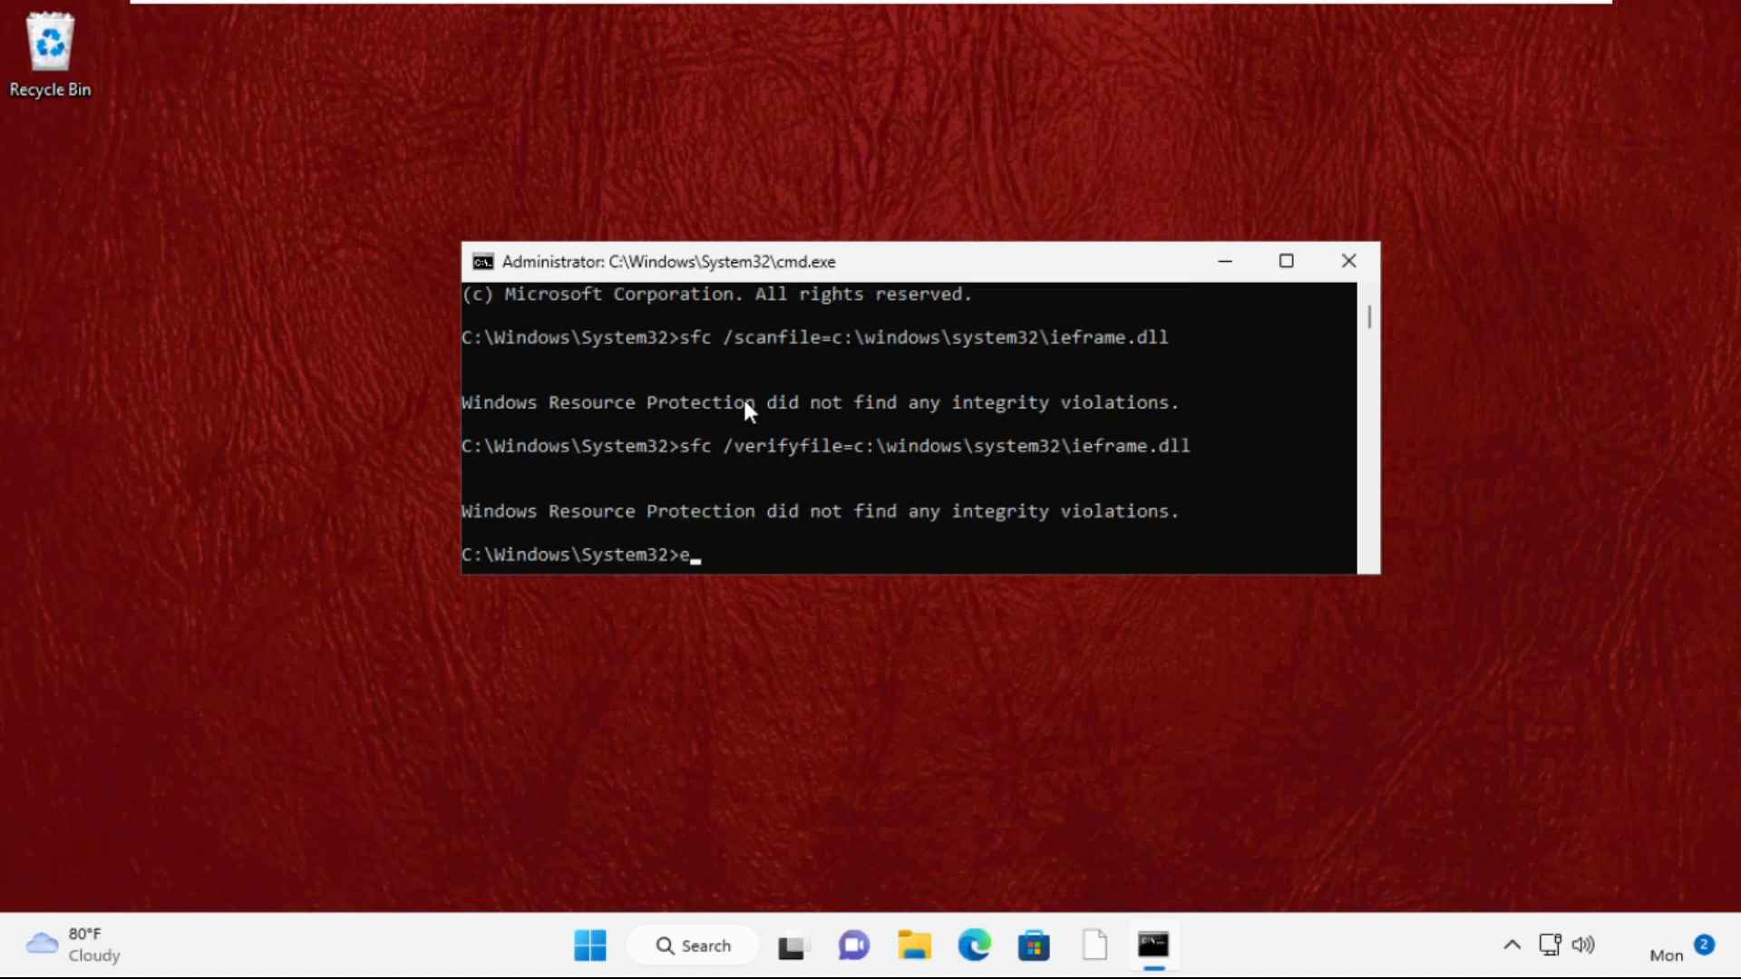
pyautogui.click(1349, 261)
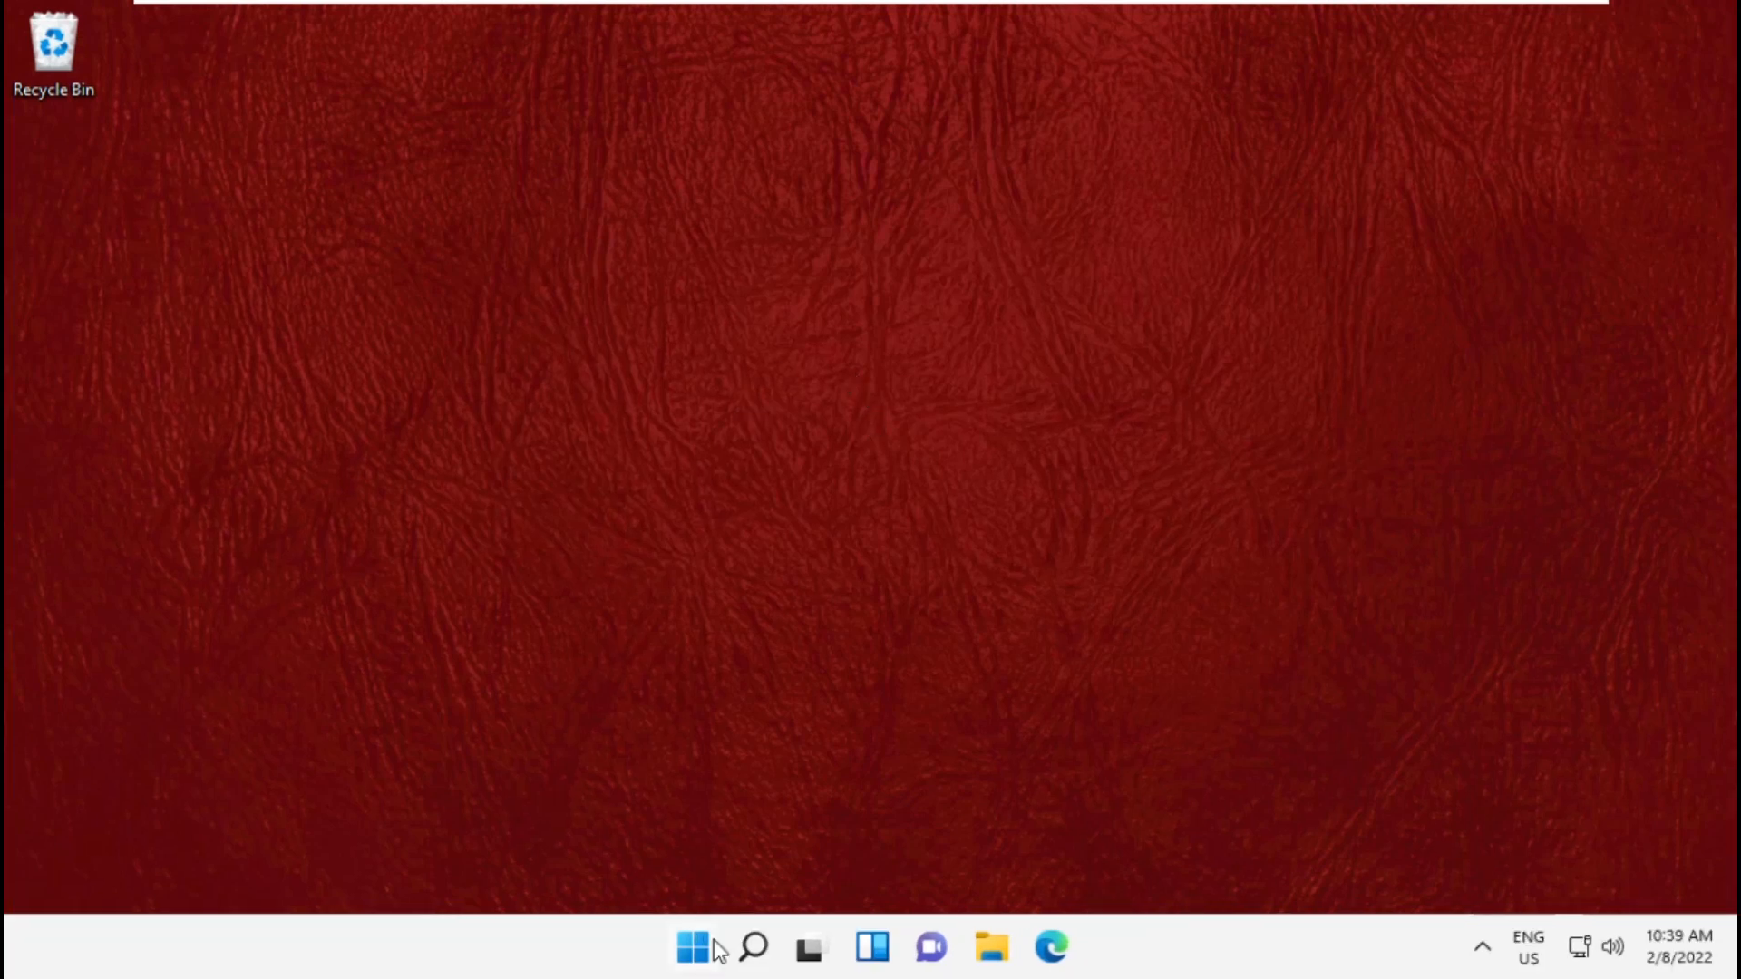
# - Launch the Services console by searching 'Services' from the taskbar
pyautogui.click(753, 947)
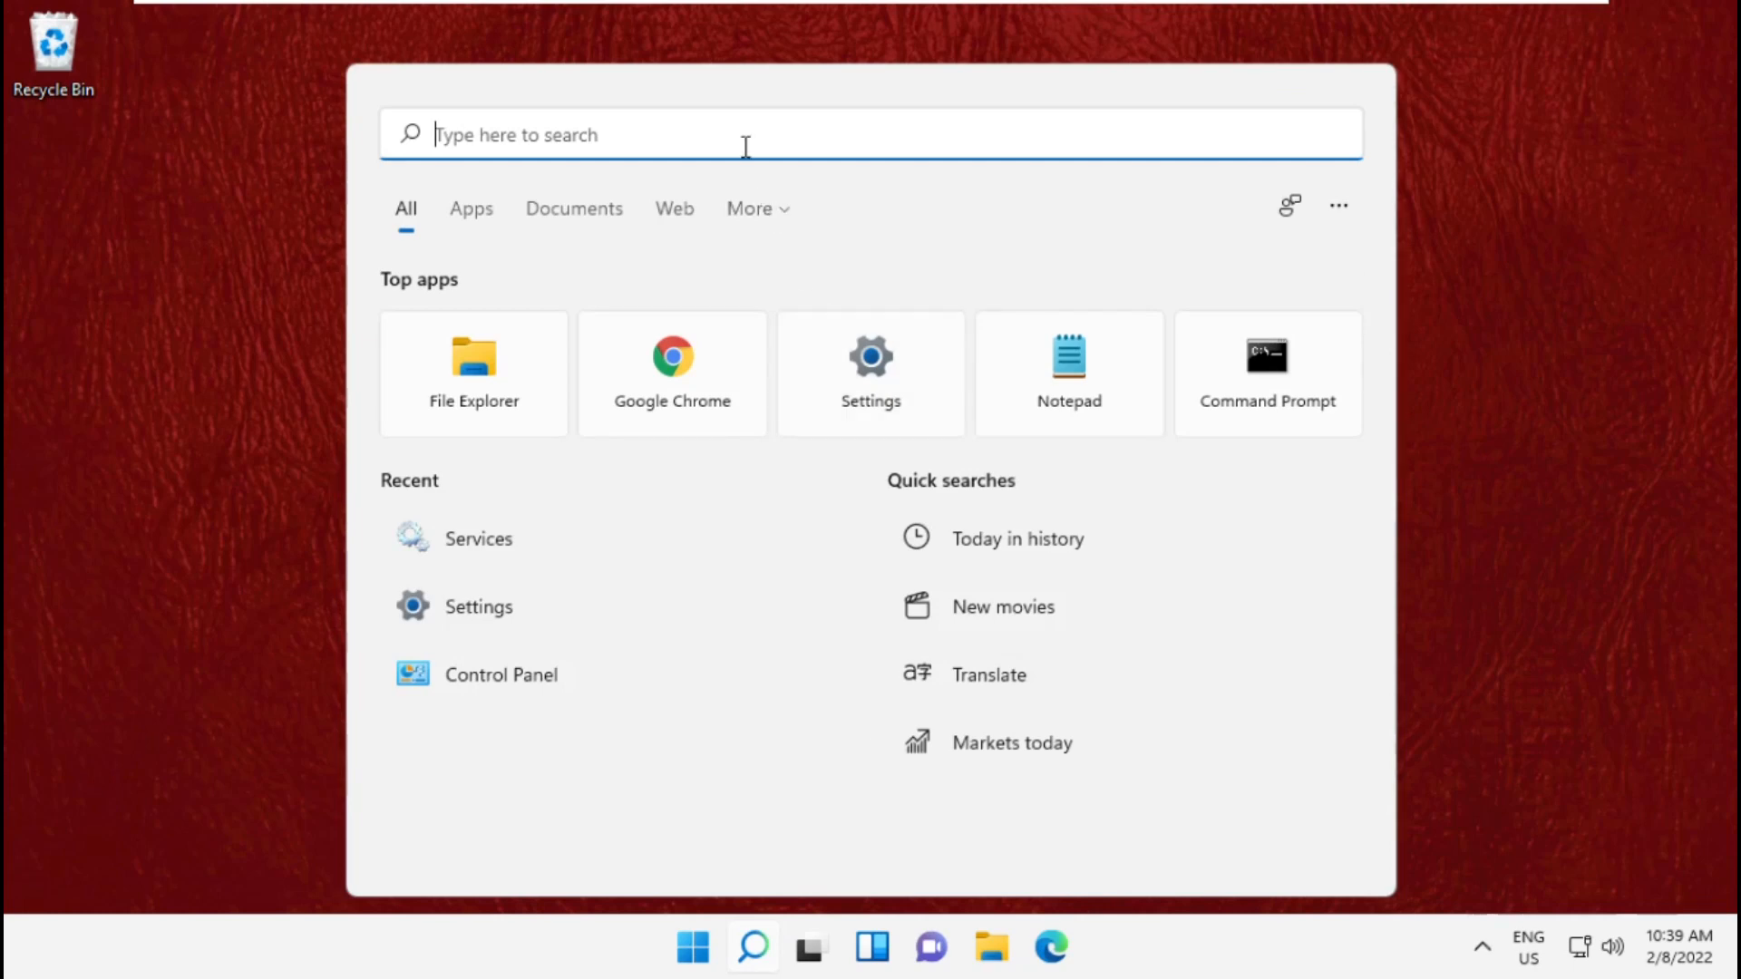
pyautogui.write('Services')
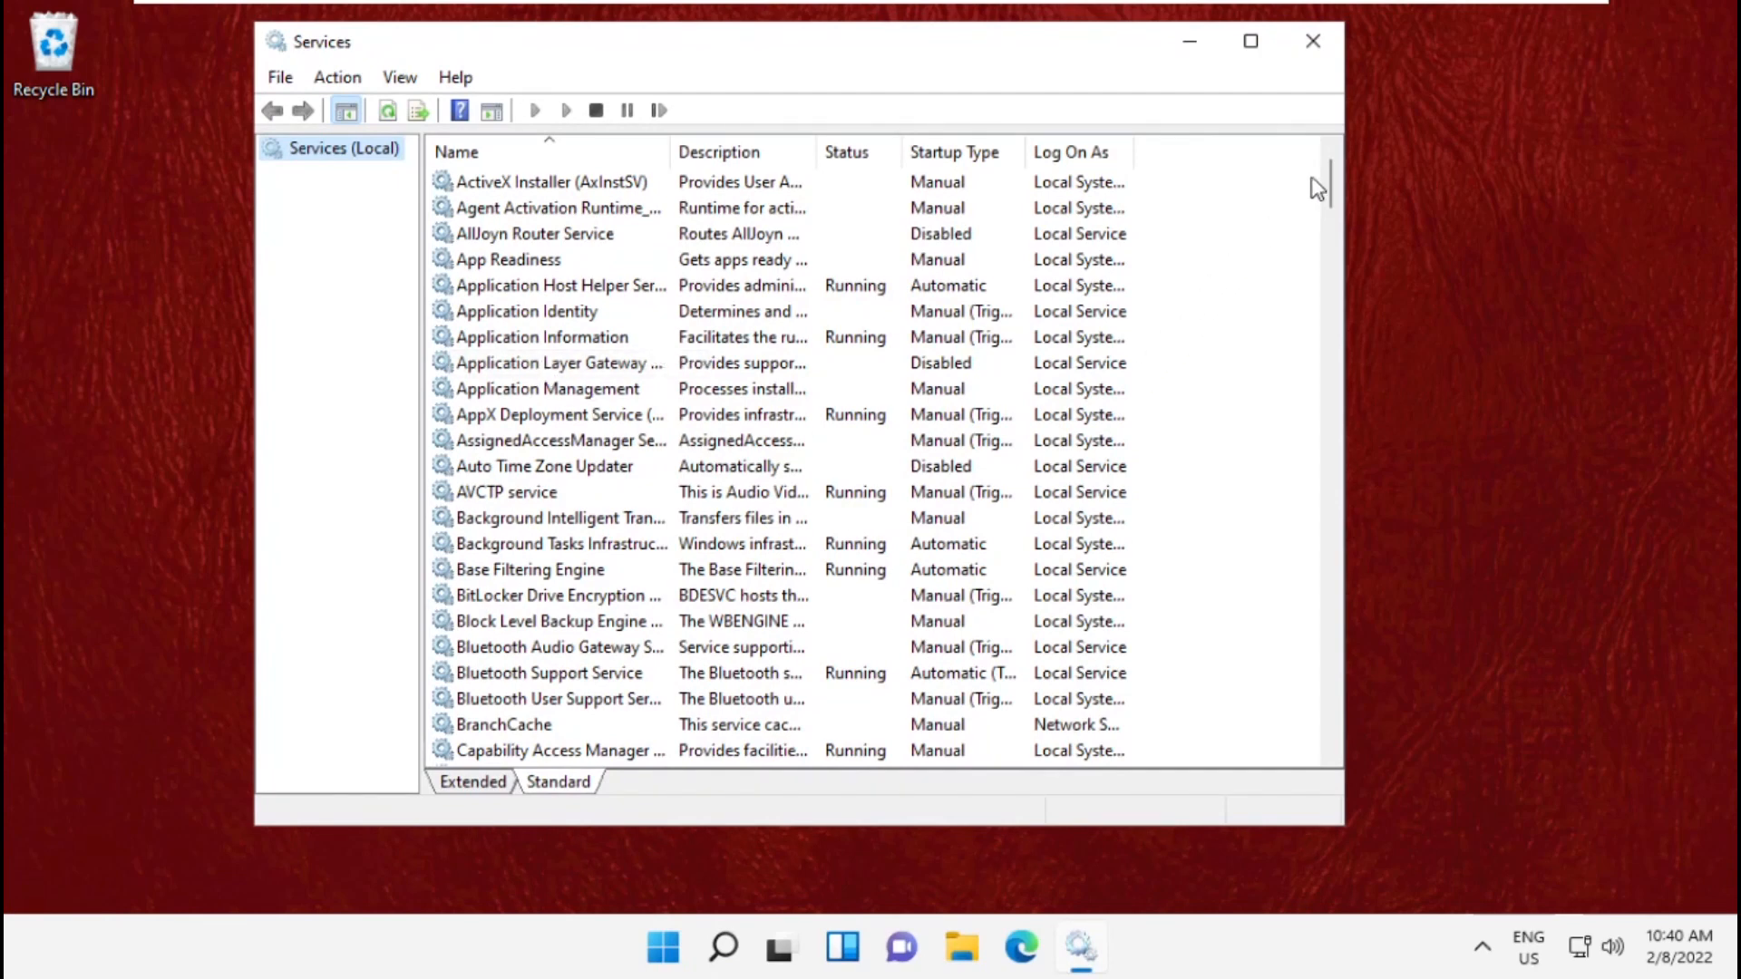
# - Stop the Windows Update service and close the Services console
pyautogui.scroll(-3)
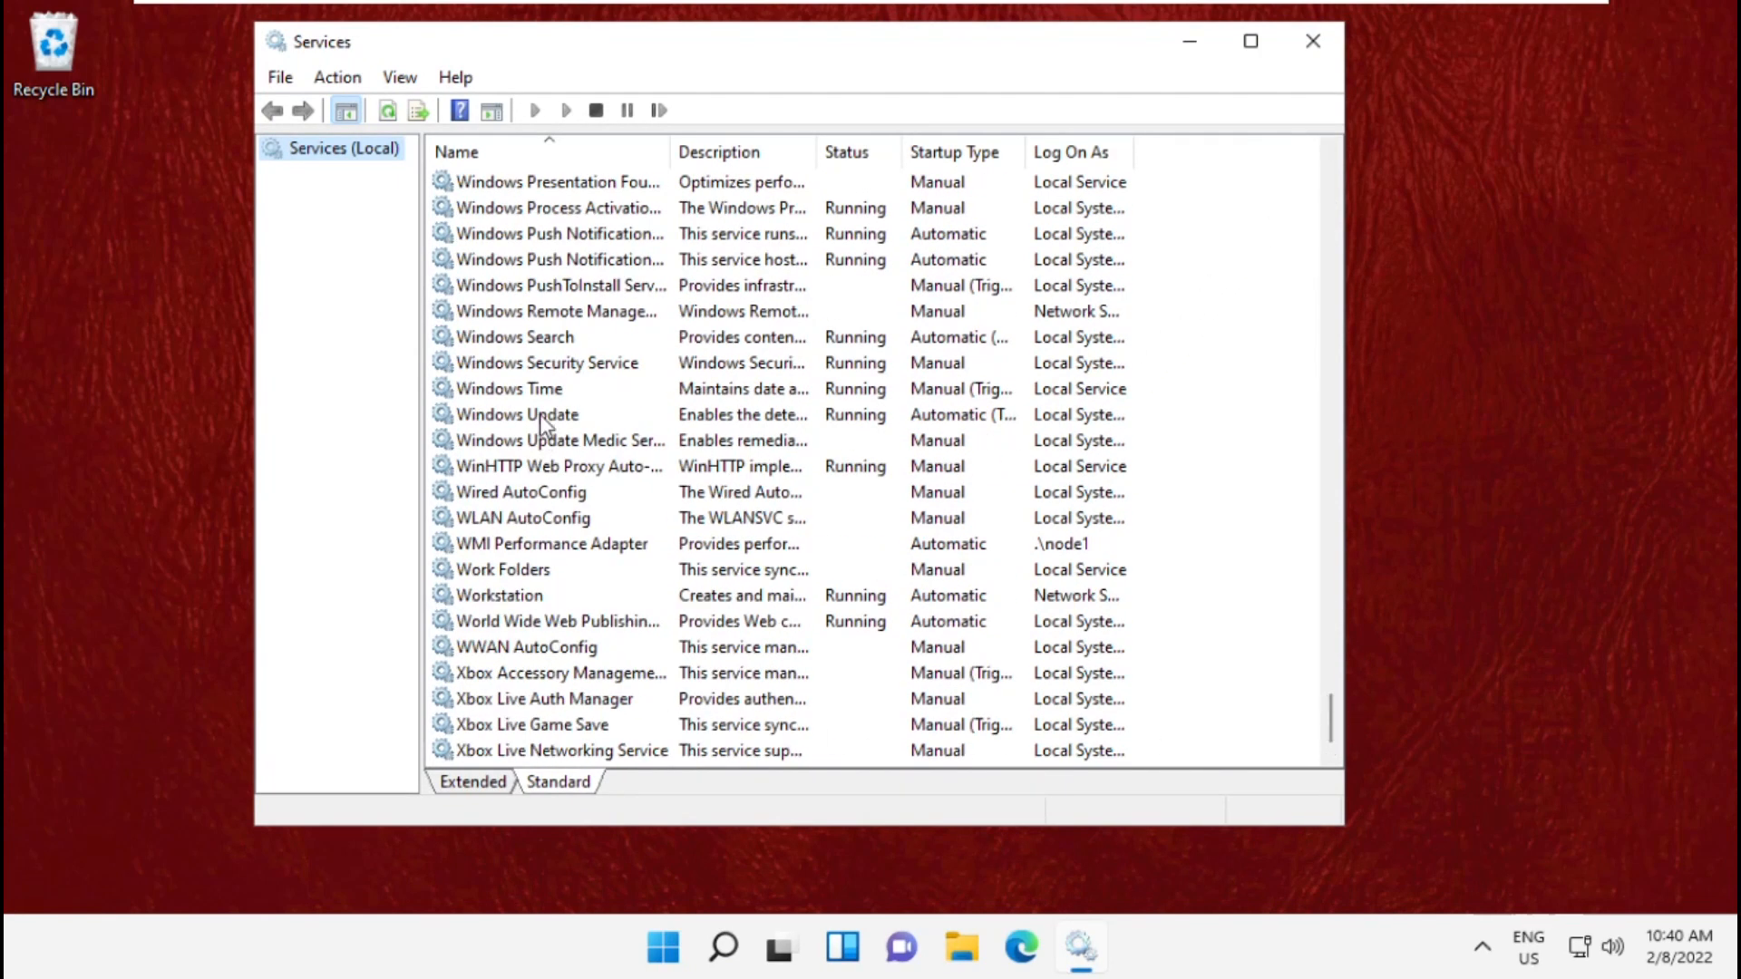
pyautogui.rightClick(517, 414)
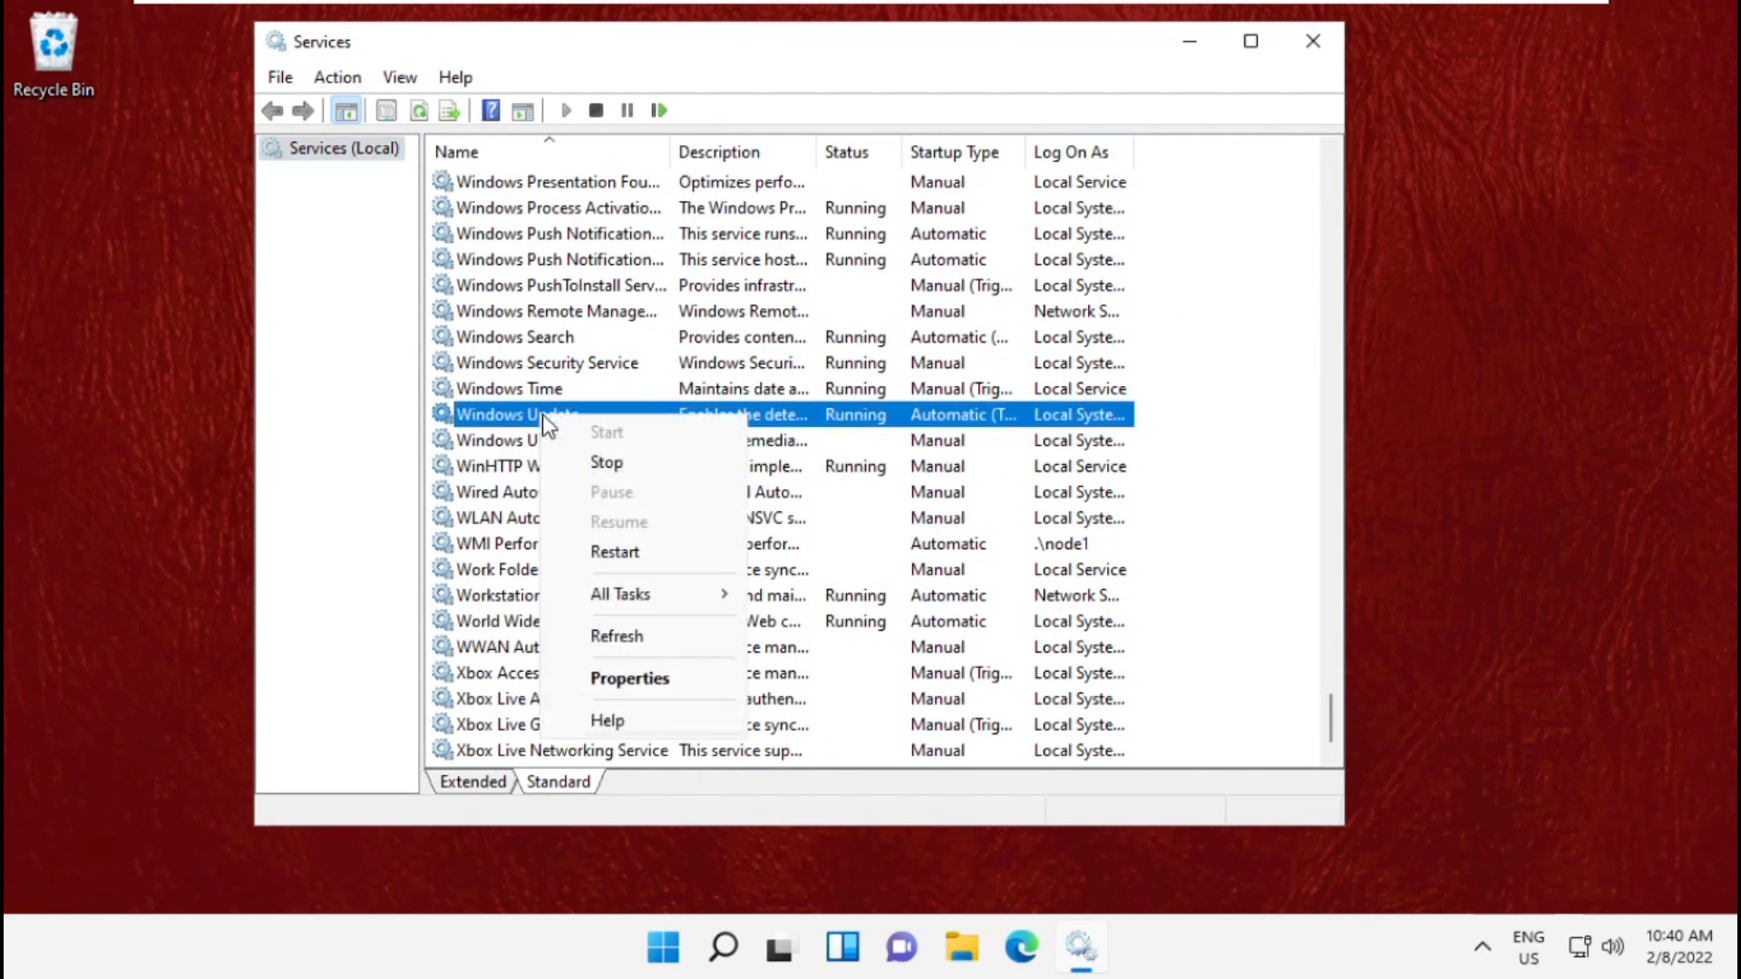
pyautogui.click(606, 462)
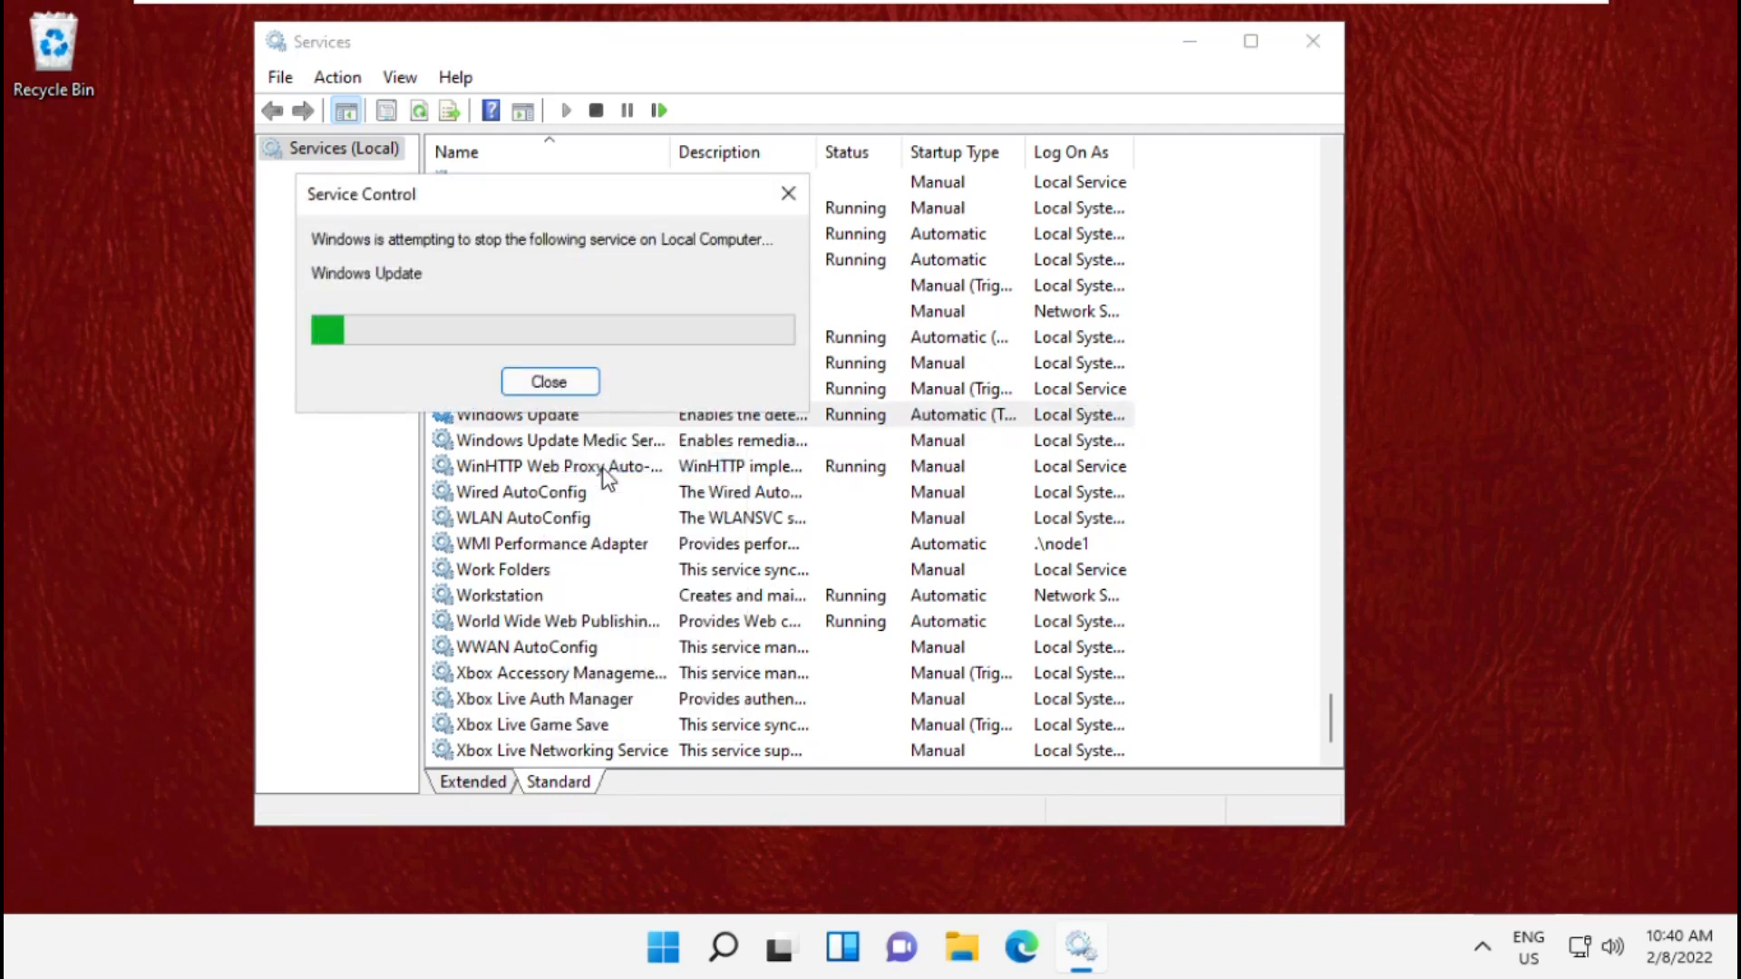
pyautogui.click(548, 381)
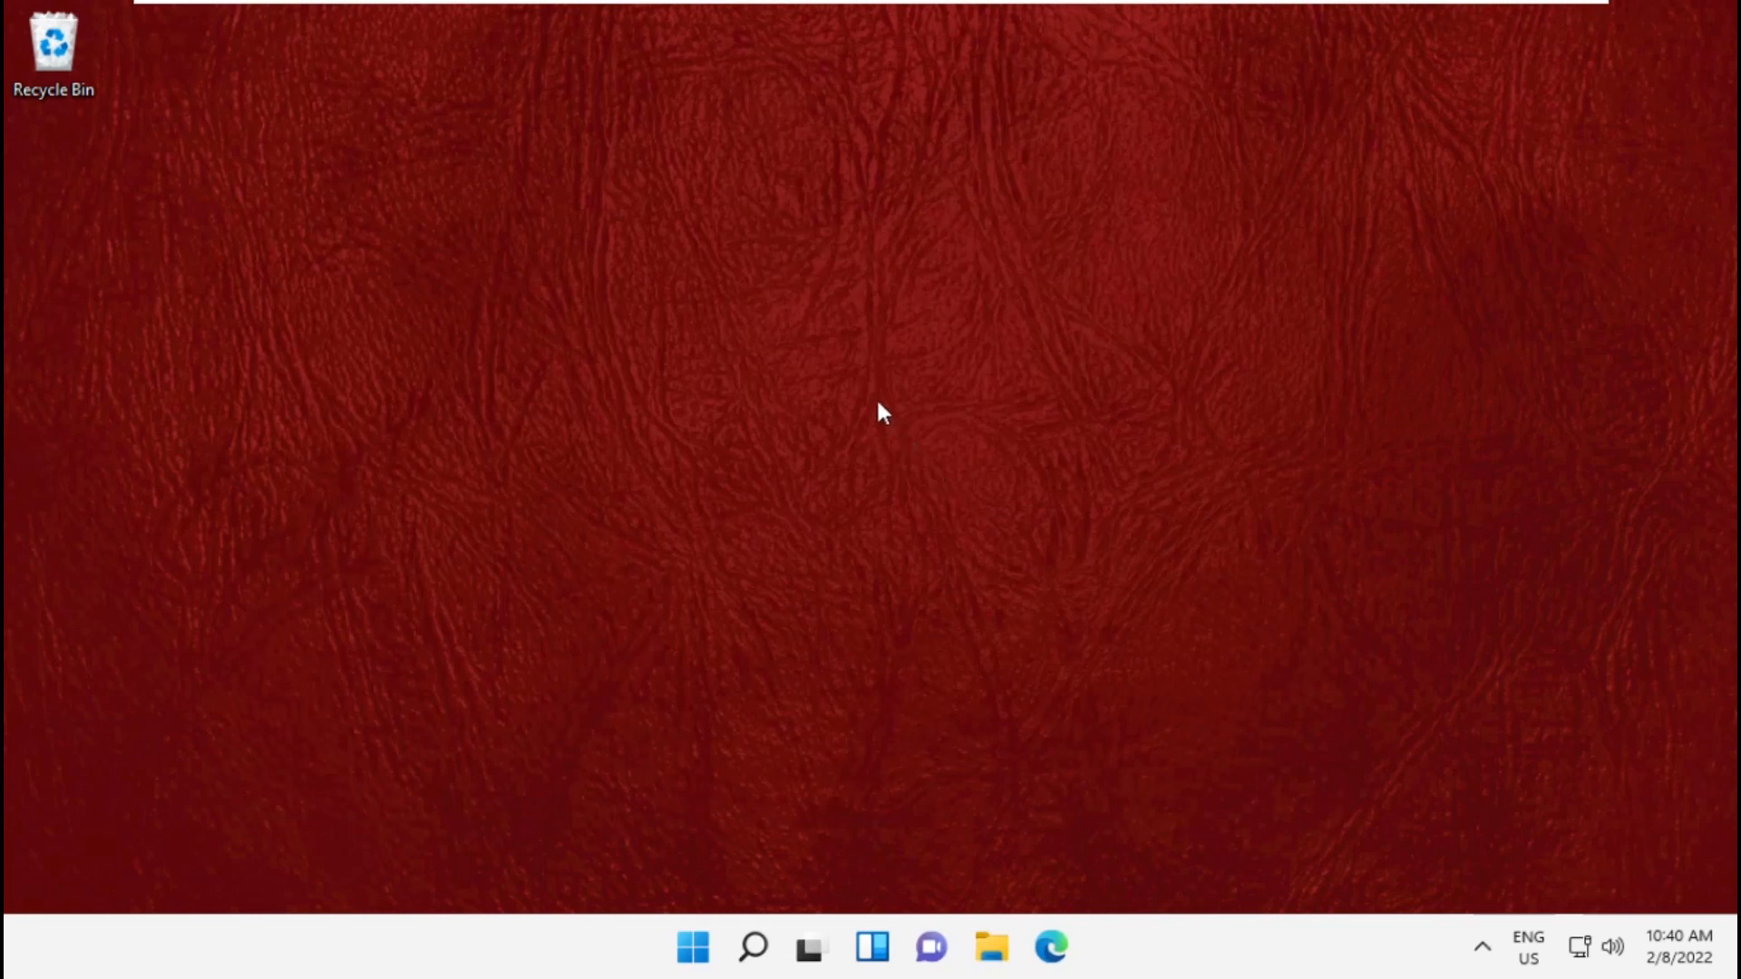
pyautogui.moveTo(742, 944)
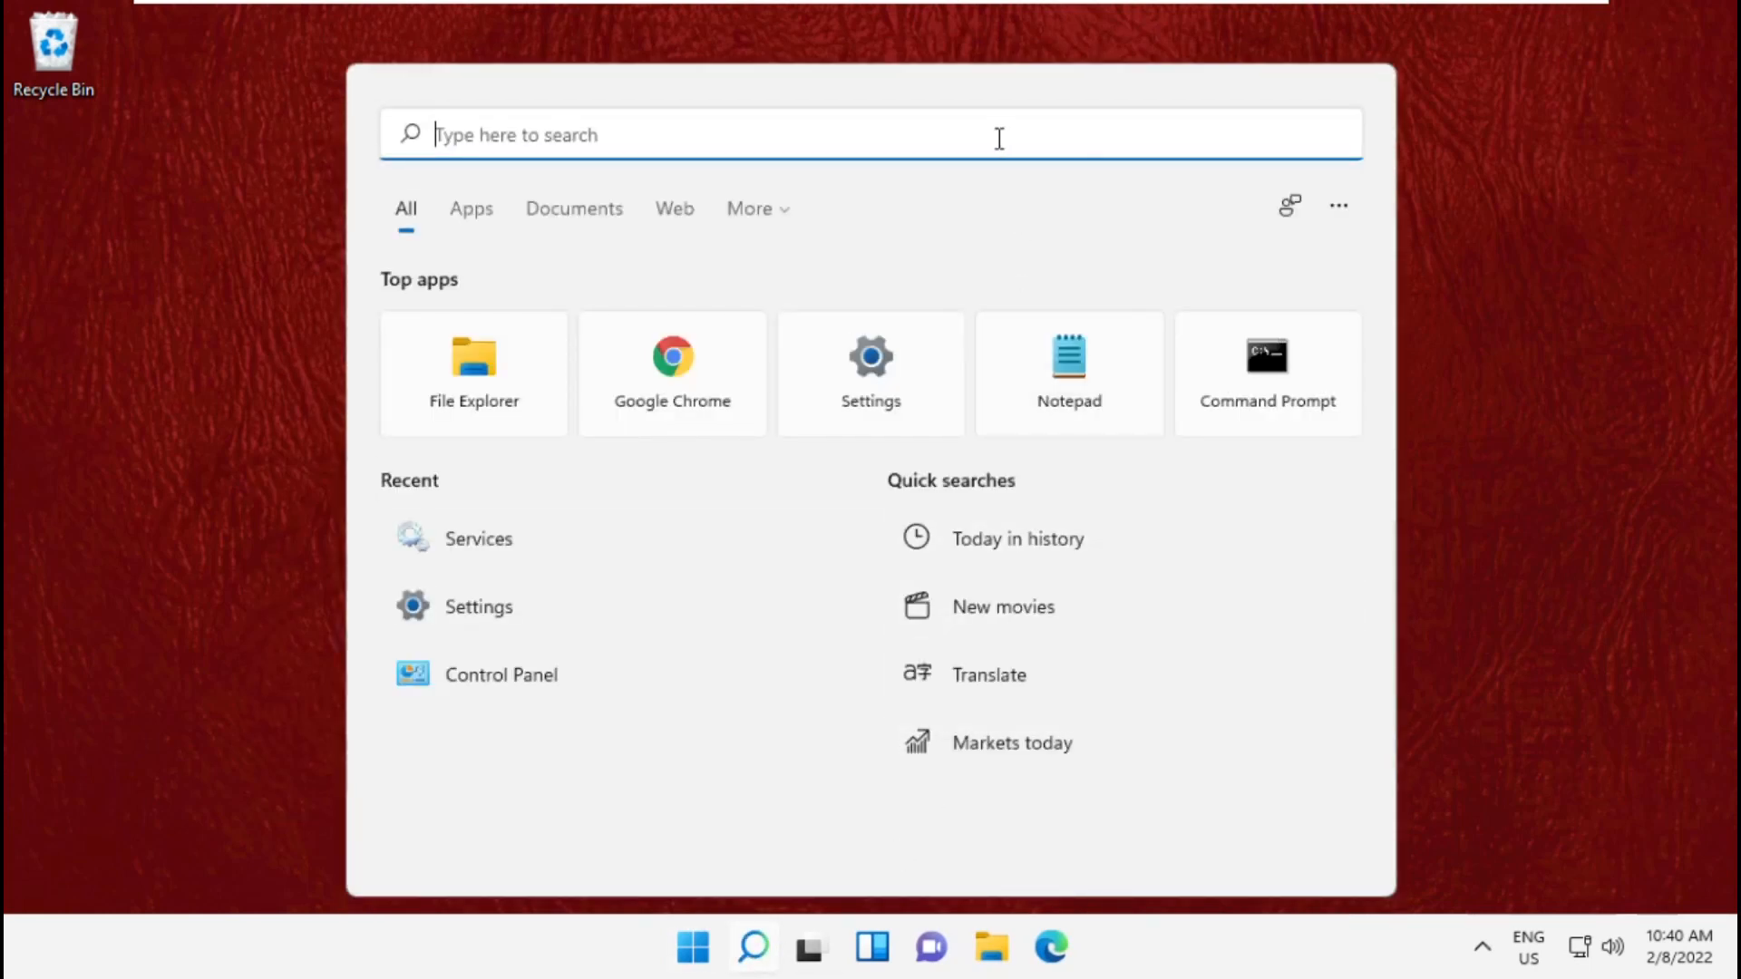
# - Launch File Explorer via a 'File manager' search and navigate into C:\Windows
pyautogui.write('File manager')
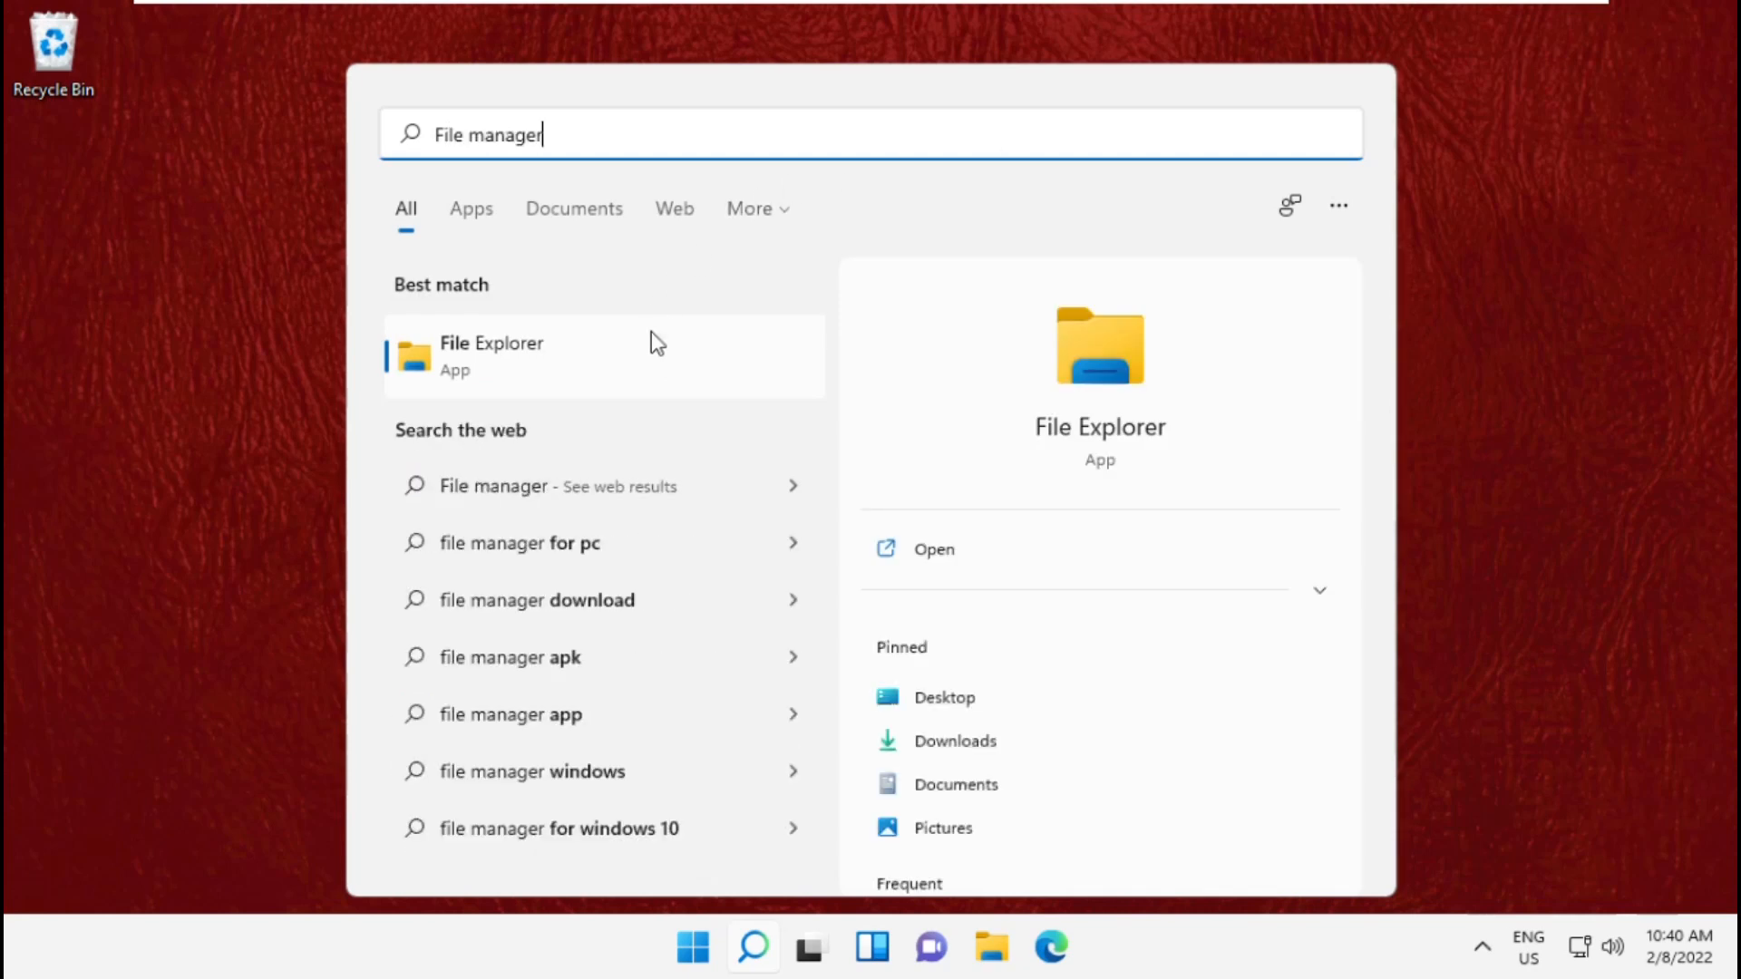
pyautogui.click(491, 356)
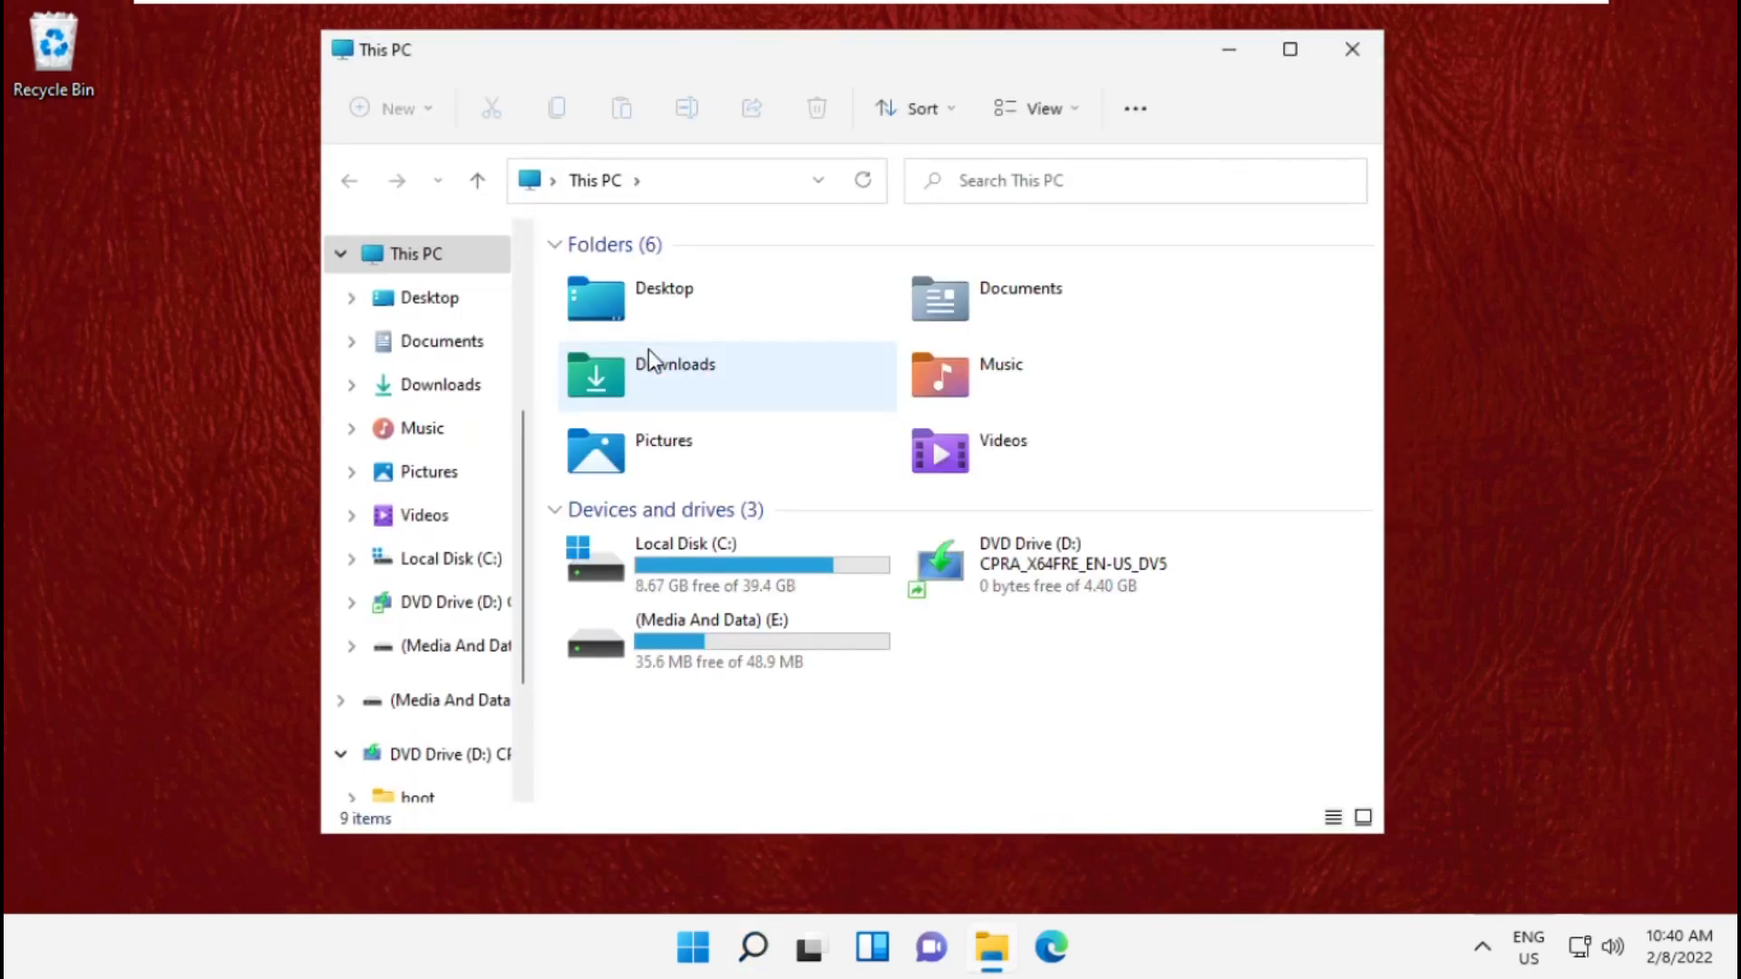
pyautogui.doubleClick(685, 560)
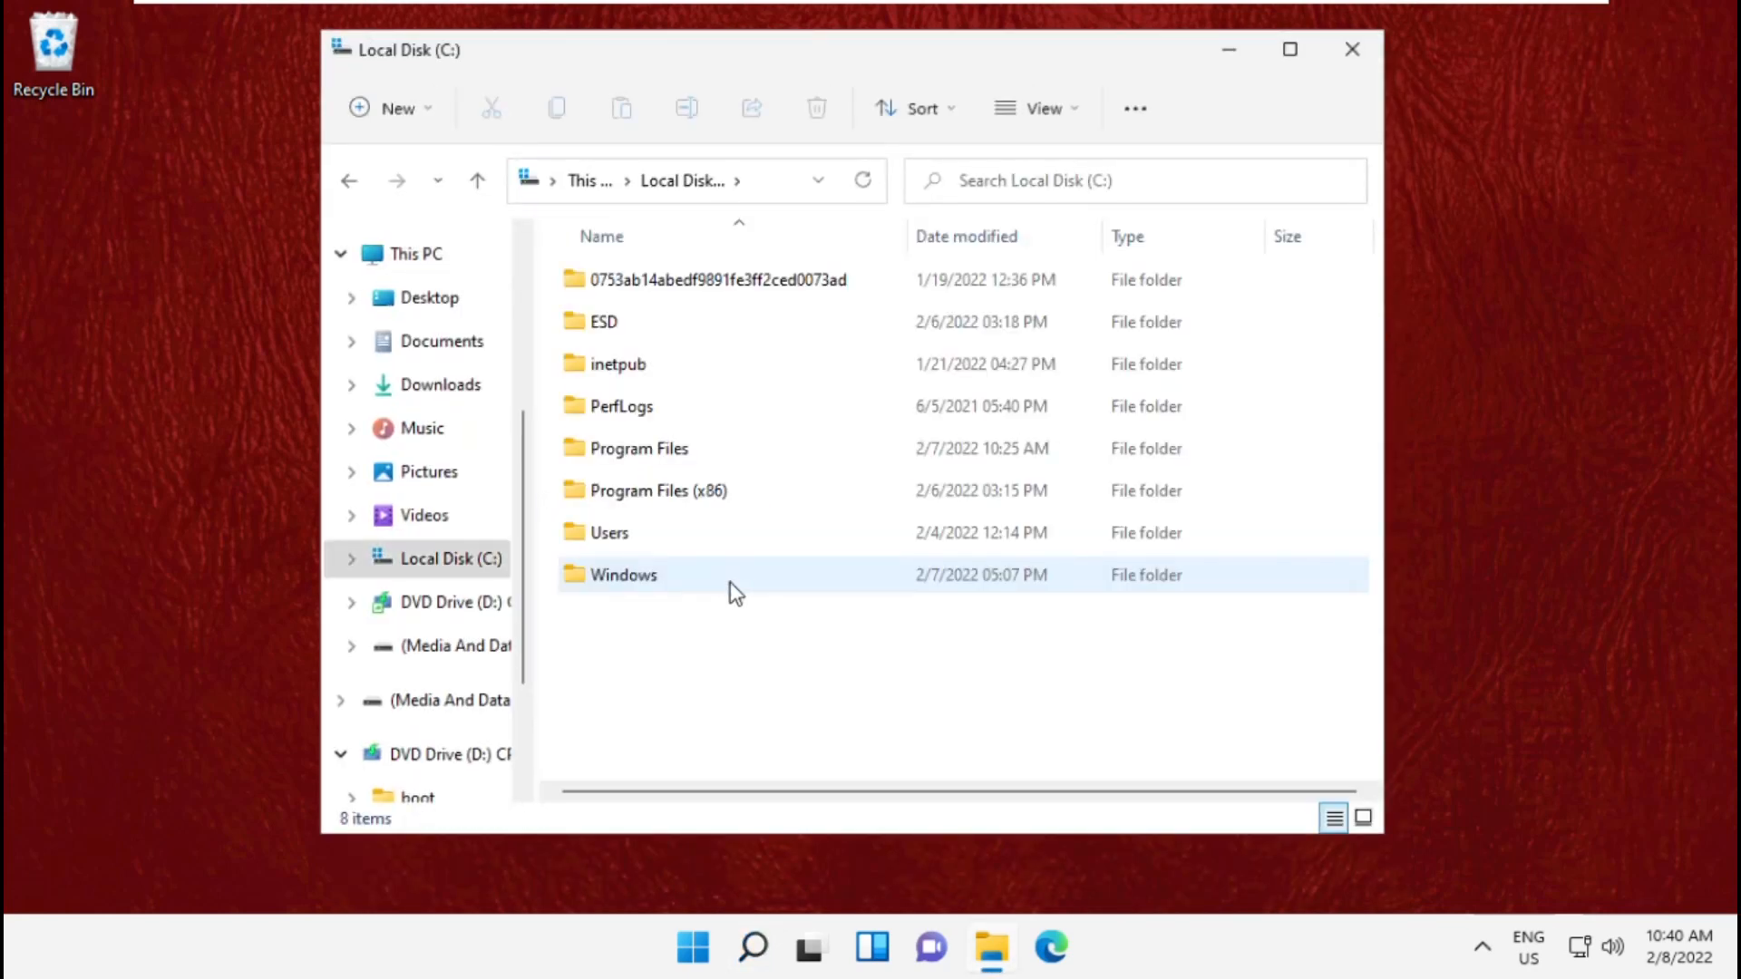
pyautogui.doubleClick(622, 575)
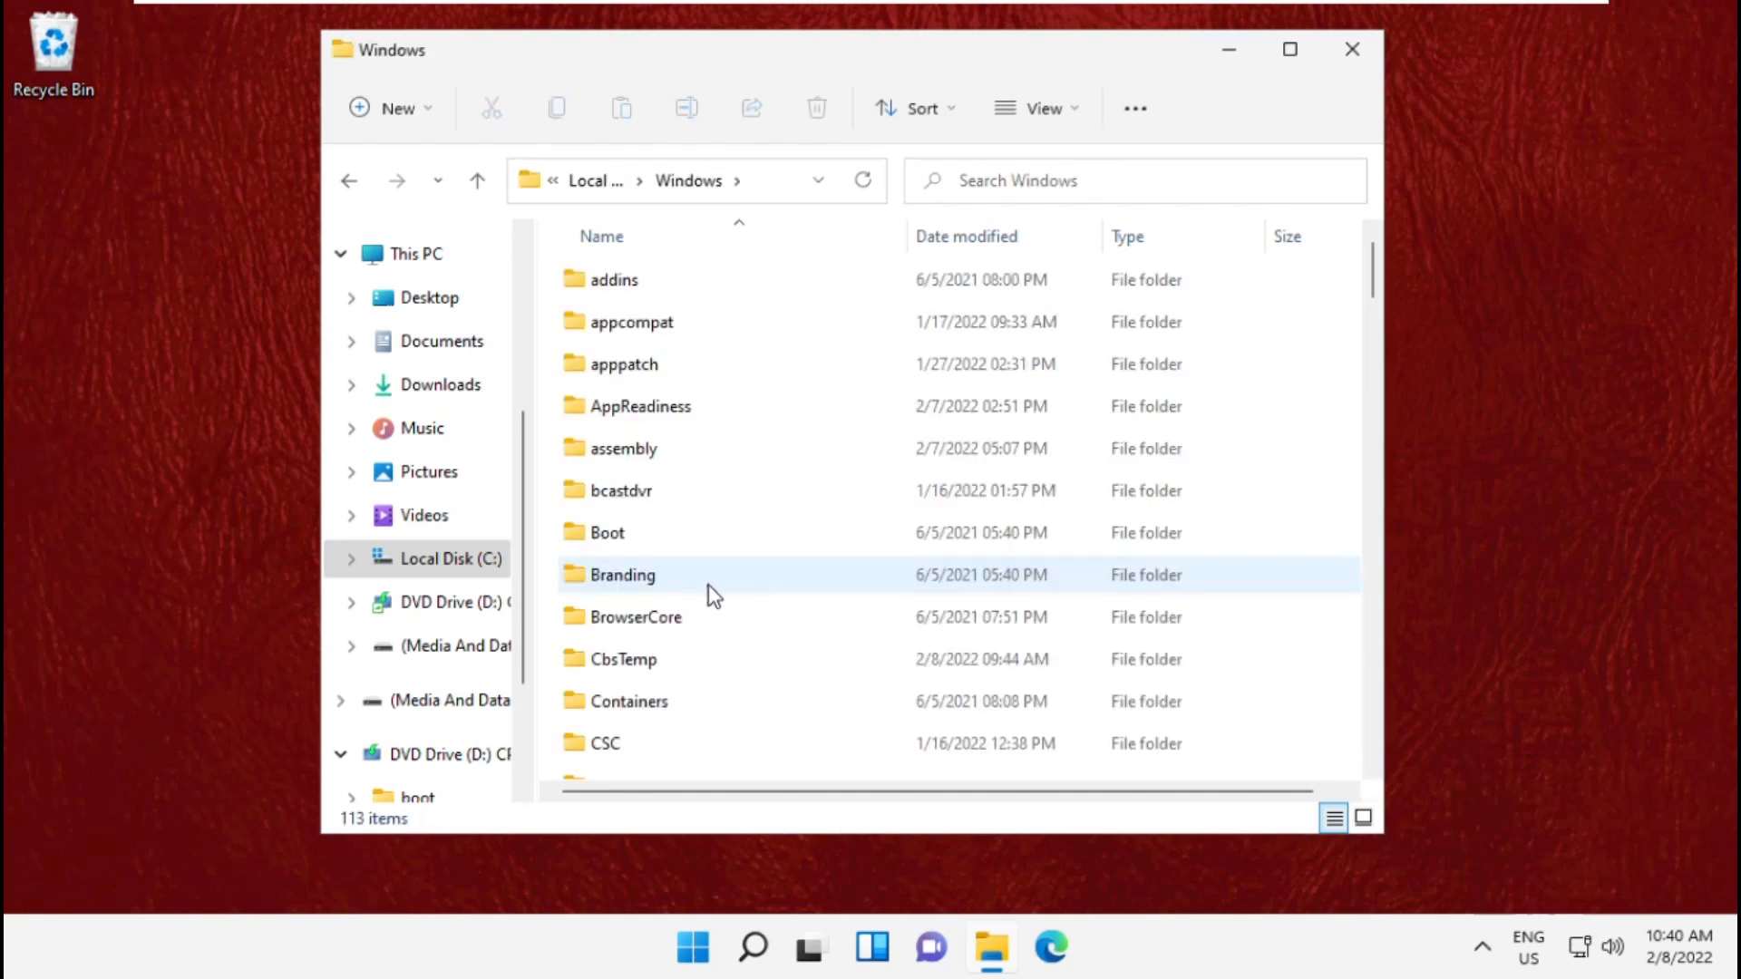
pyautogui.scroll(-3)
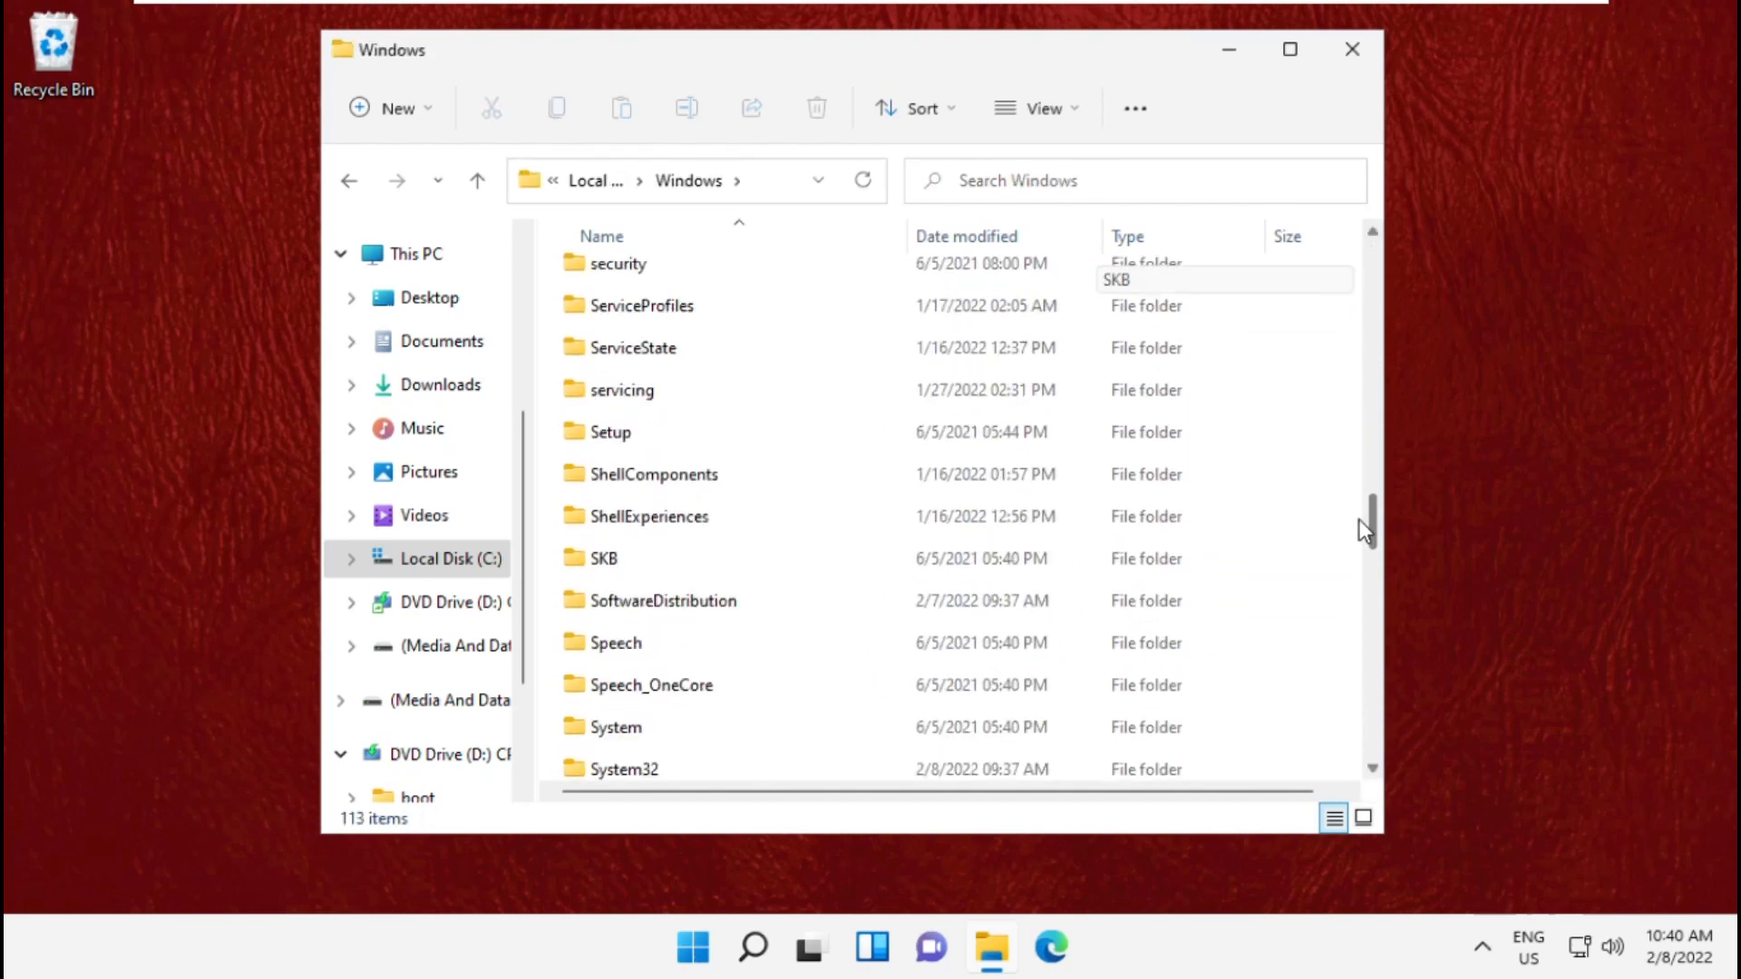
# - Delete all contents of the SoftwareDistribution folder and close the window
pyautogui.click(662, 462)
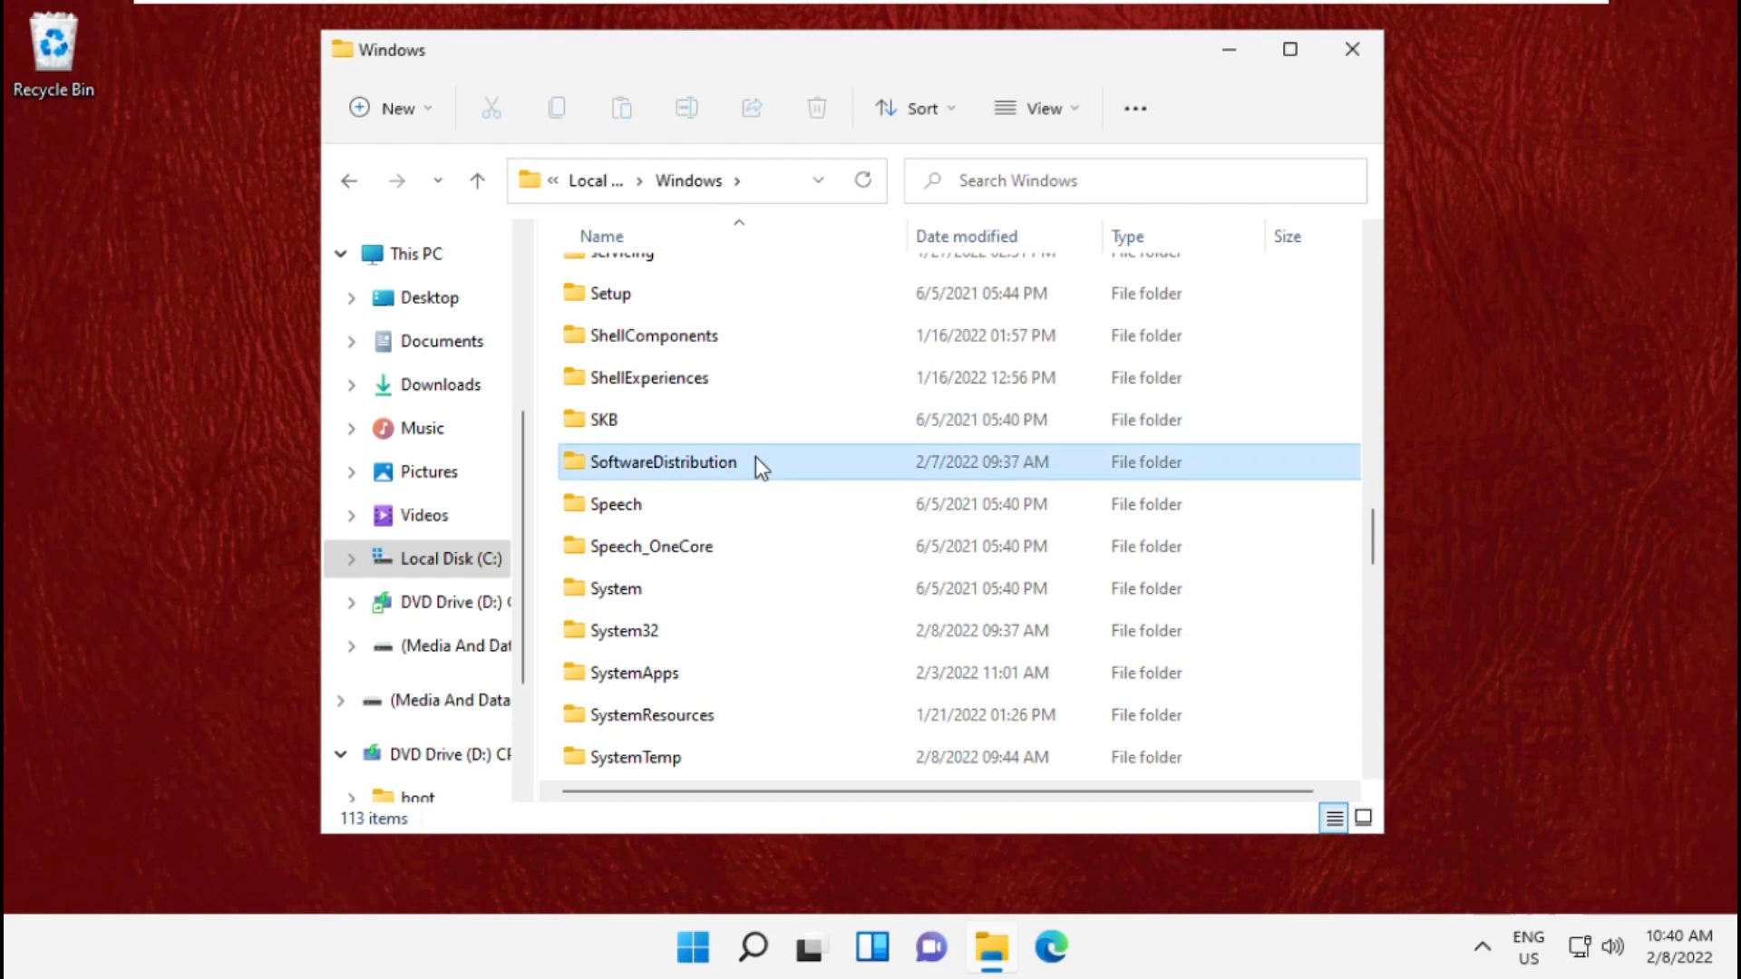
pyautogui.doubleClick(664, 462)
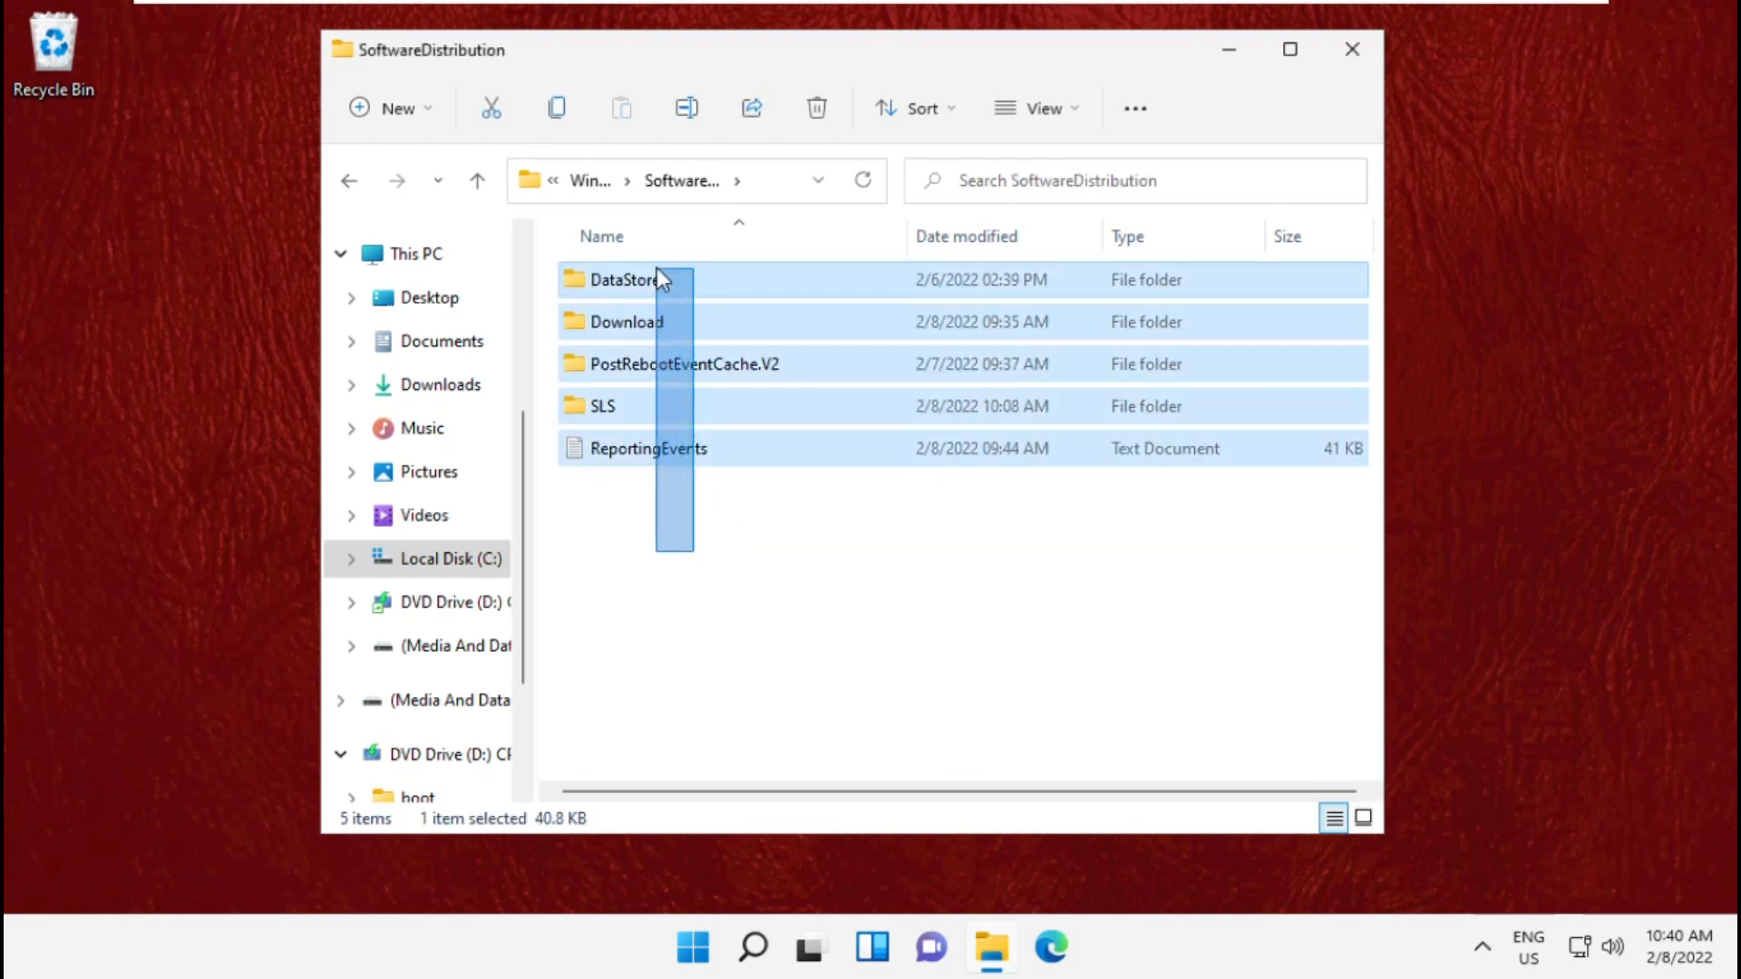
pyautogui.rightClick(627, 279)
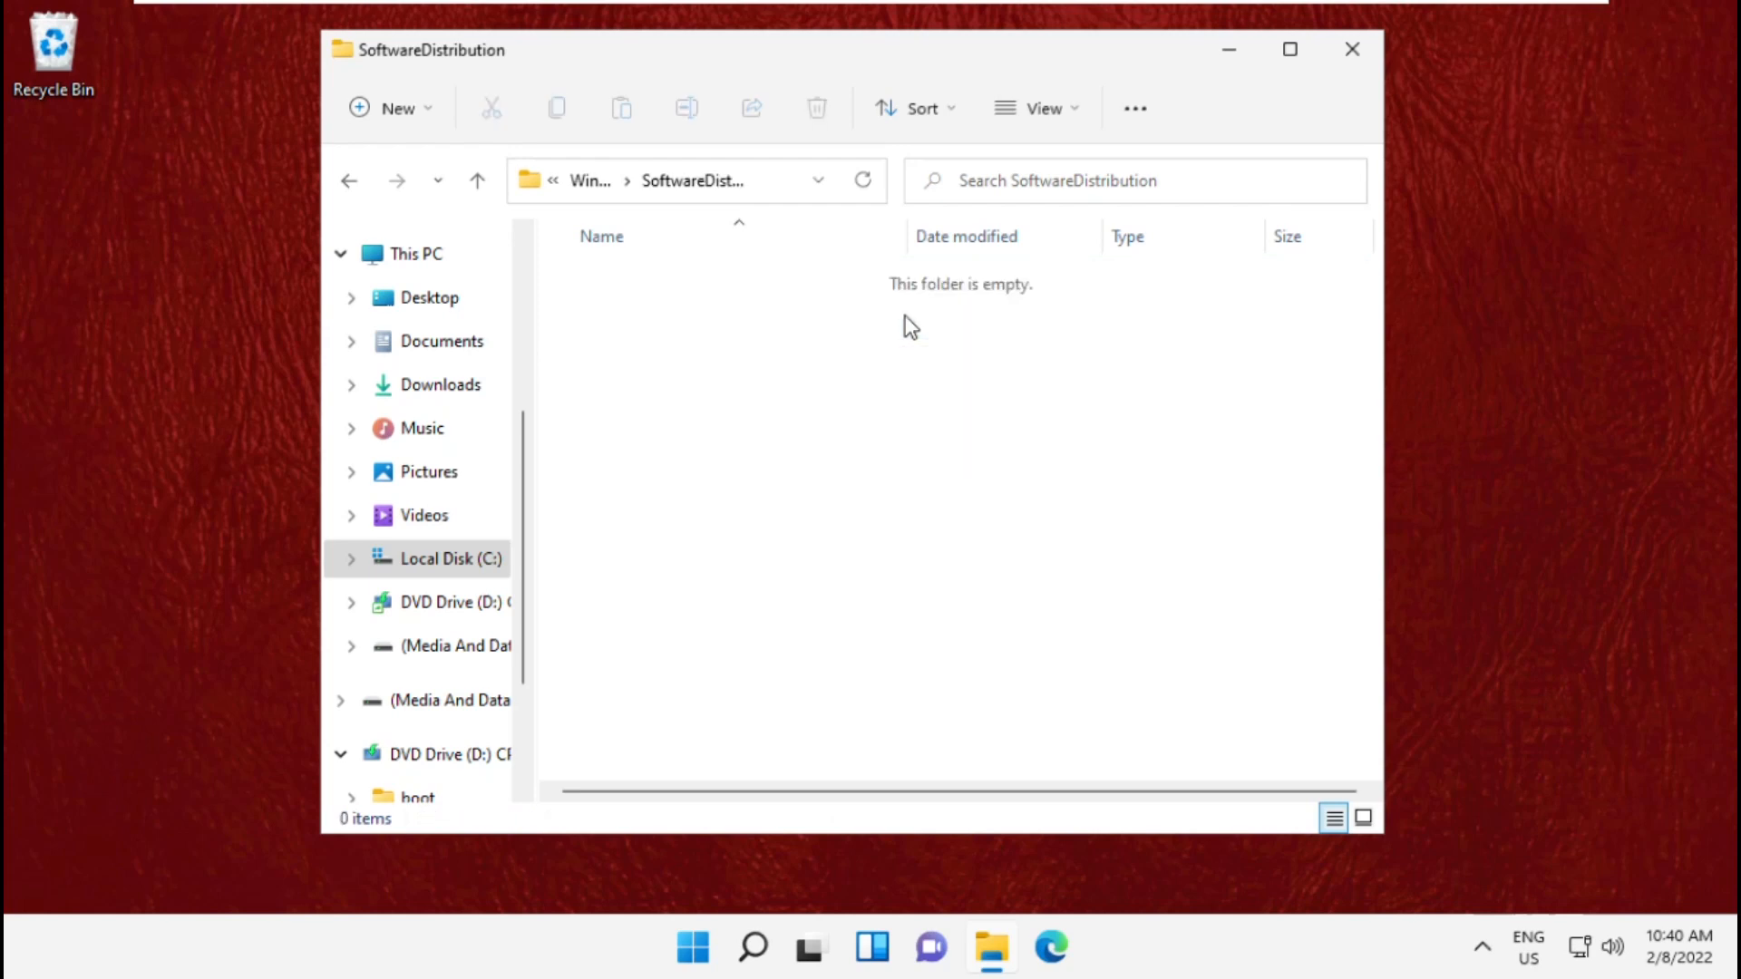
pyautogui.moveTo(1337, 138)
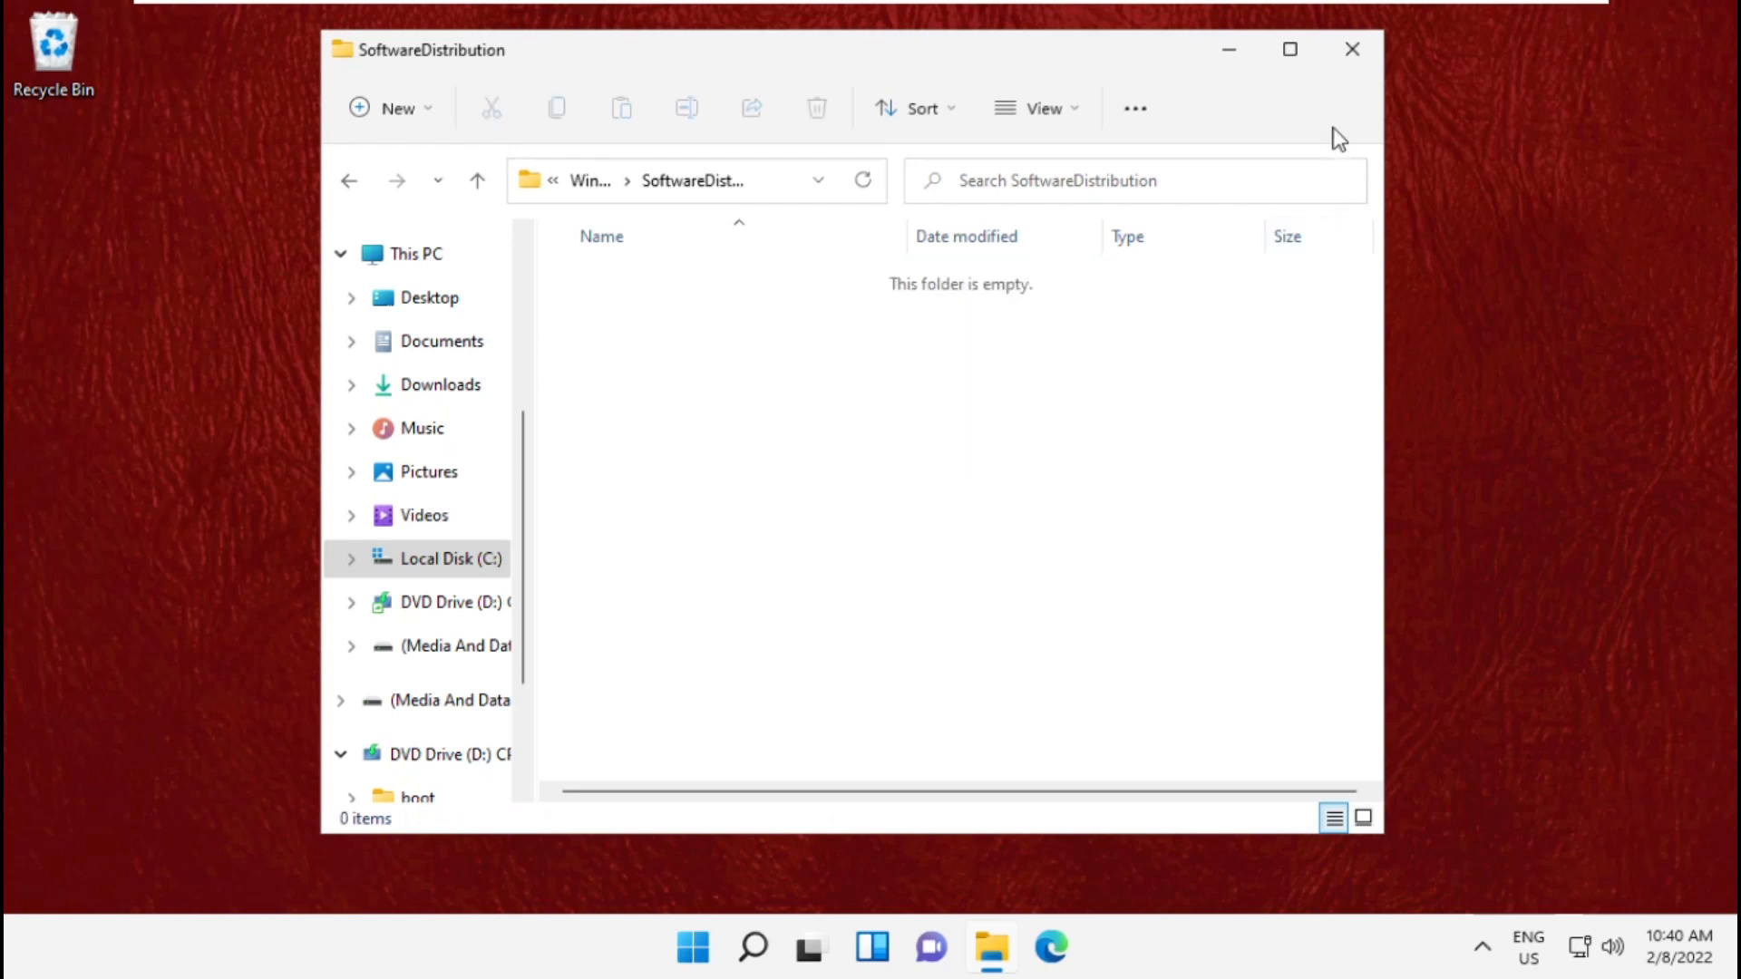
pyautogui.click(1351, 49)
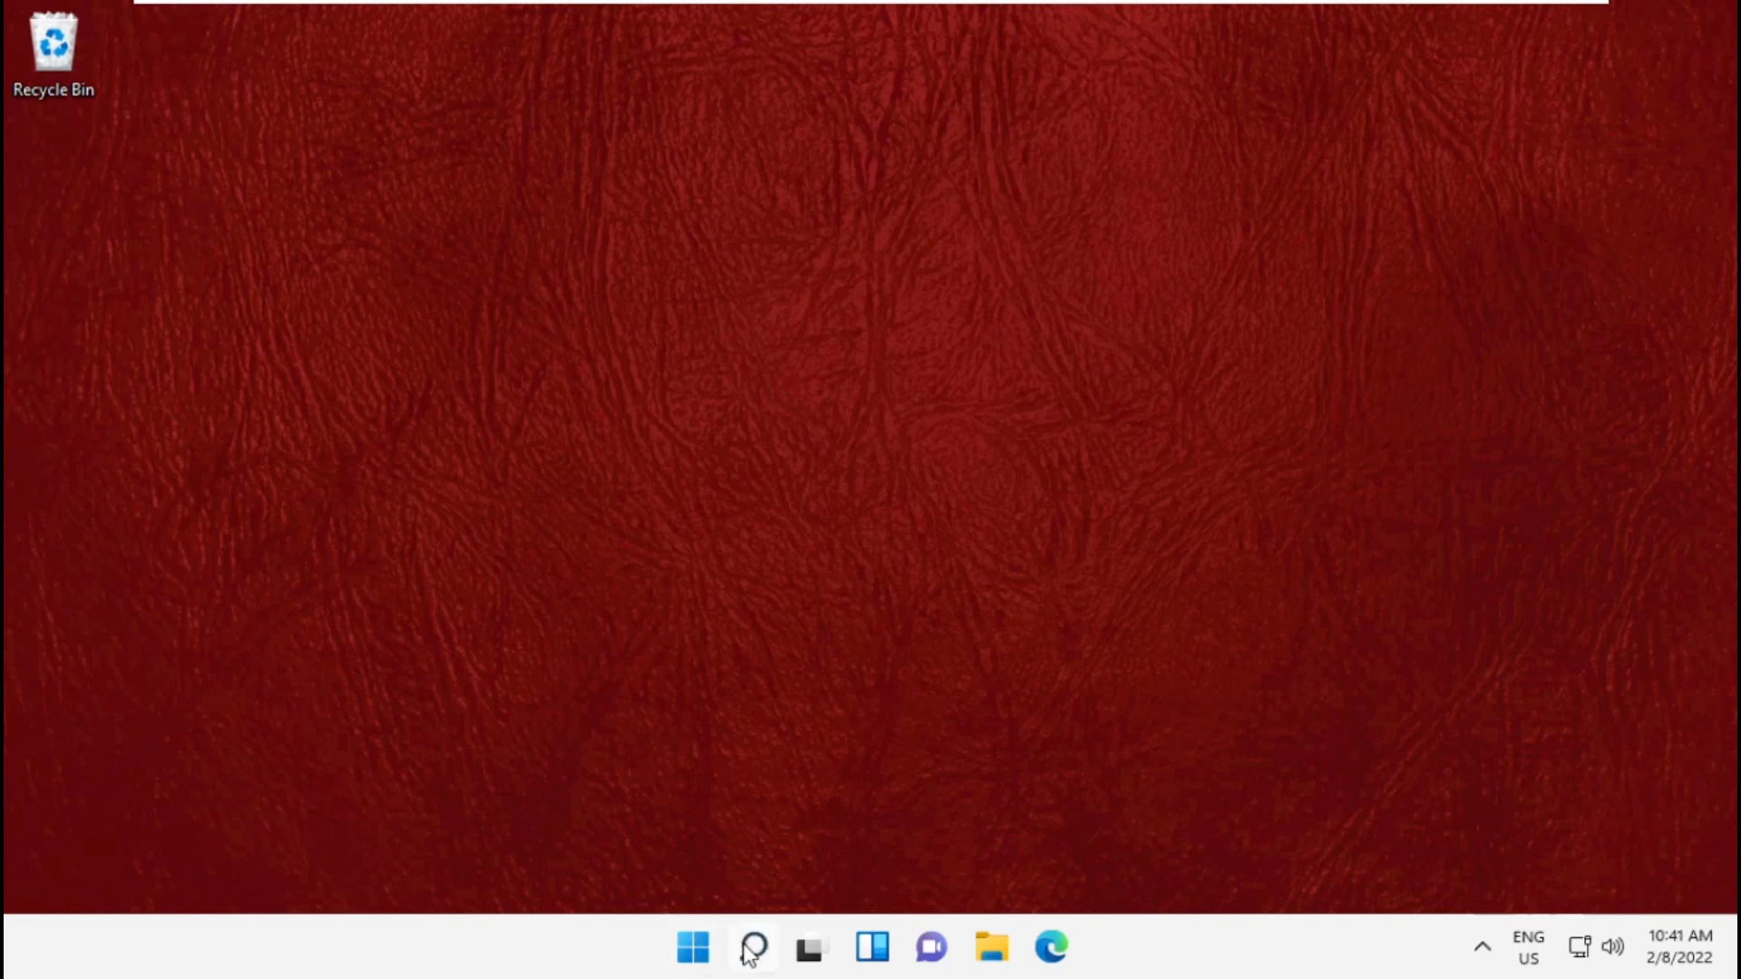
# - Reopen Services, start the Windows Update service again and close the console
pyautogui.click(751, 947)
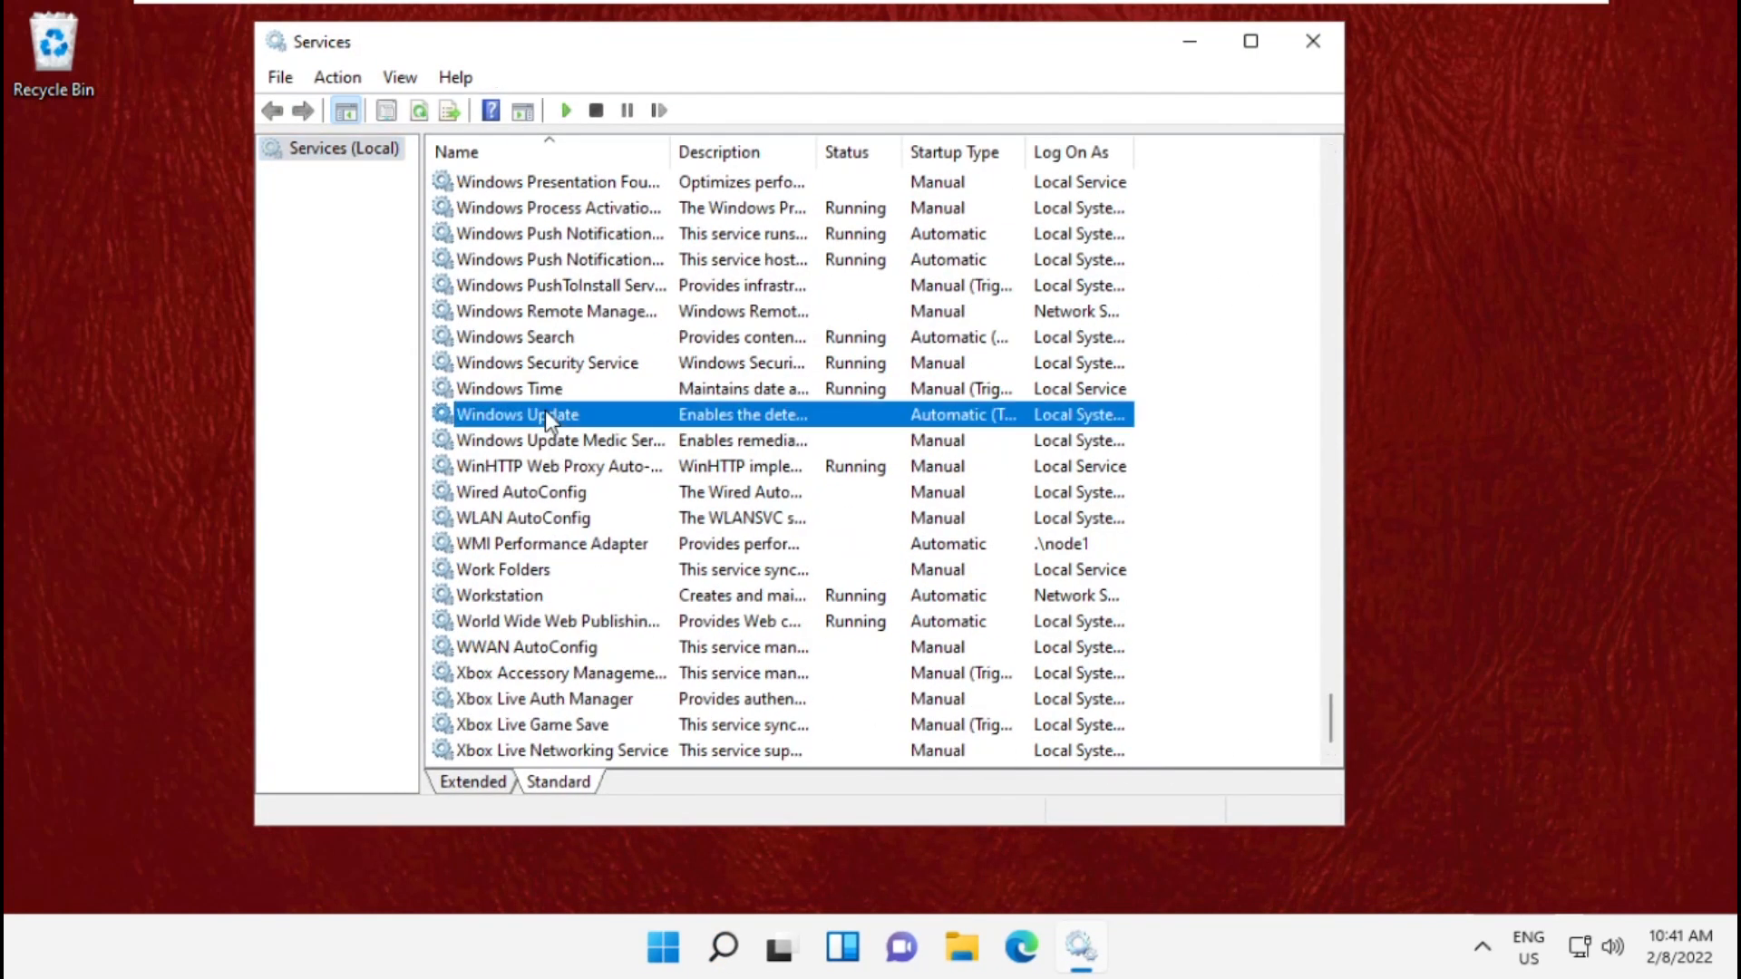
pyautogui.click(565, 108)
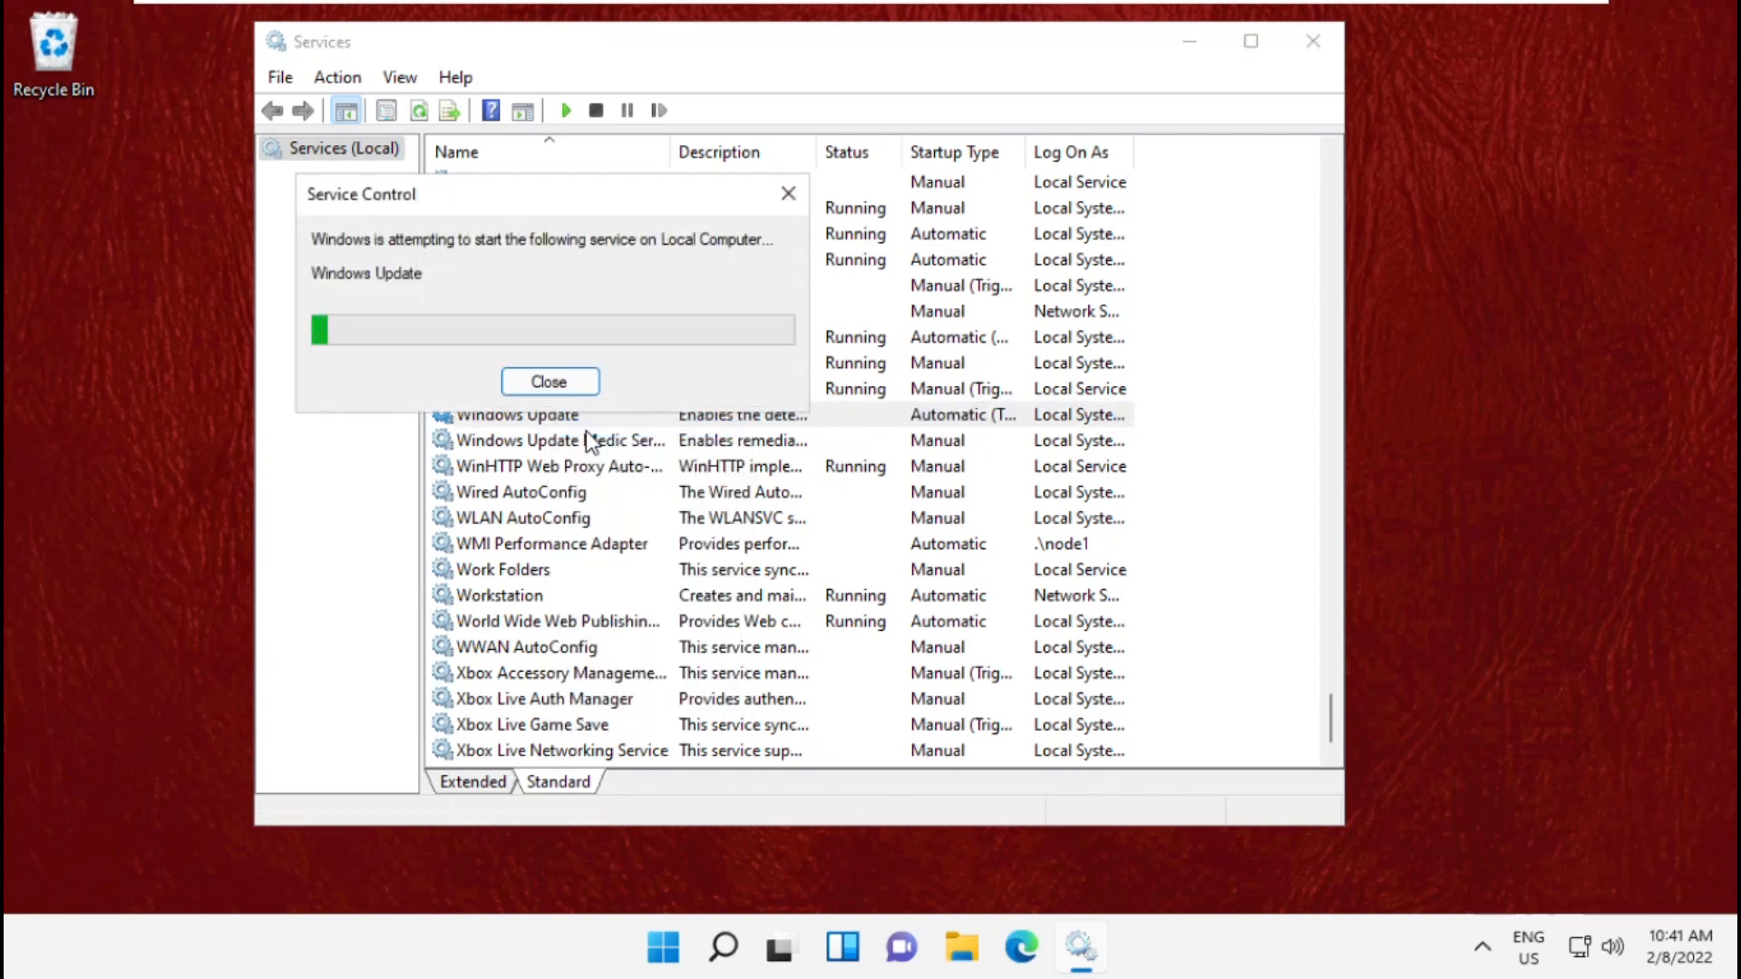
pyautogui.click(547, 380)
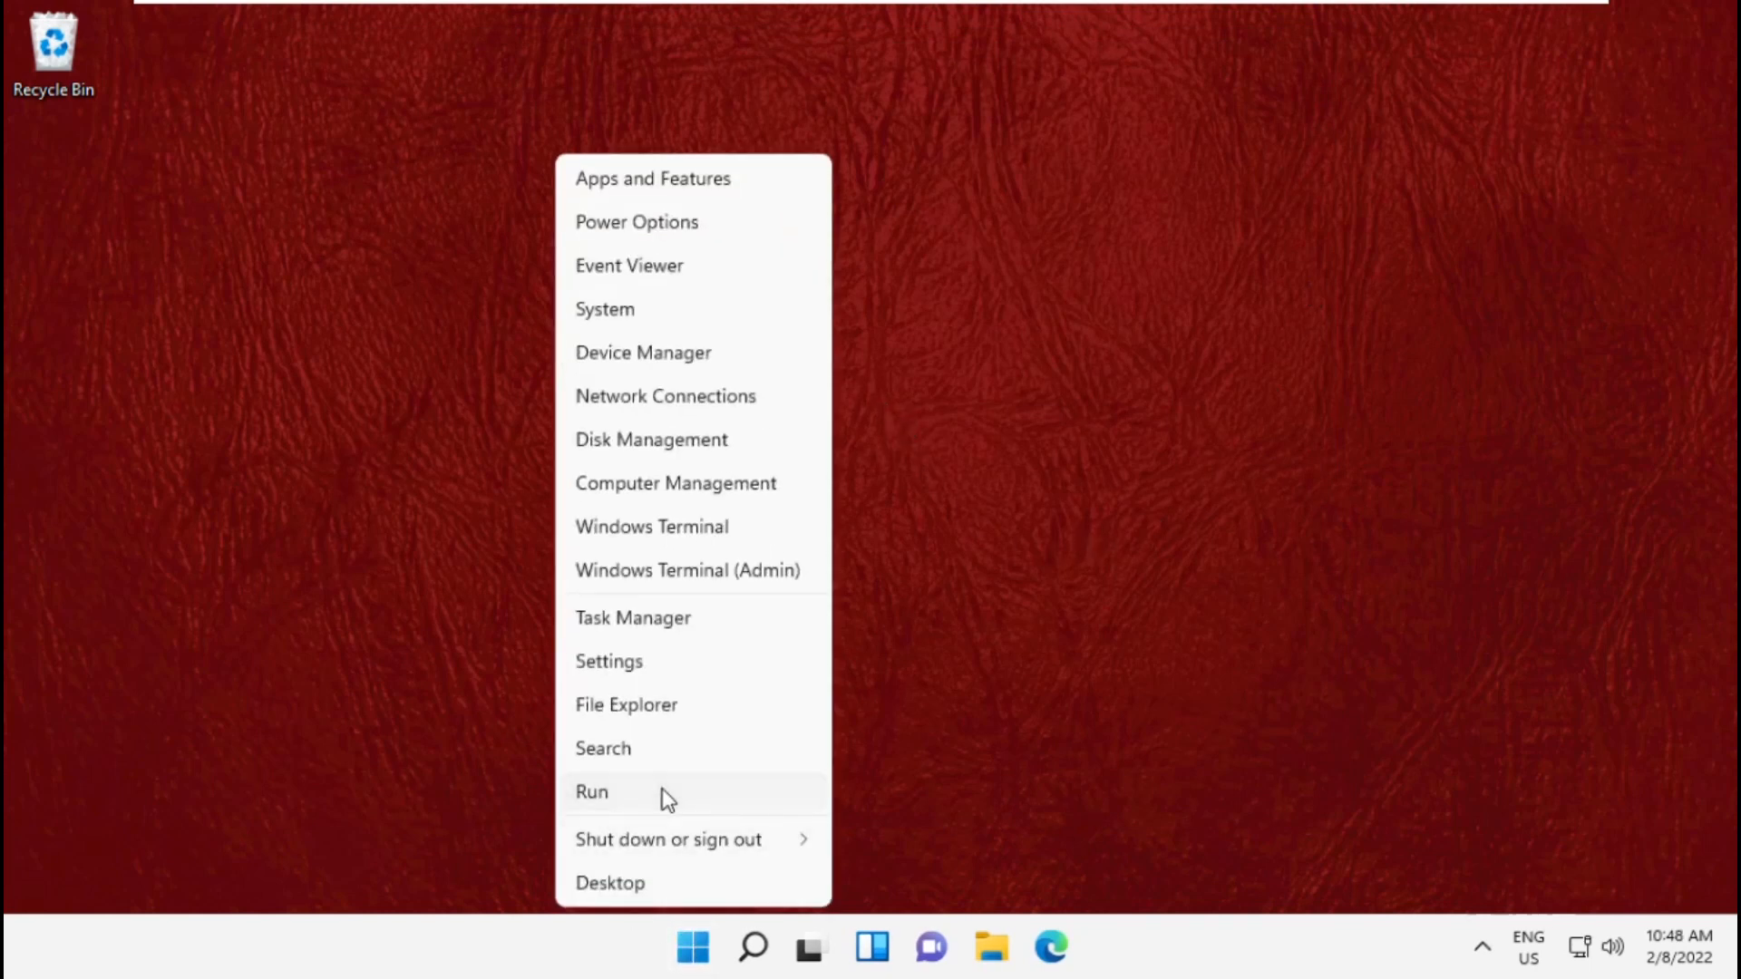
# - Launch System Configuration (msconfig) from the Run window
pyautogui.click(591, 793)
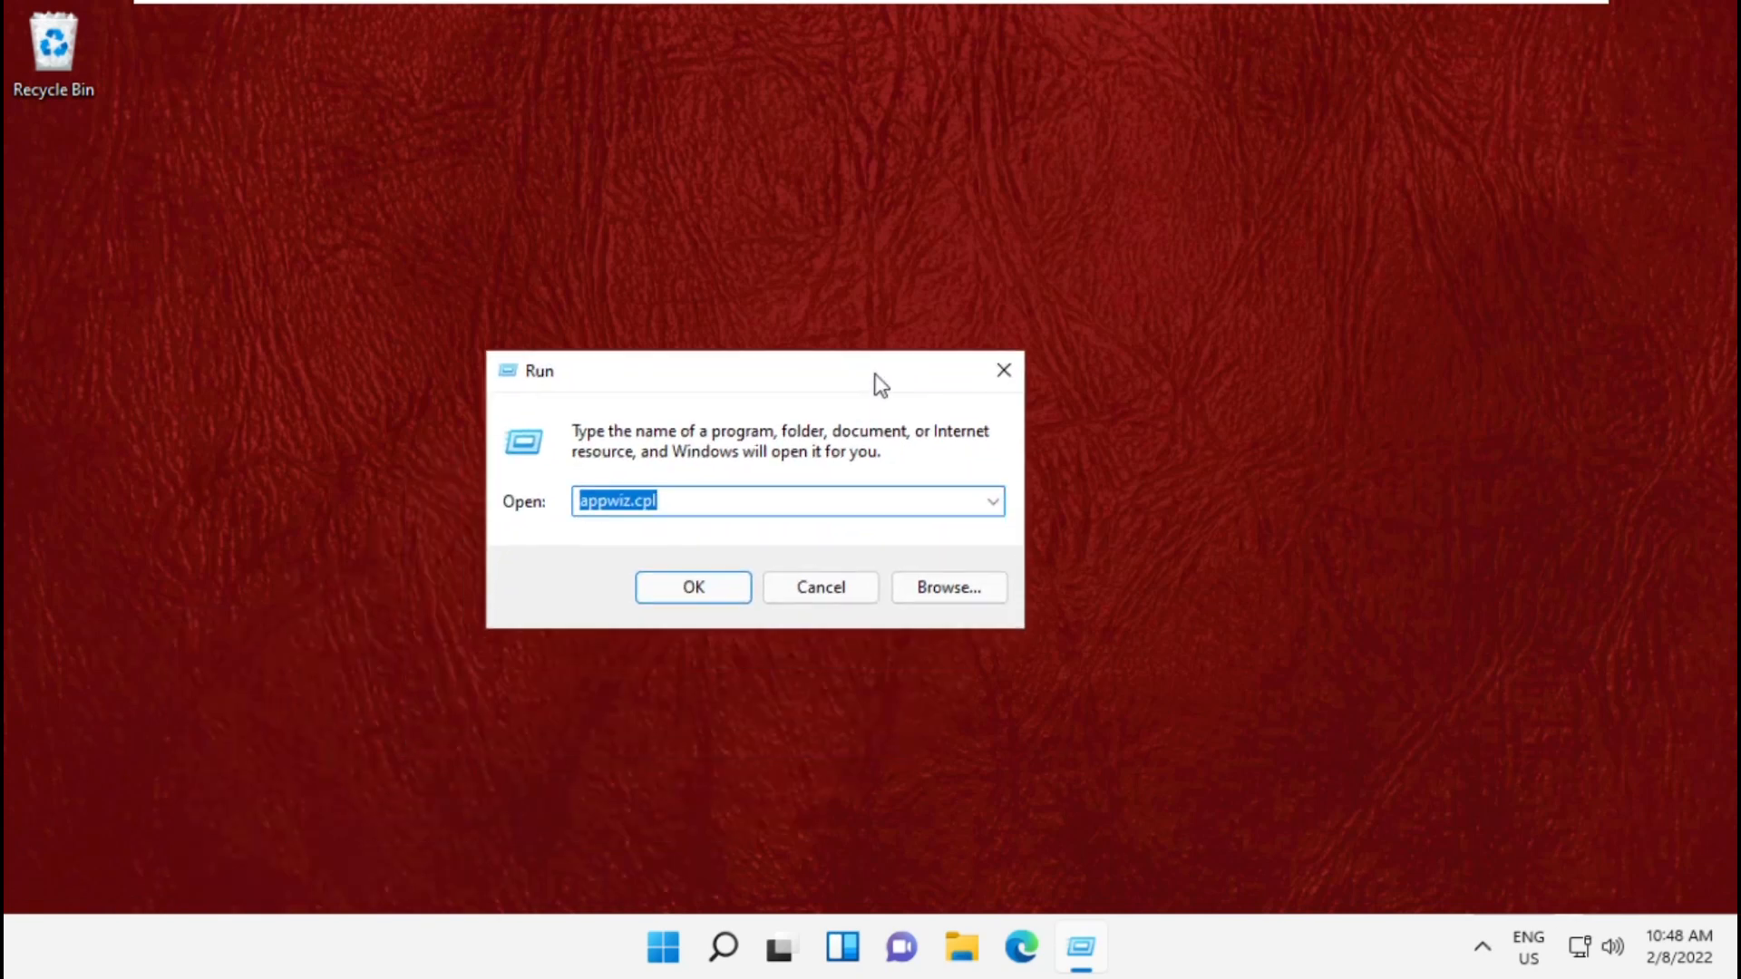
pyautogui.moveTo(755, 370); pyautogui.dragTo(828, 282)
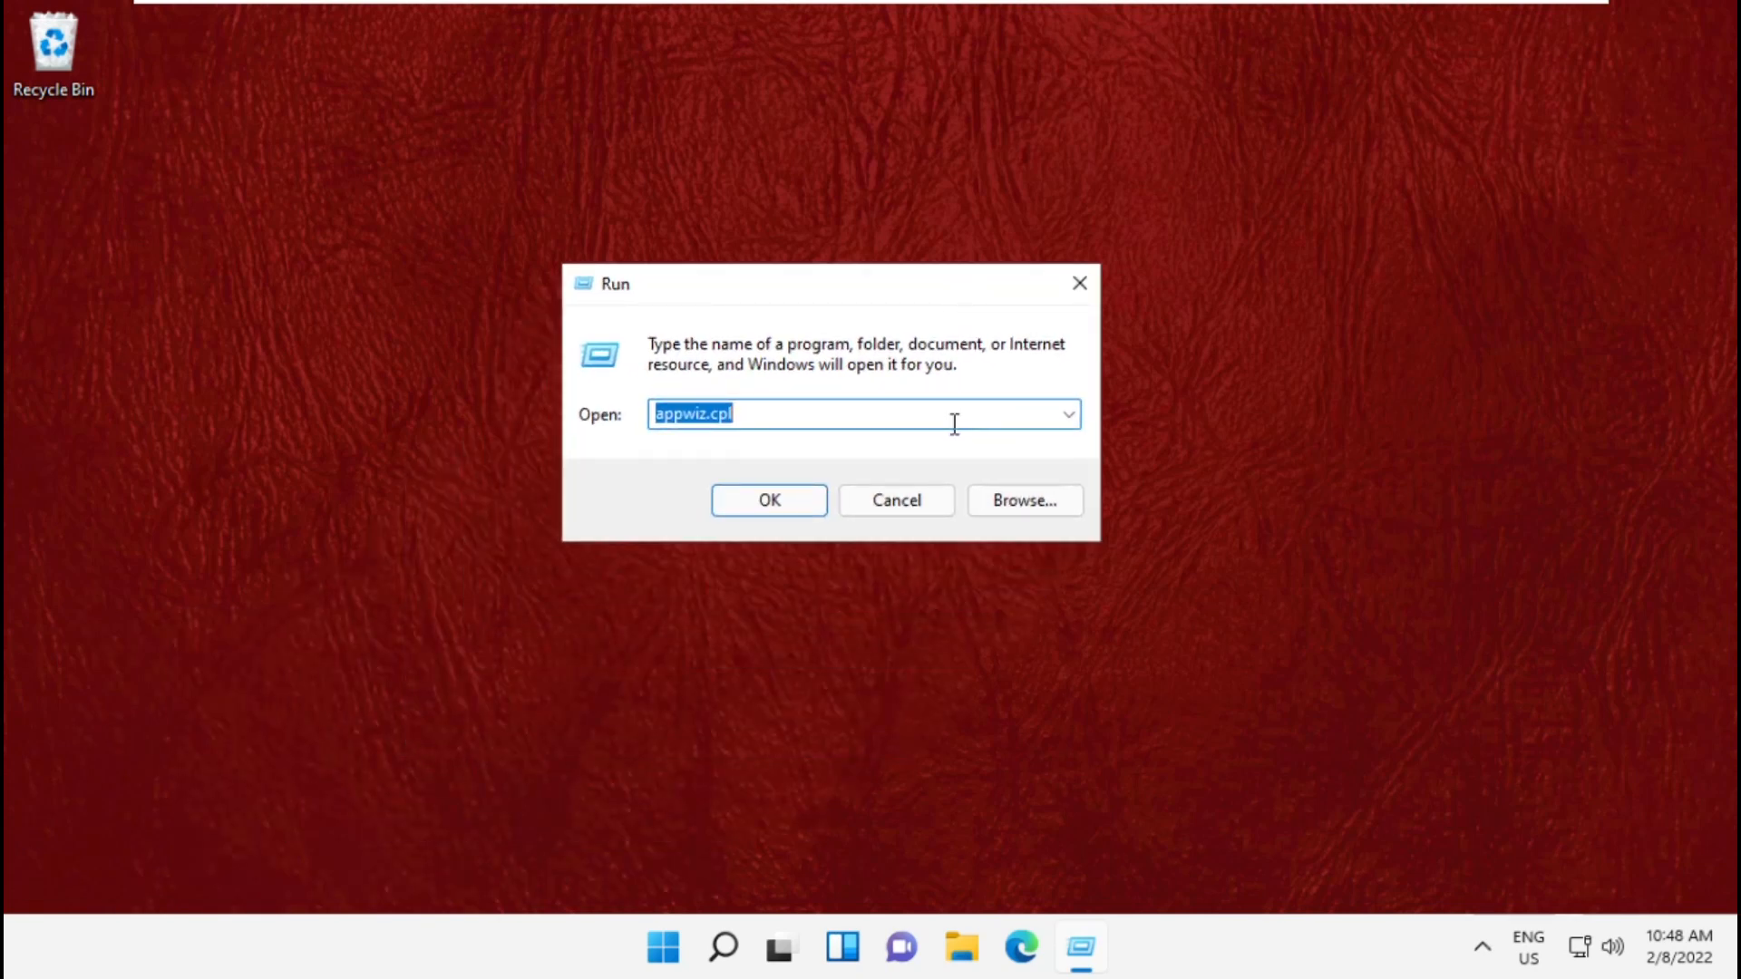
pyautogui.write('msc')
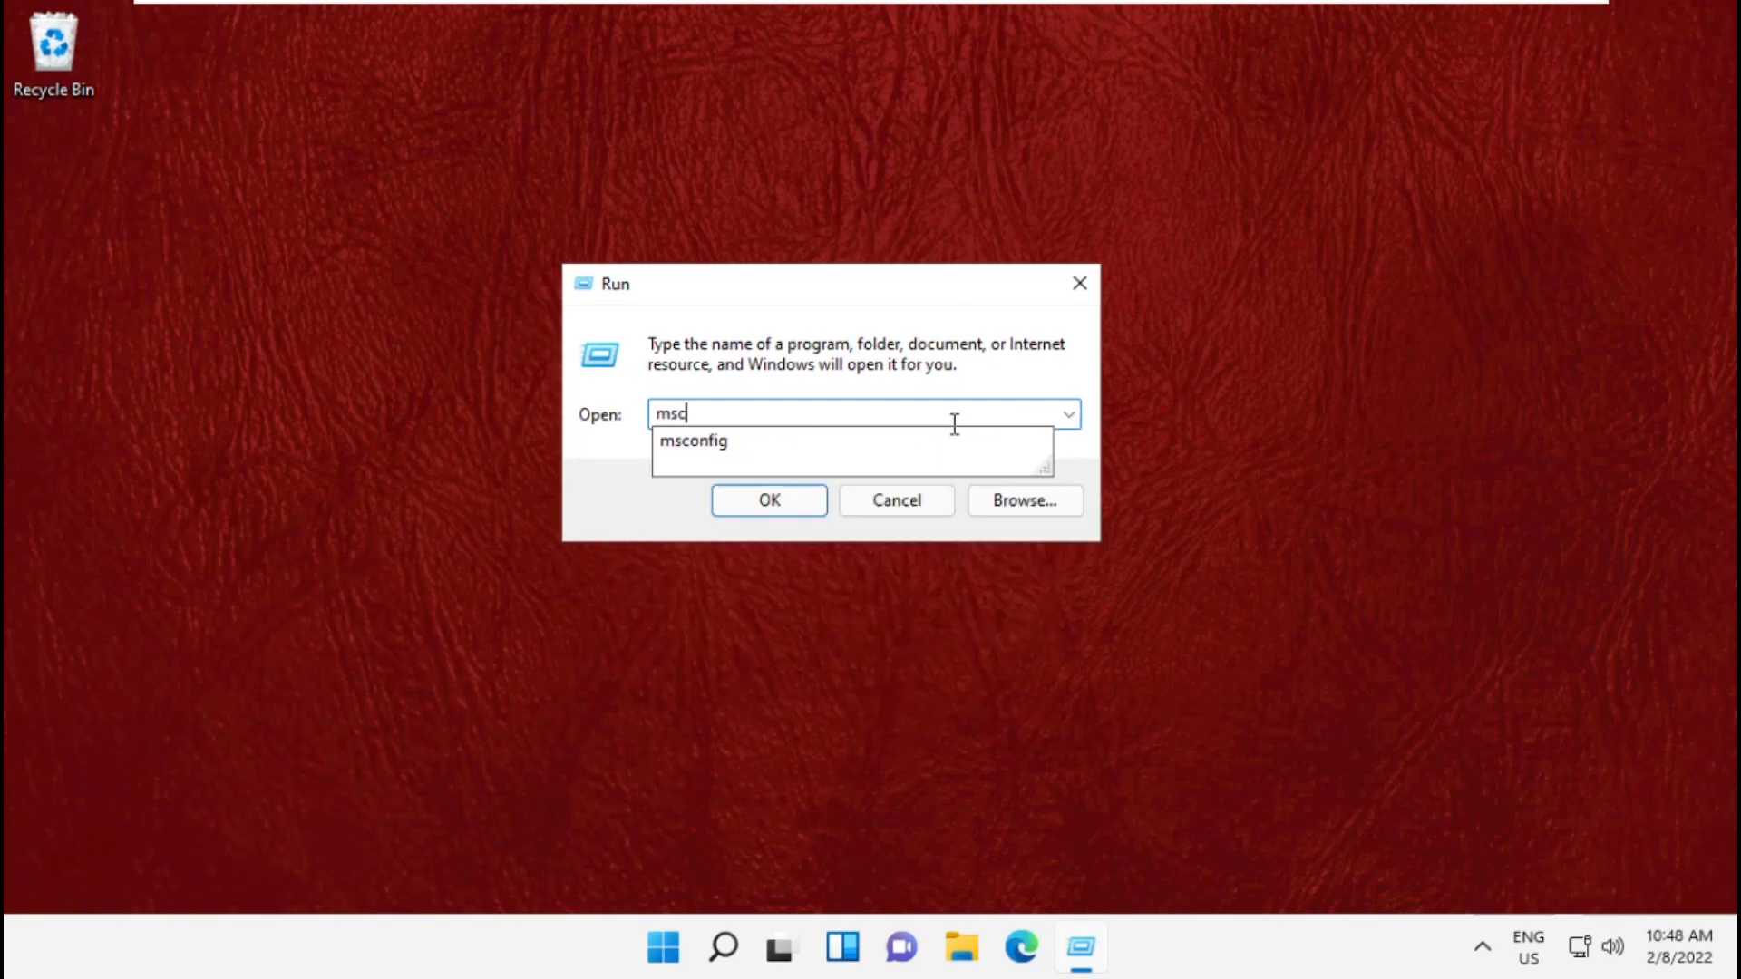
pyautogui.click(769, 500)
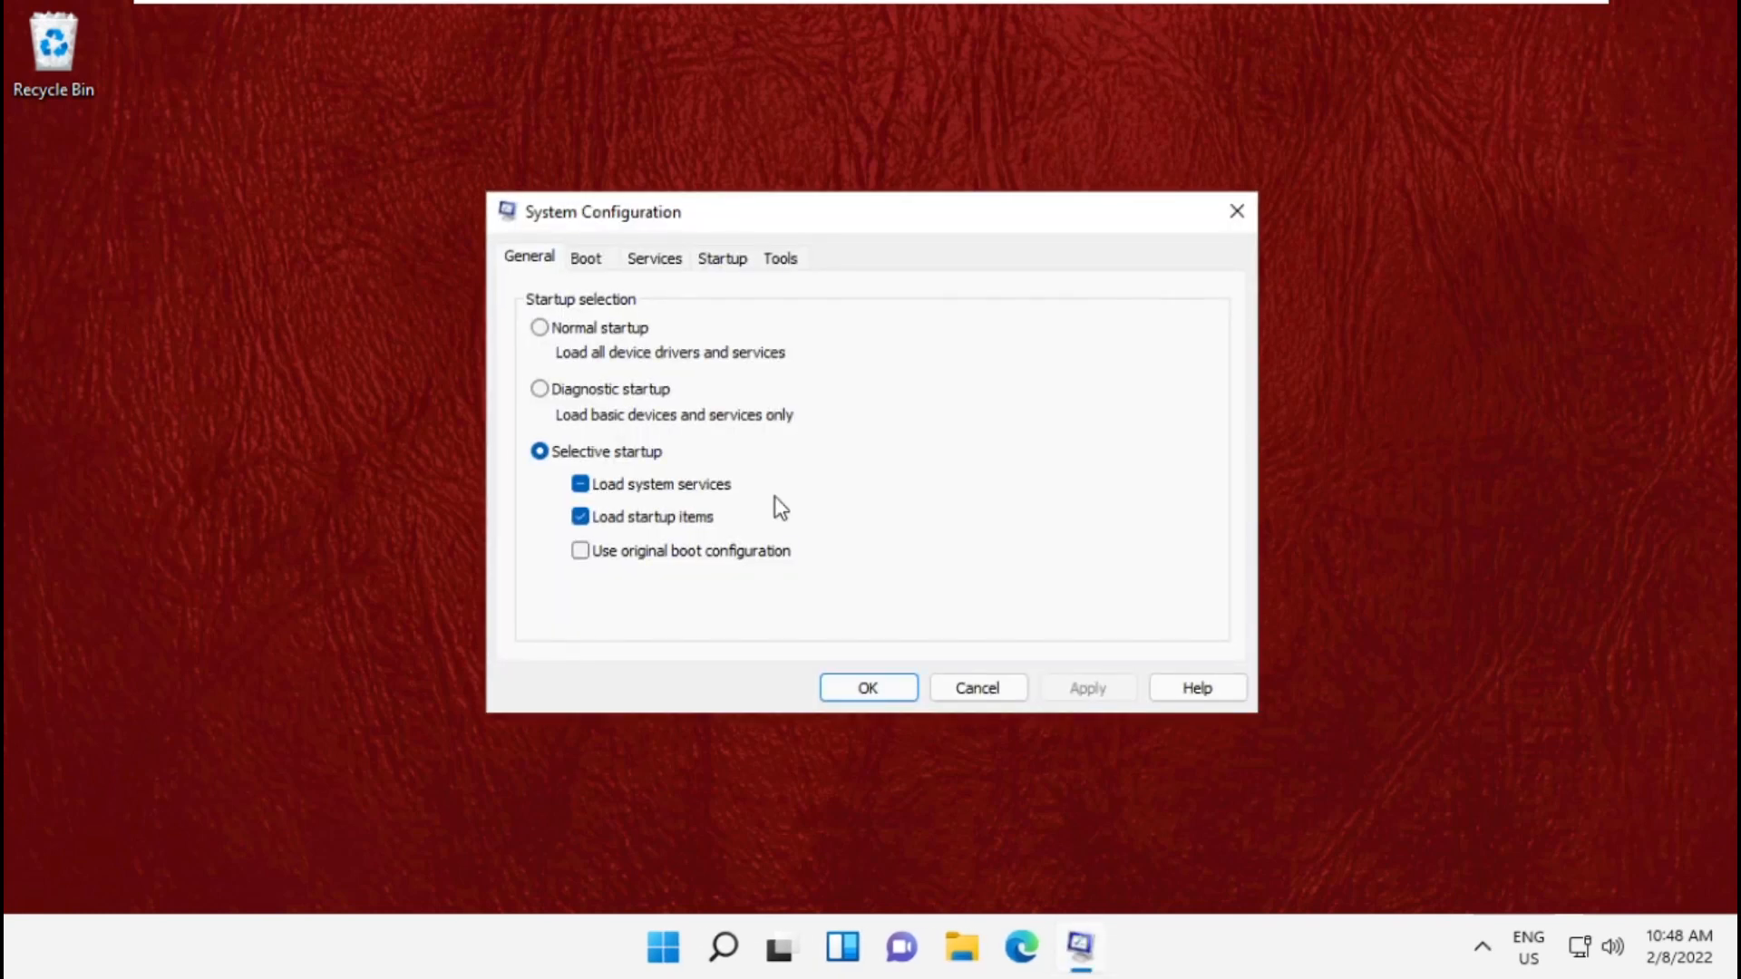
# - Enable Safe boot (Minimal) on the Boot tab, apply it and restart into Safe Mode
pyautogui.click(585, 258)
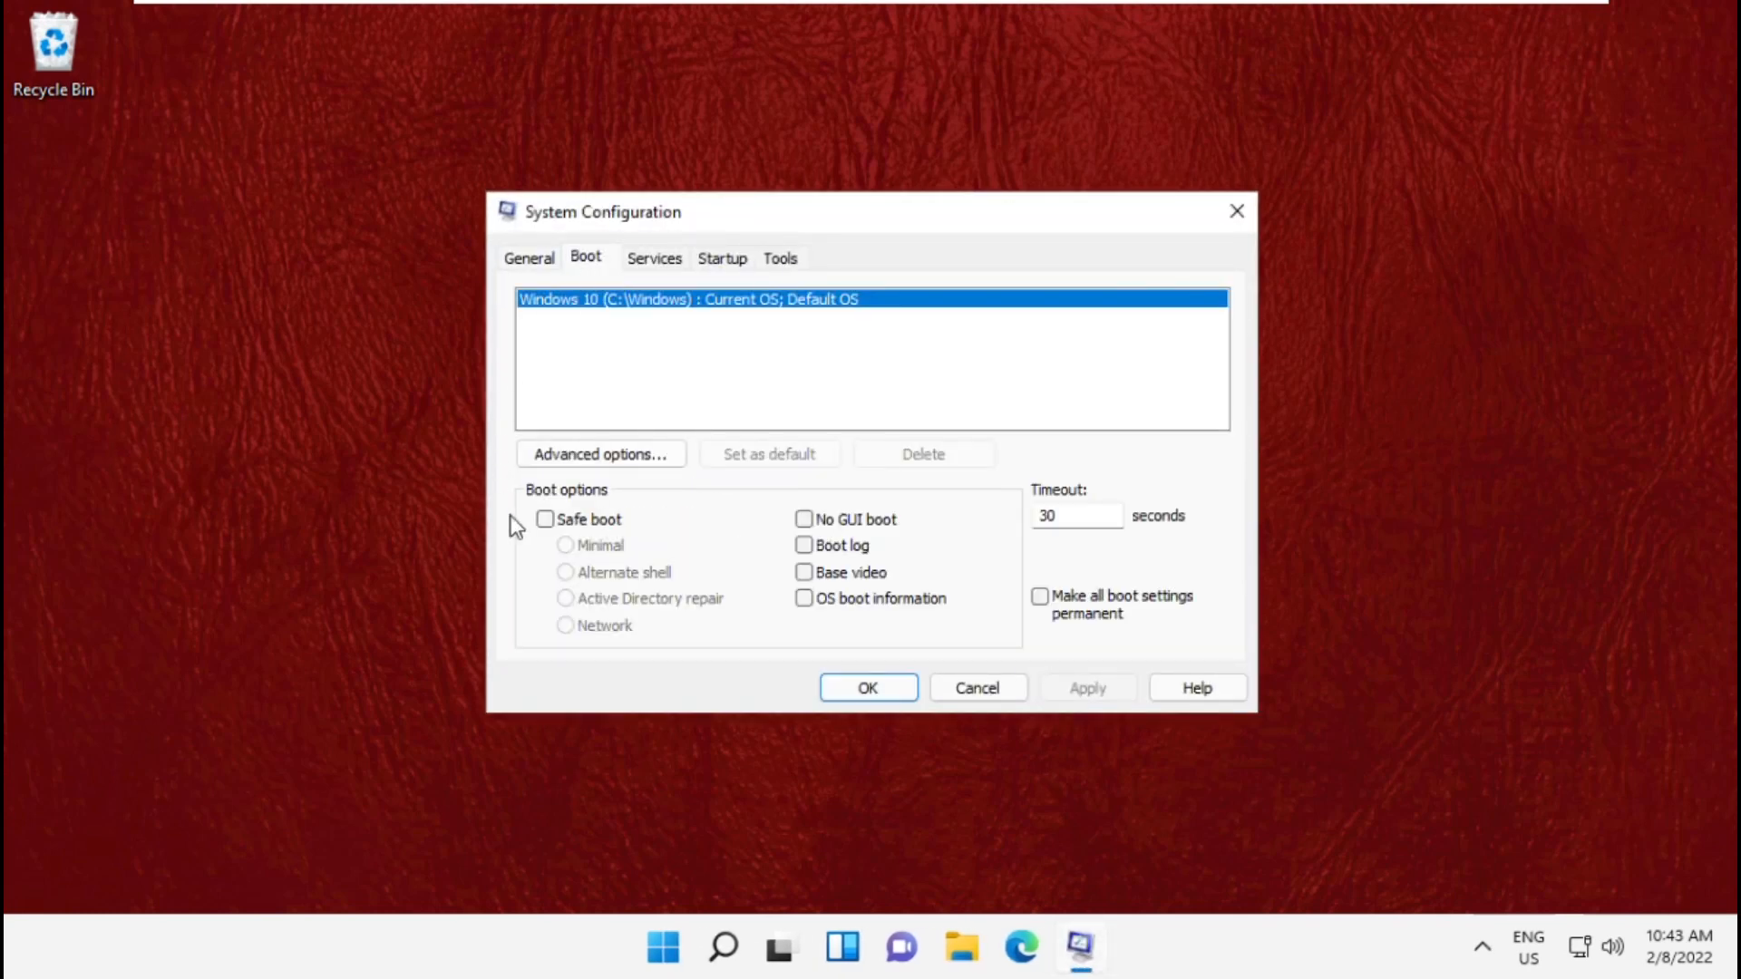
pyautogui.click(546, 518)
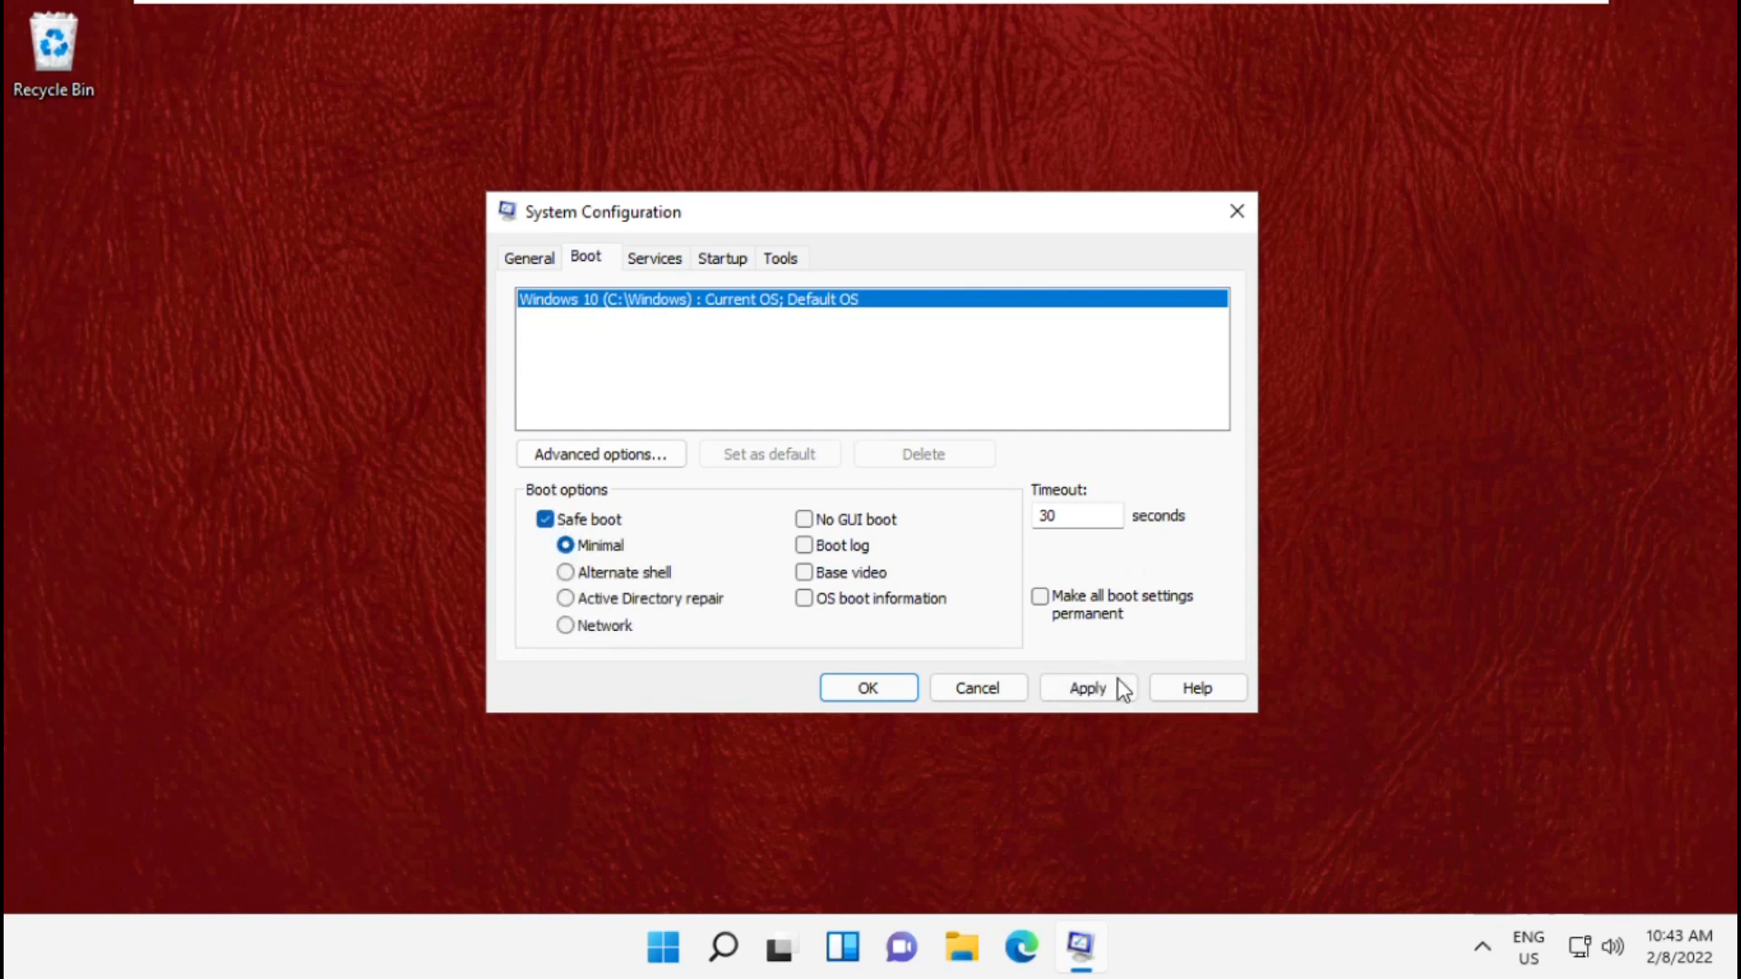
pyautogui.click(1086, 687)
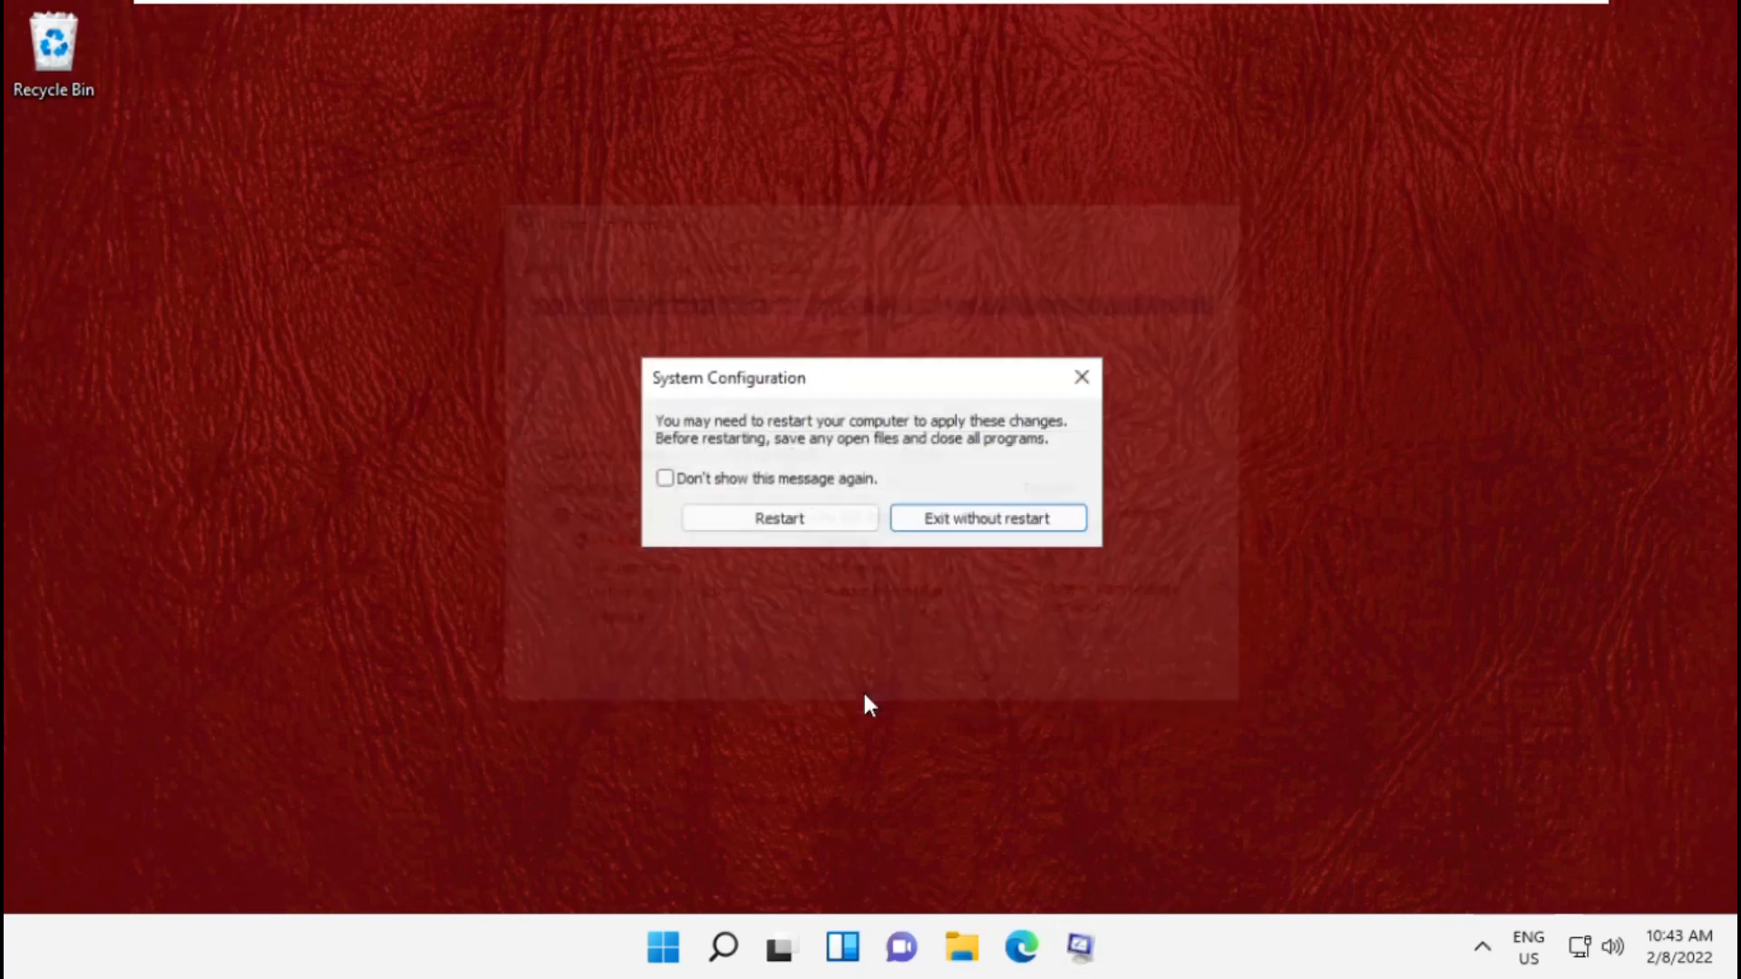
pyautogui.click(778, 519)
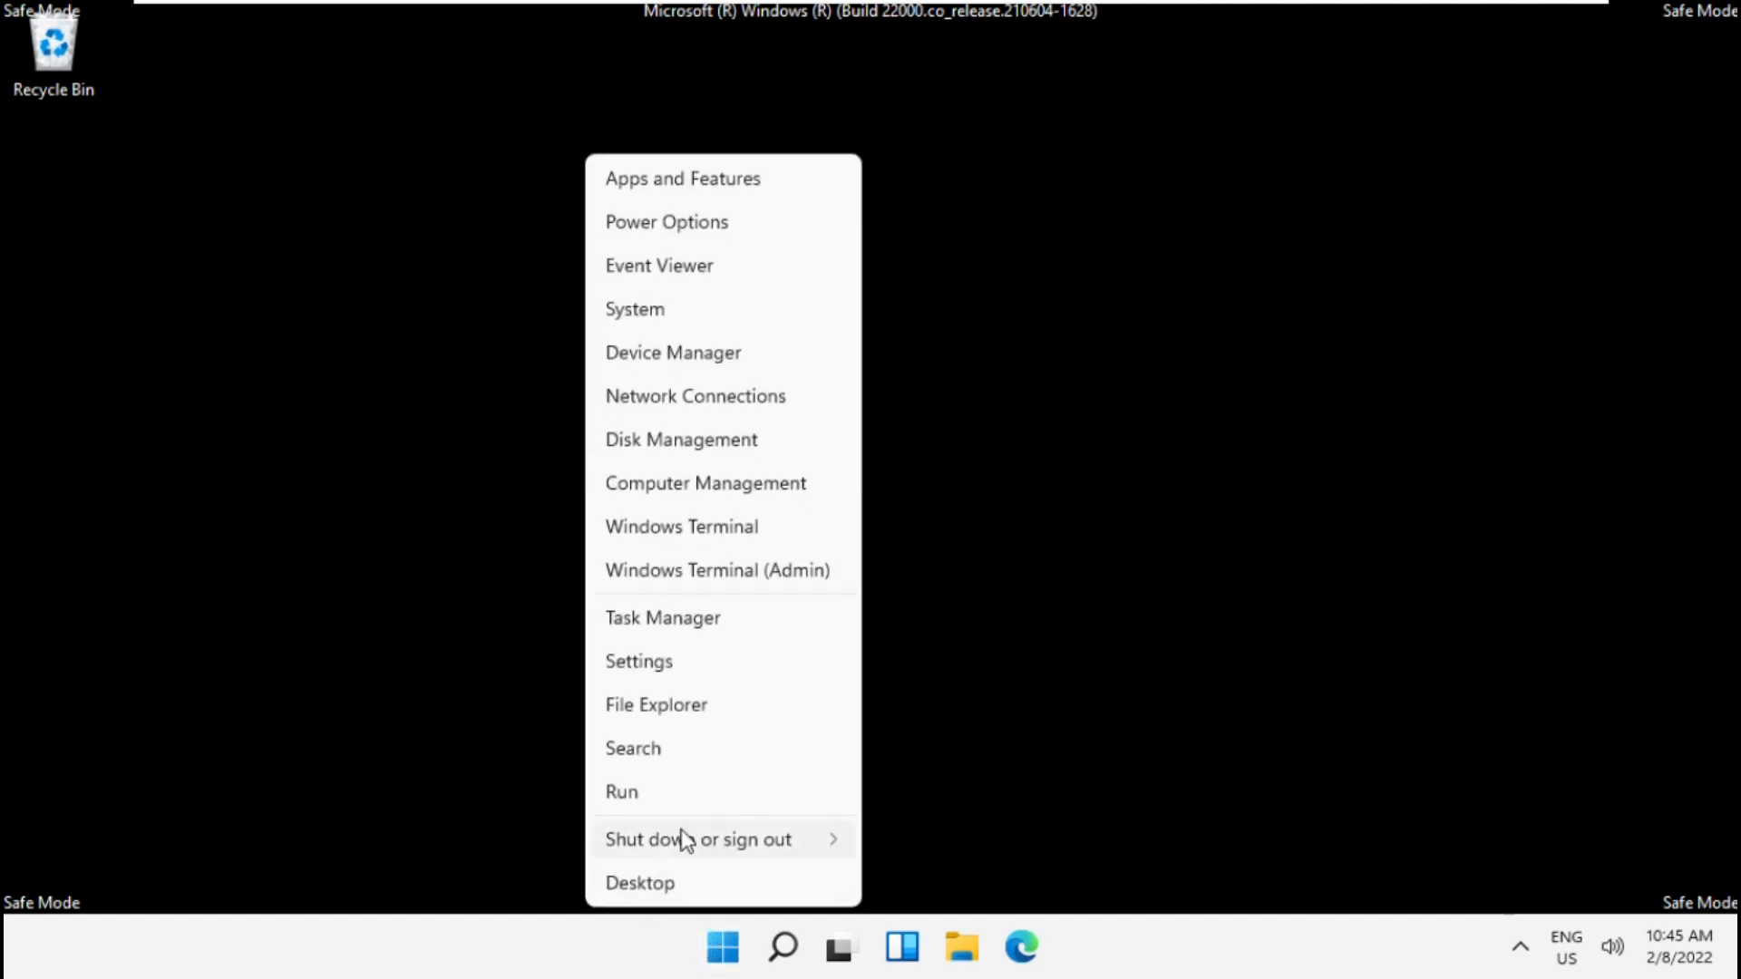
# - Launch appwiz.cpl from Run and show the list of installed Windows updates
pyautogui.click(620, 792)
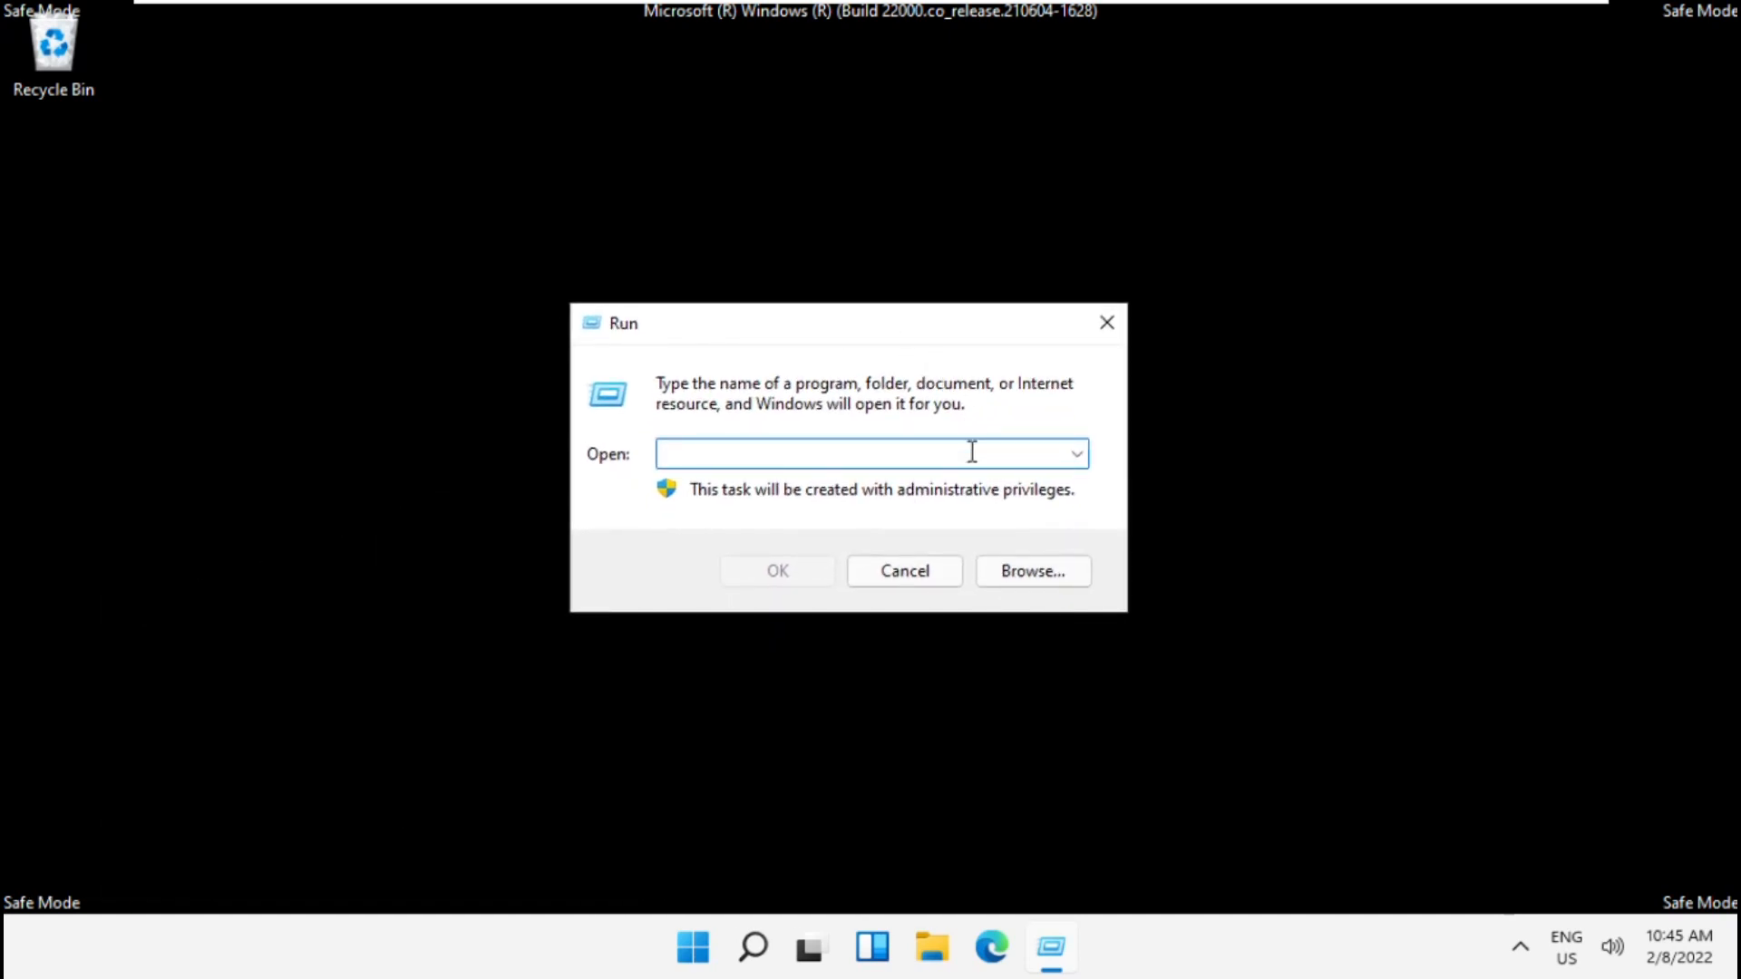
pyautogui.write('appwiz.cpl')
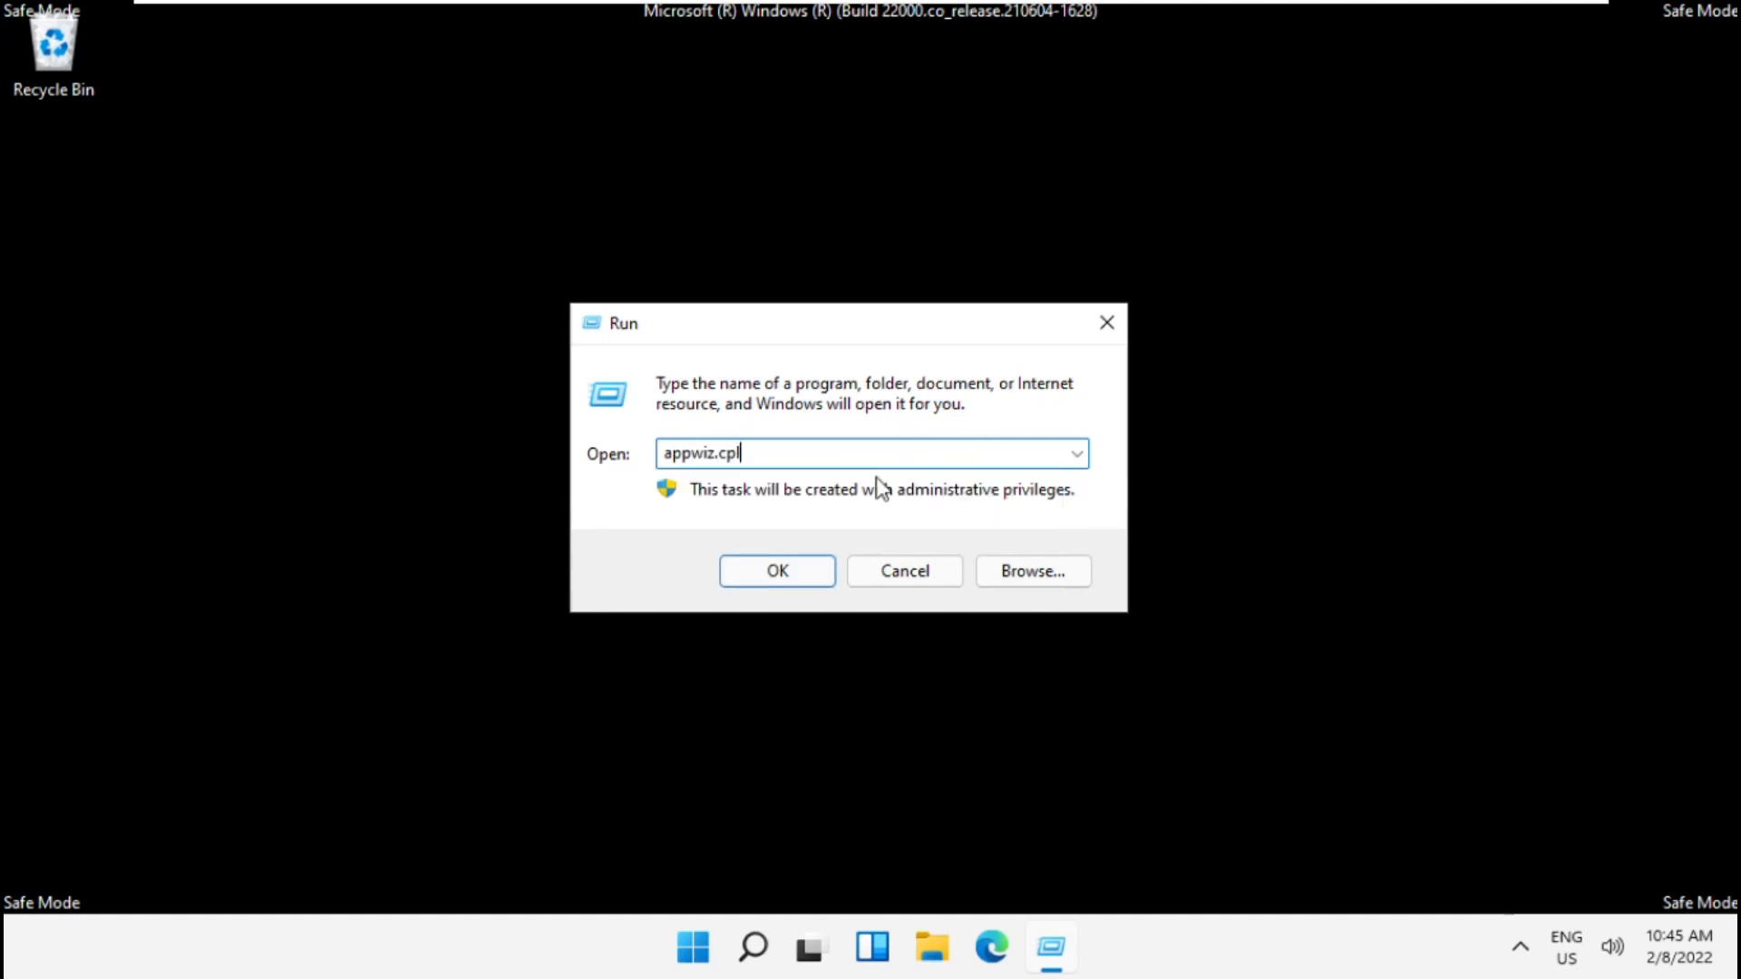
pyautogui.click(776, 571)
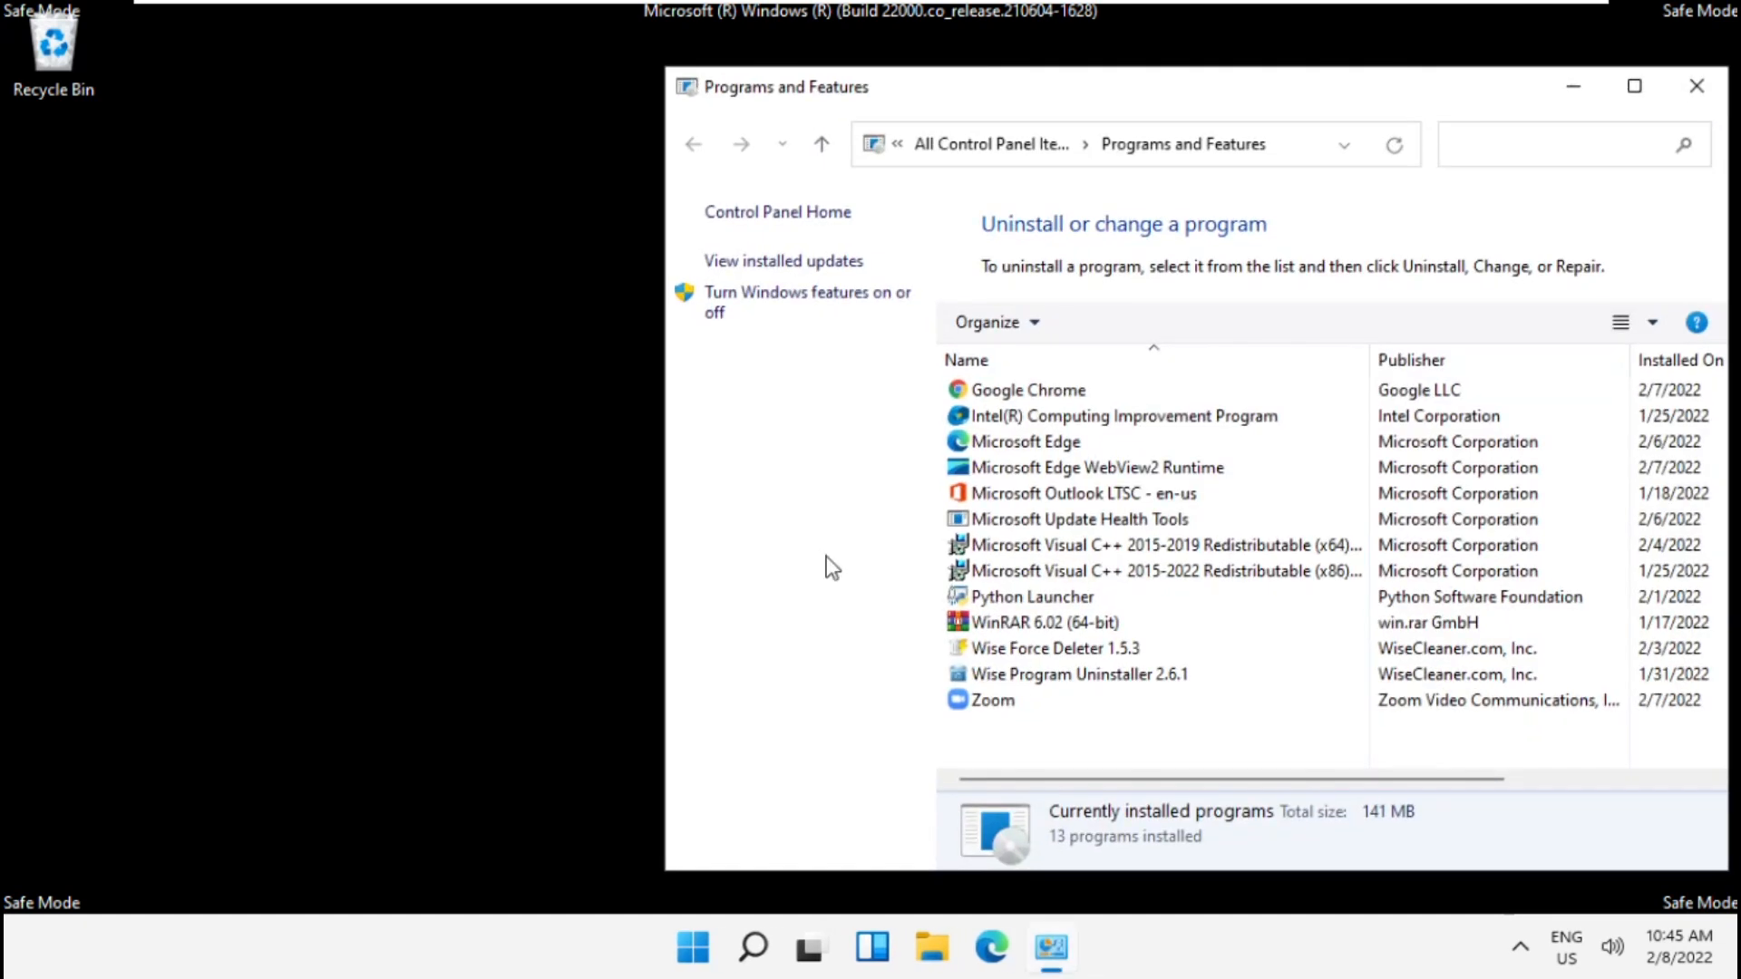
pyautogui.moveTo(784, 87); pyautogui.dragTo(961, 96)
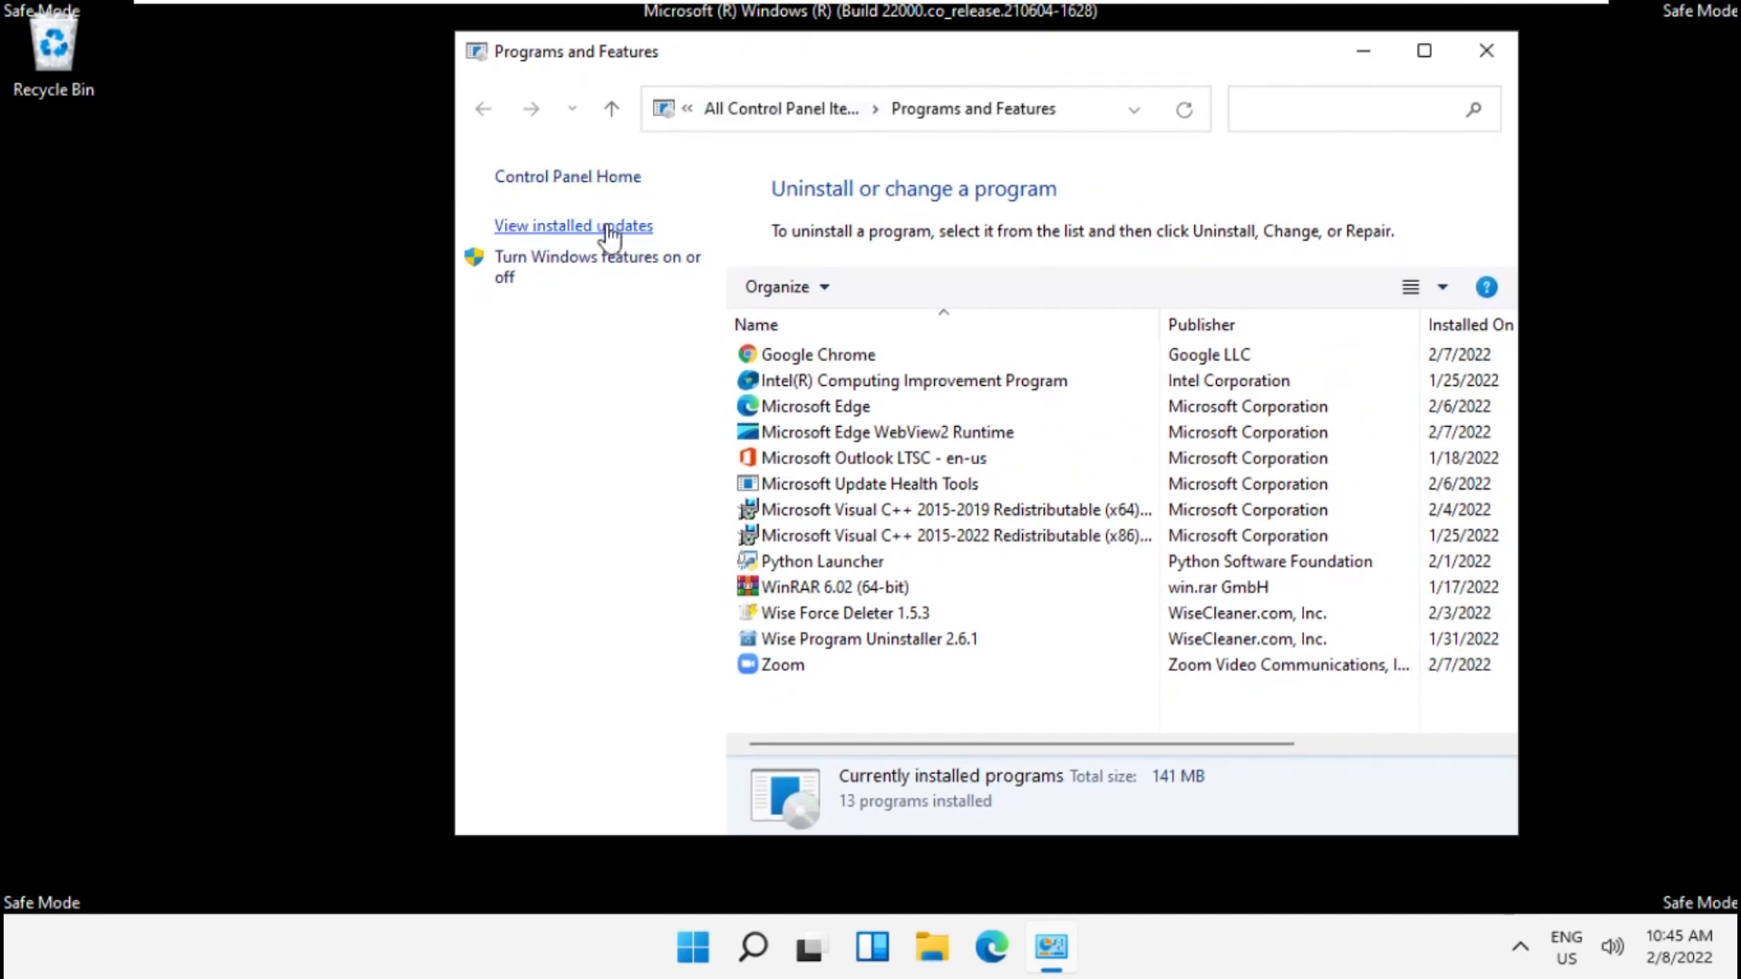
pyautogui.click(574, 225)
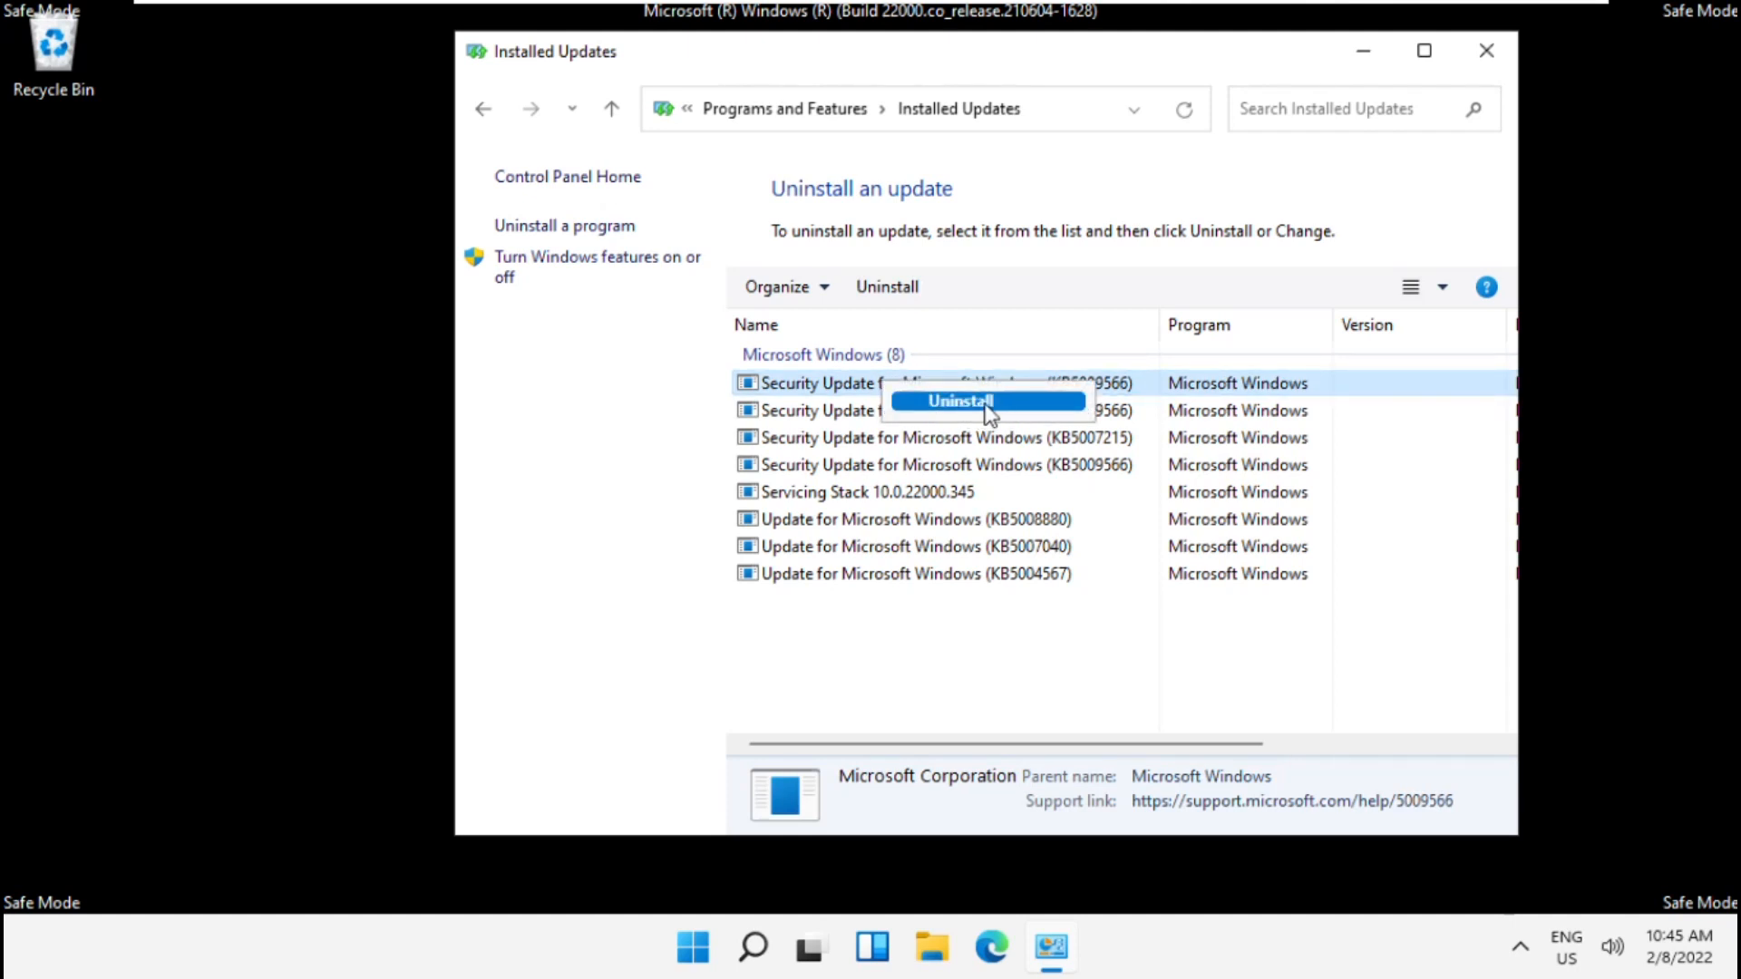
# - Uninstall the first Security Update KB5009566 and close the installed updates window
pyautogui.click(1054, 655)
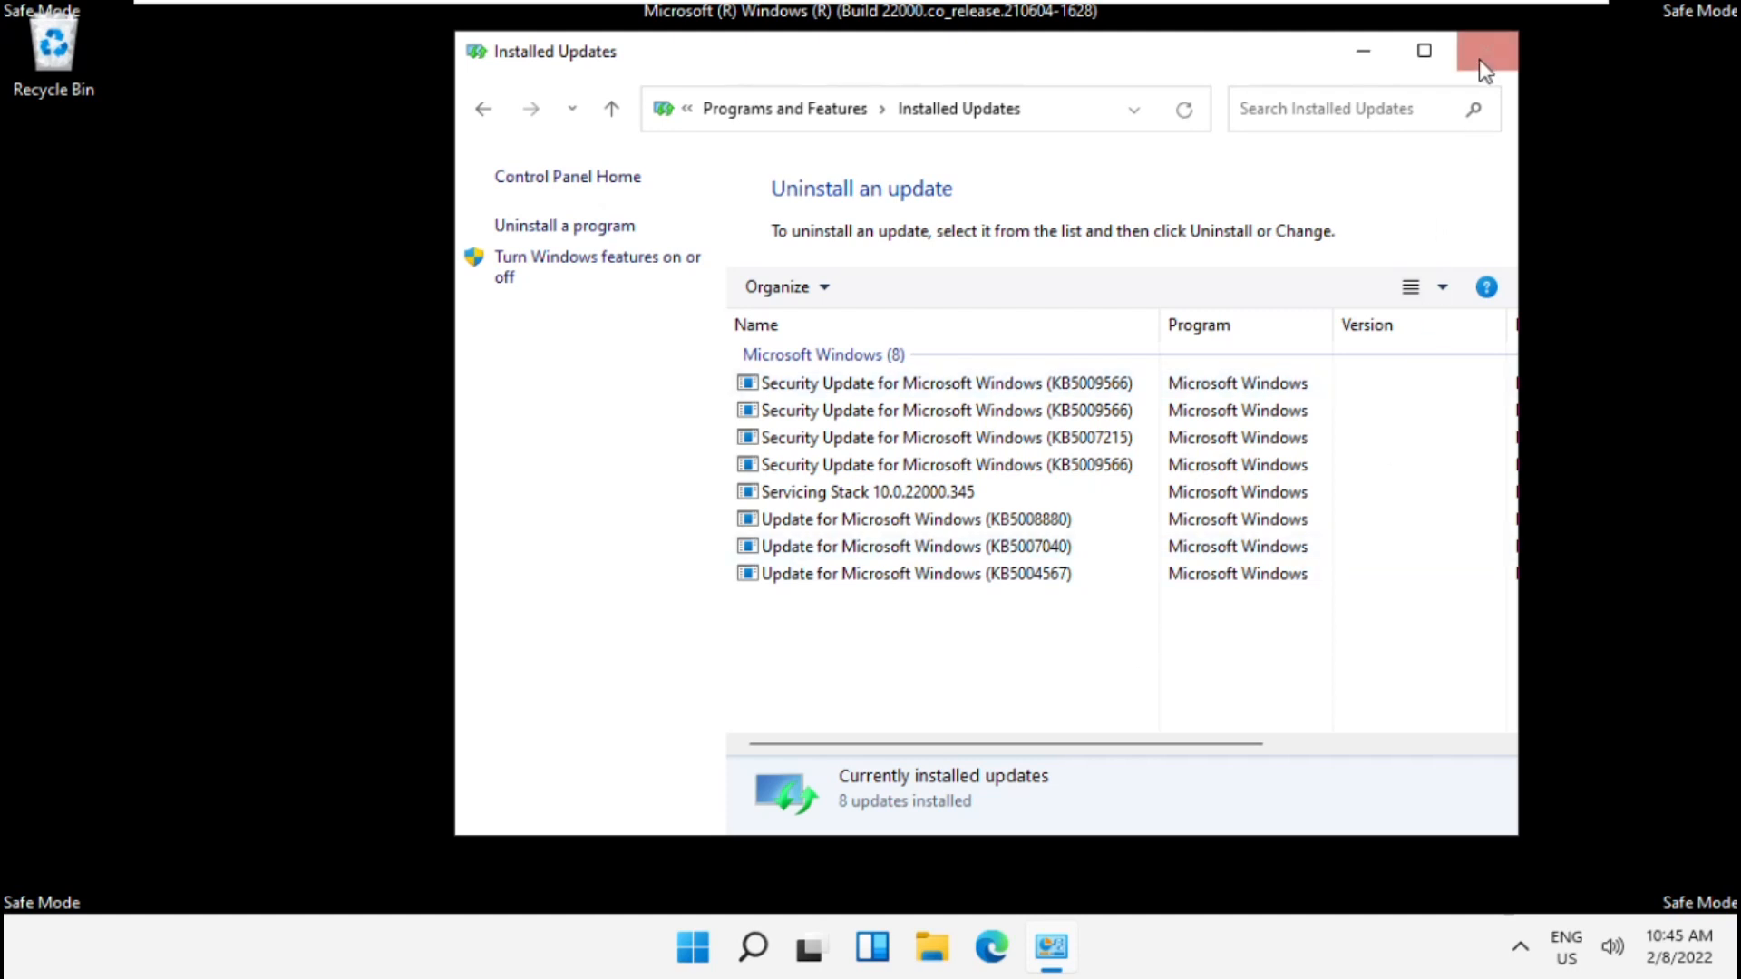
pyautogui.click(1485, 51)
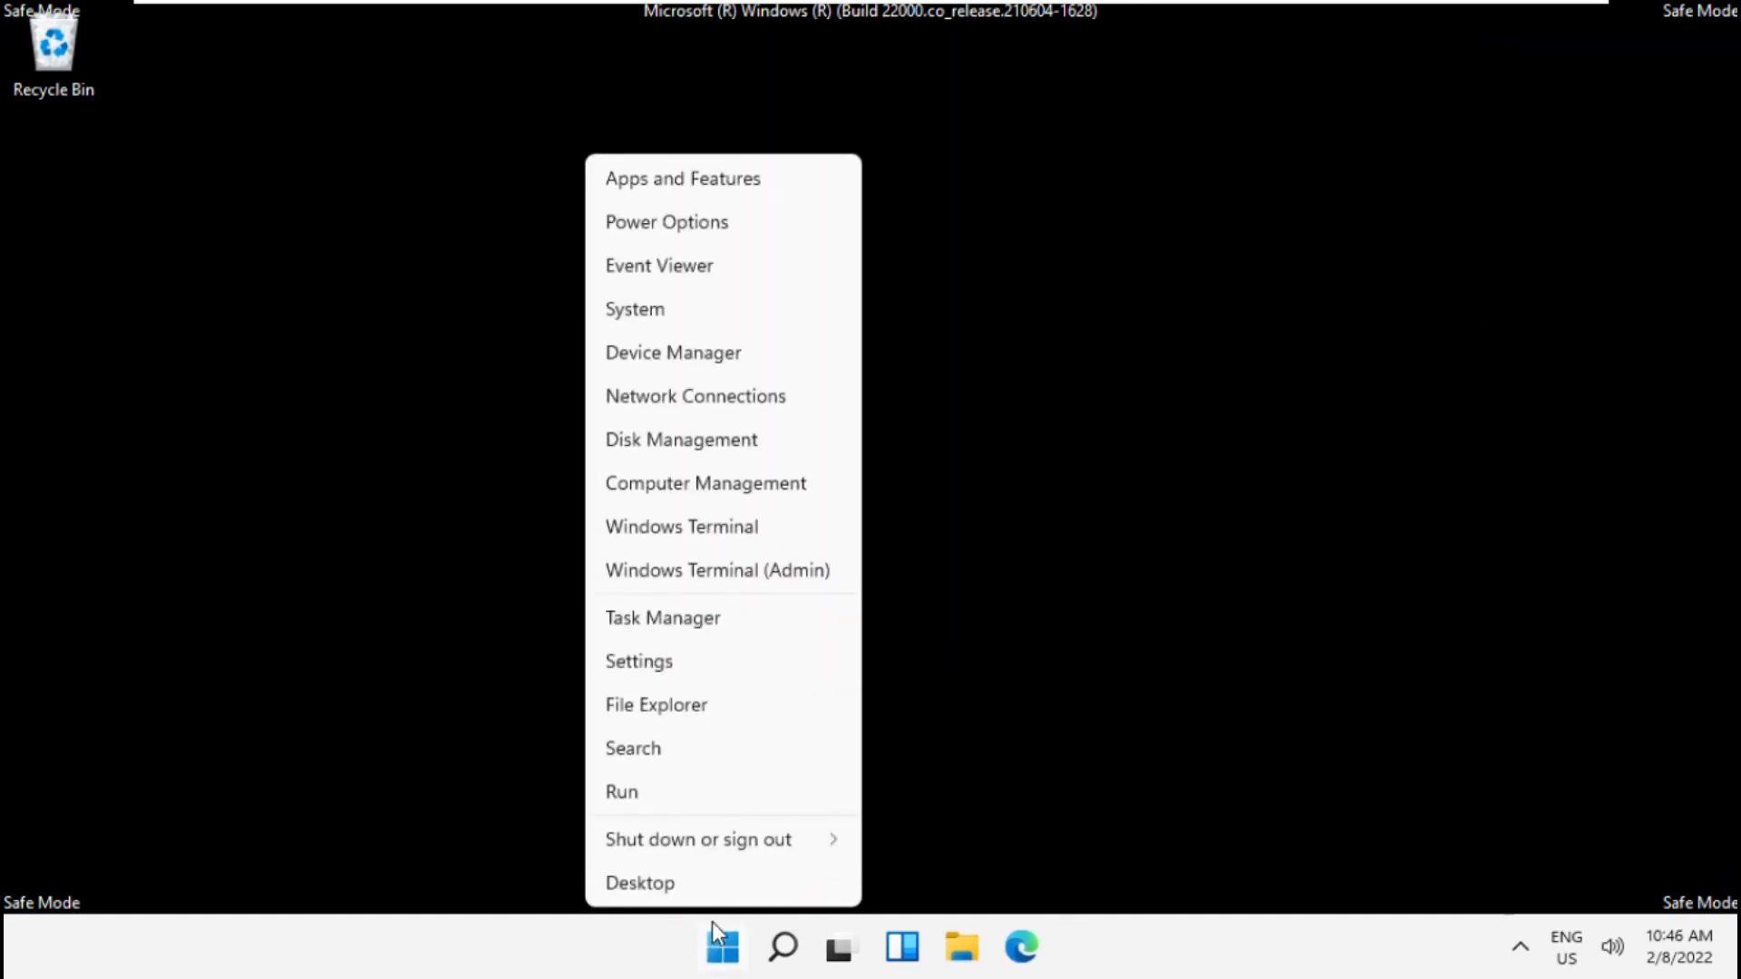
# - Launch System Configuration via the msconfig command
pyautogui.click(620, 793)
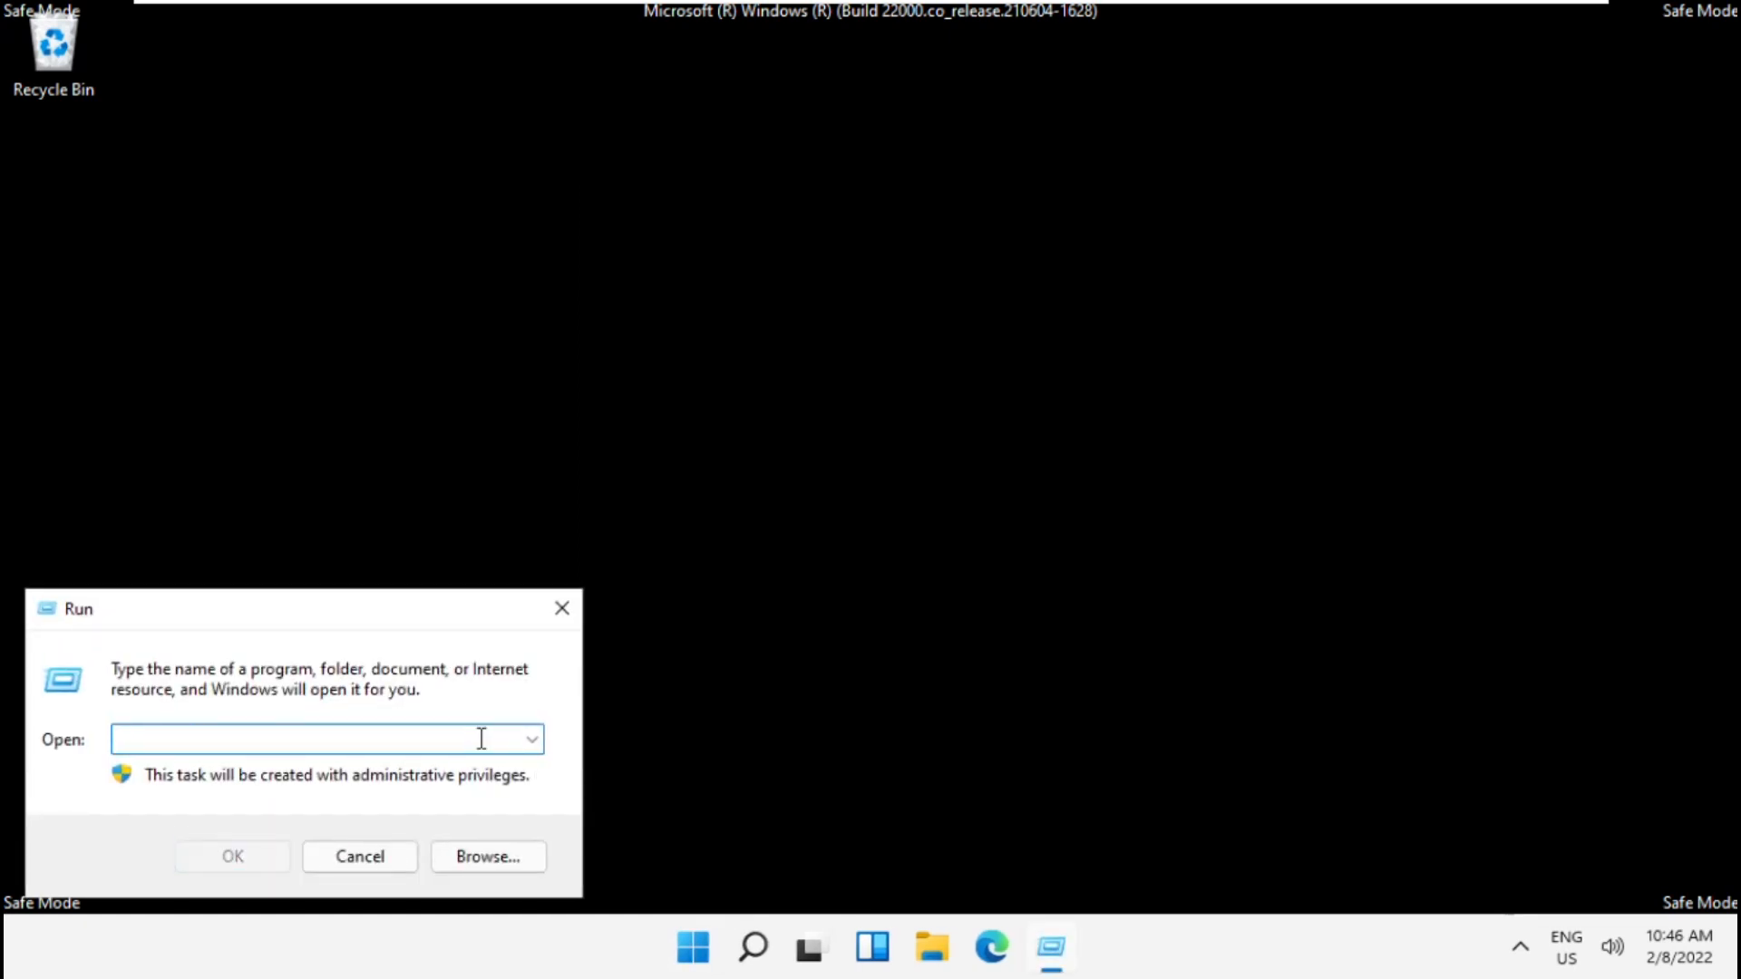
pyautogui.write('msconfig')
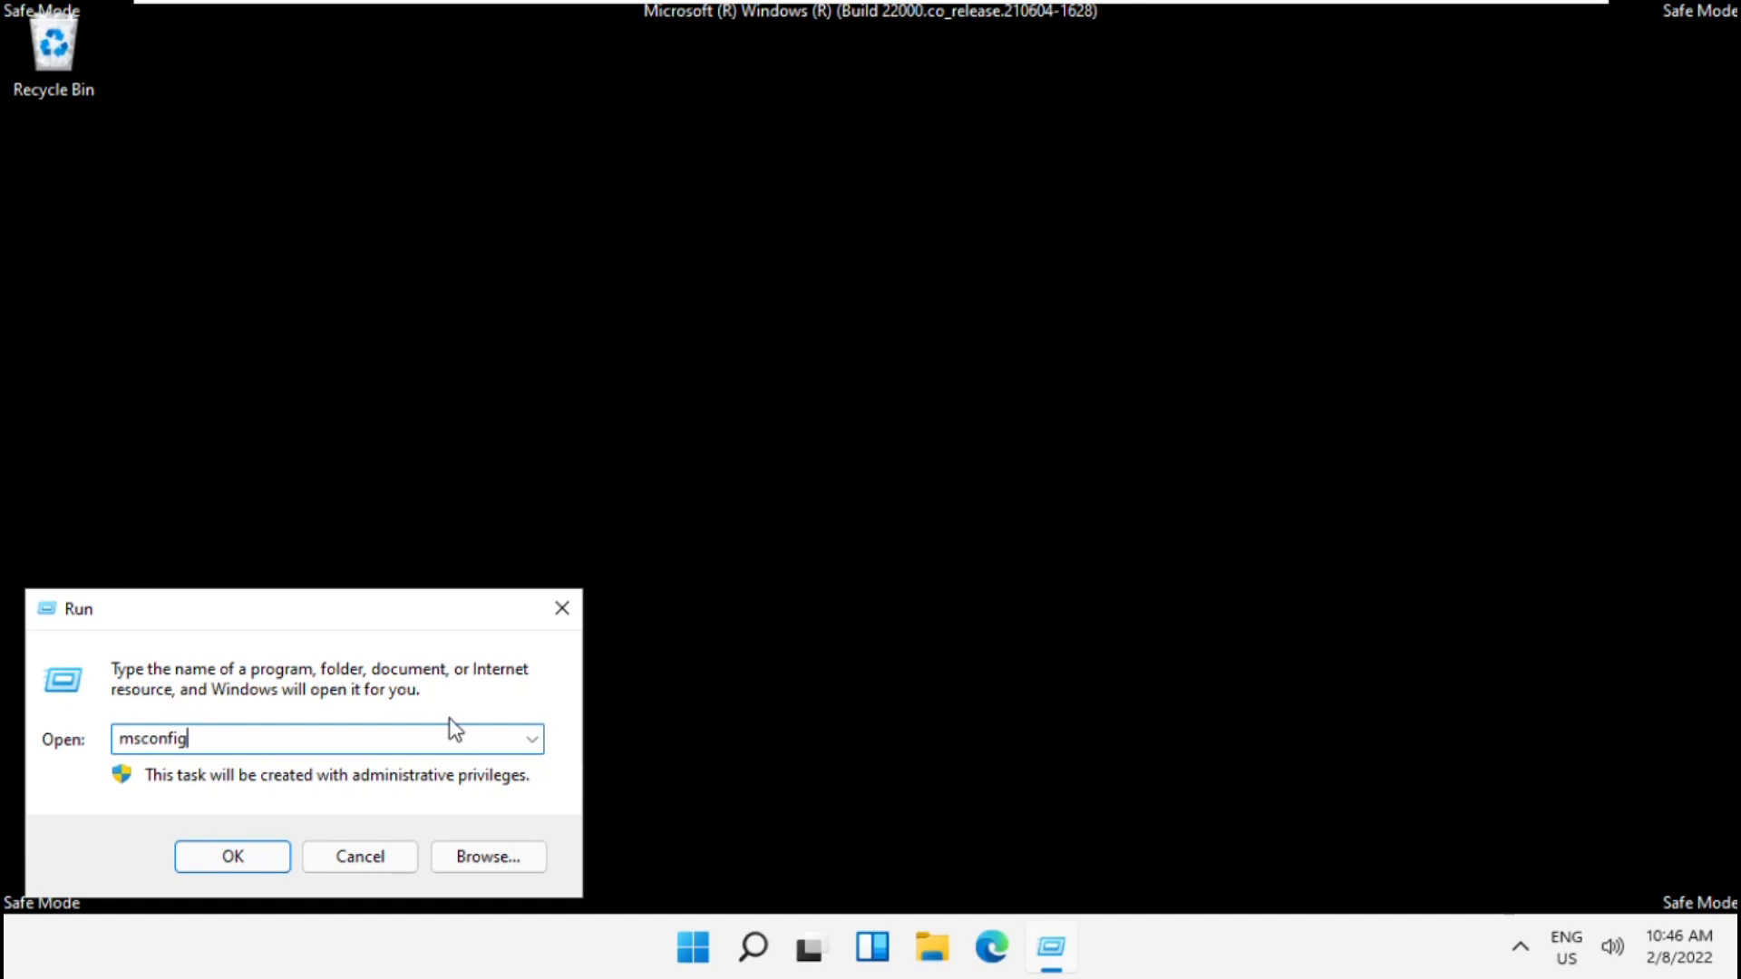
pyautogui.click(230, 856)
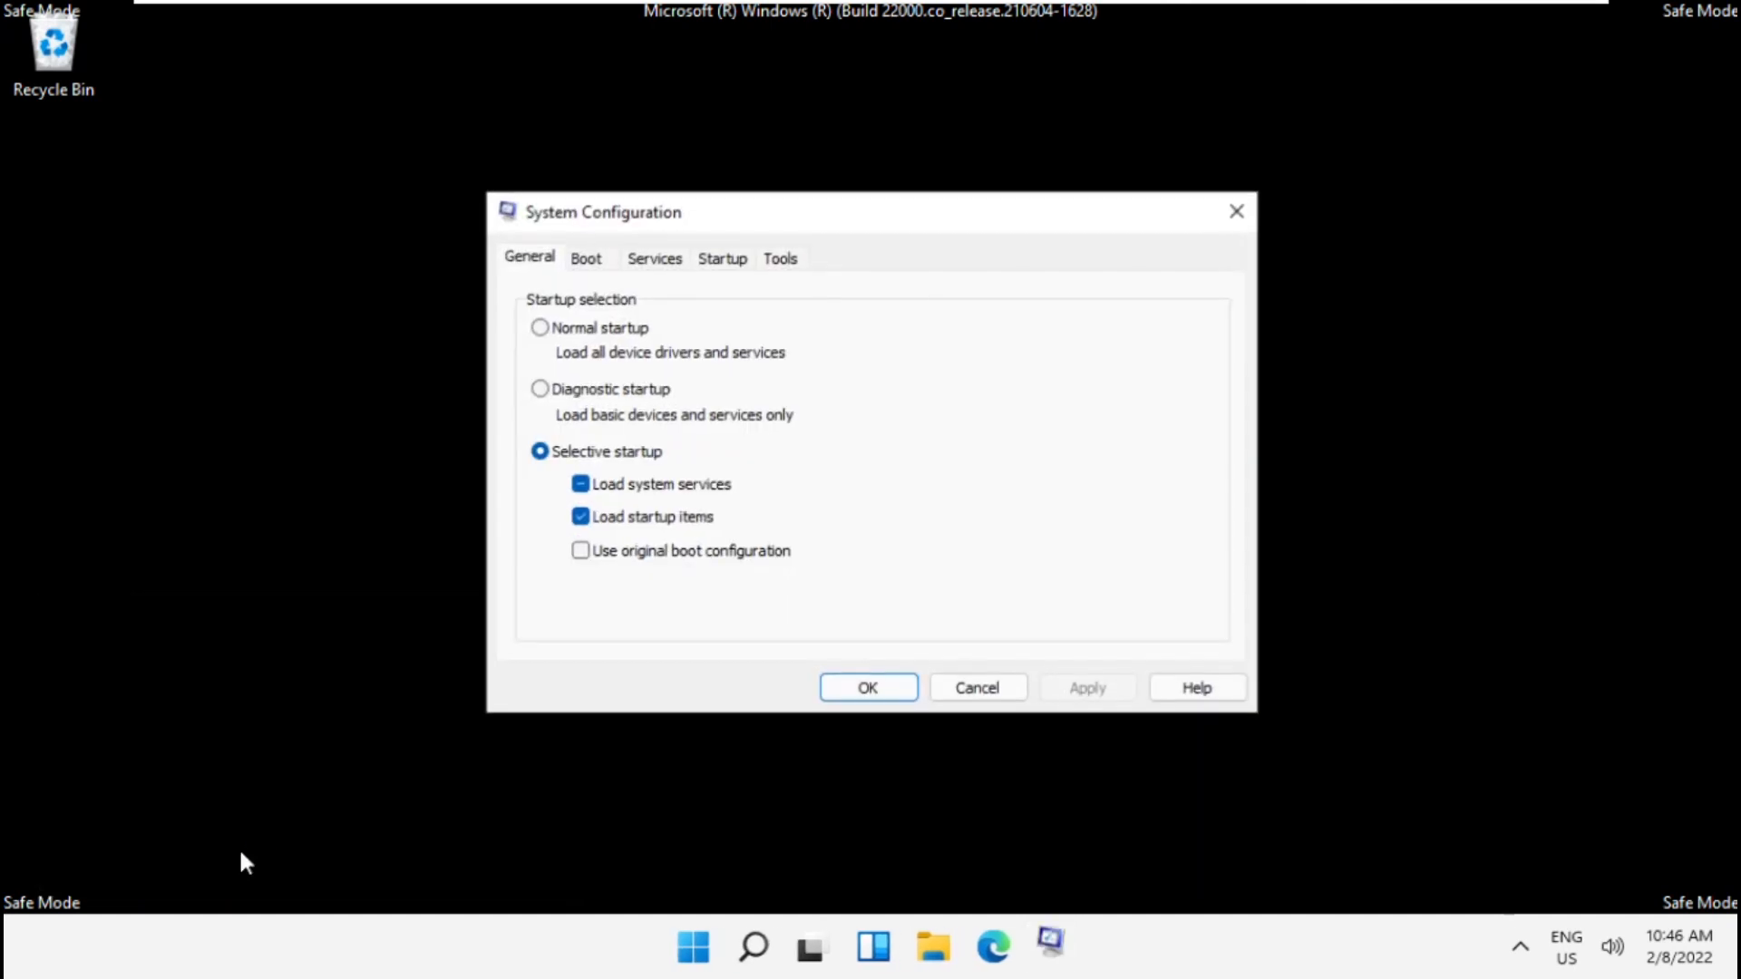
# - Untick Safe boot in Boot settings, apply it, and restart the computer
pyautogui.click(586, 258)
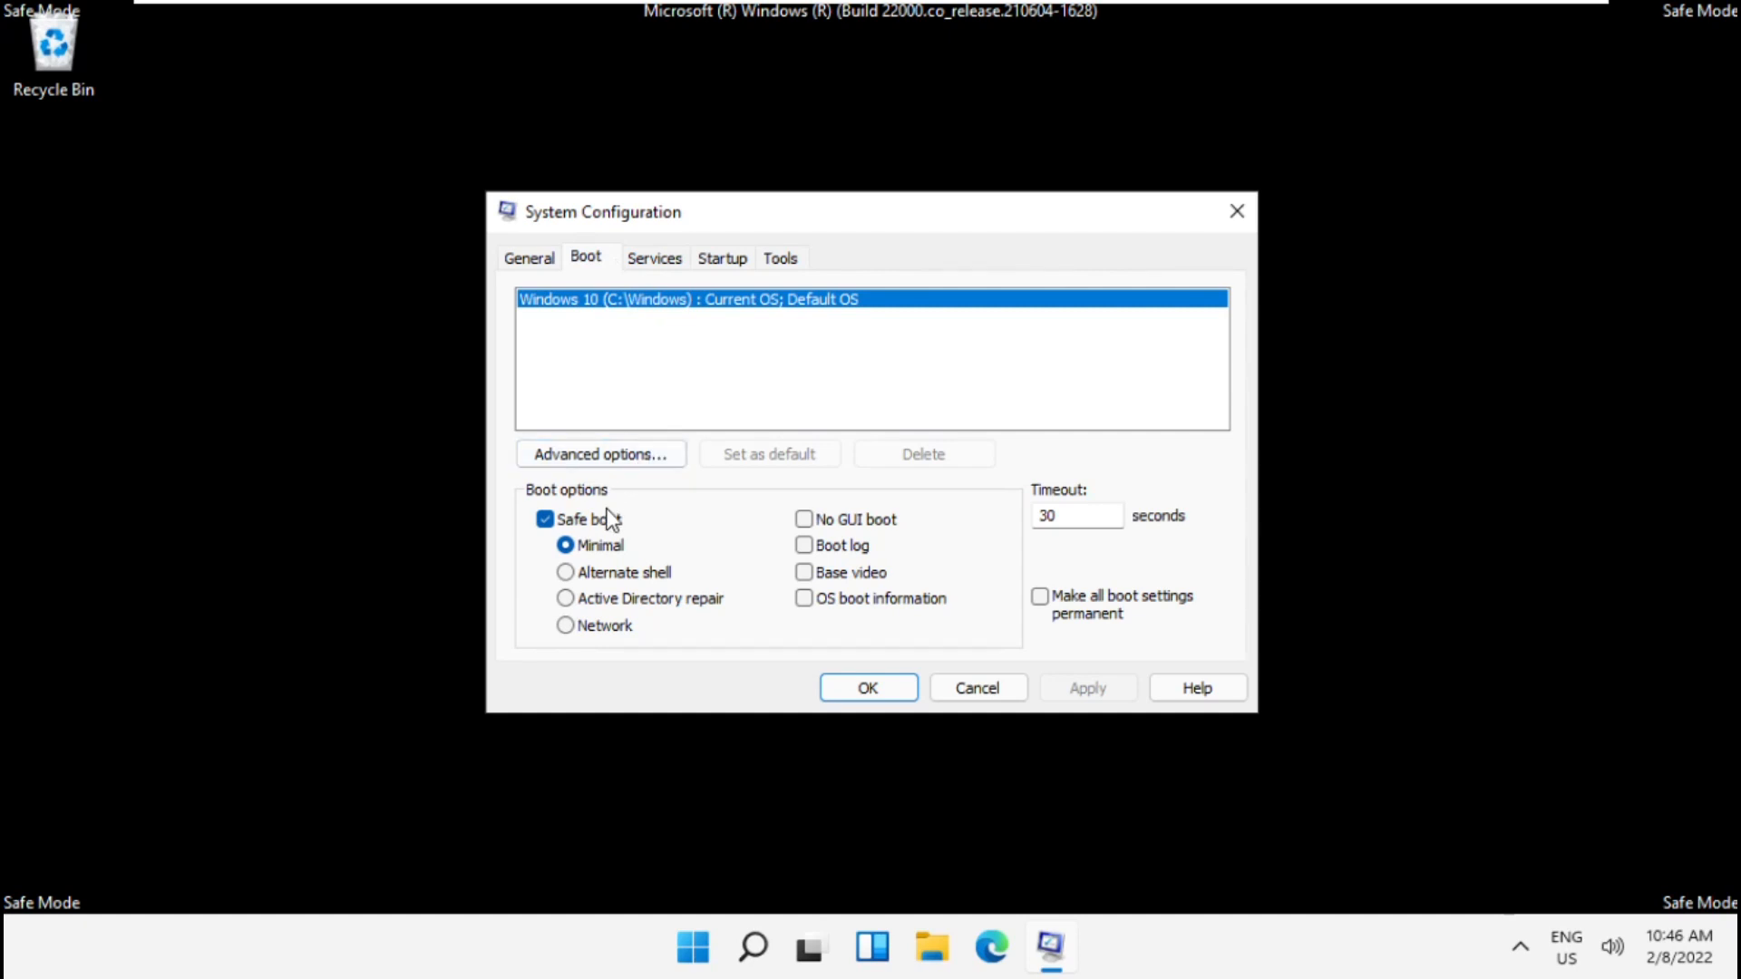
pyautogui.click(546, 519)
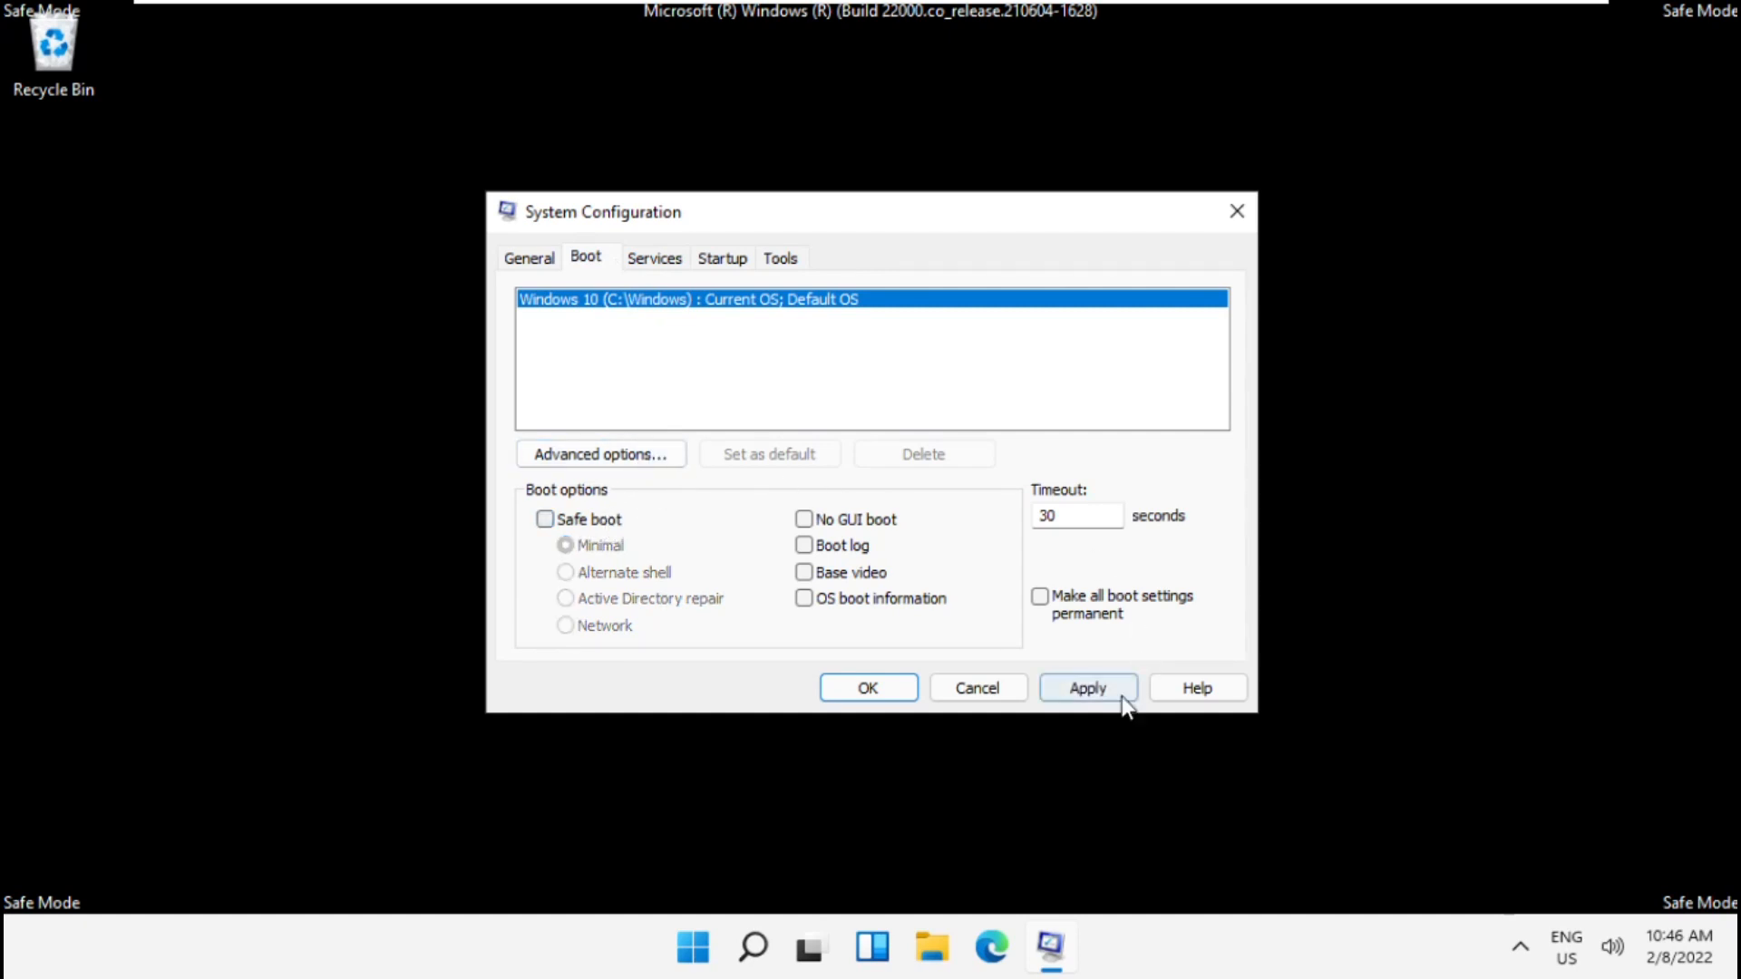
pyautogui.click(1086, 687)
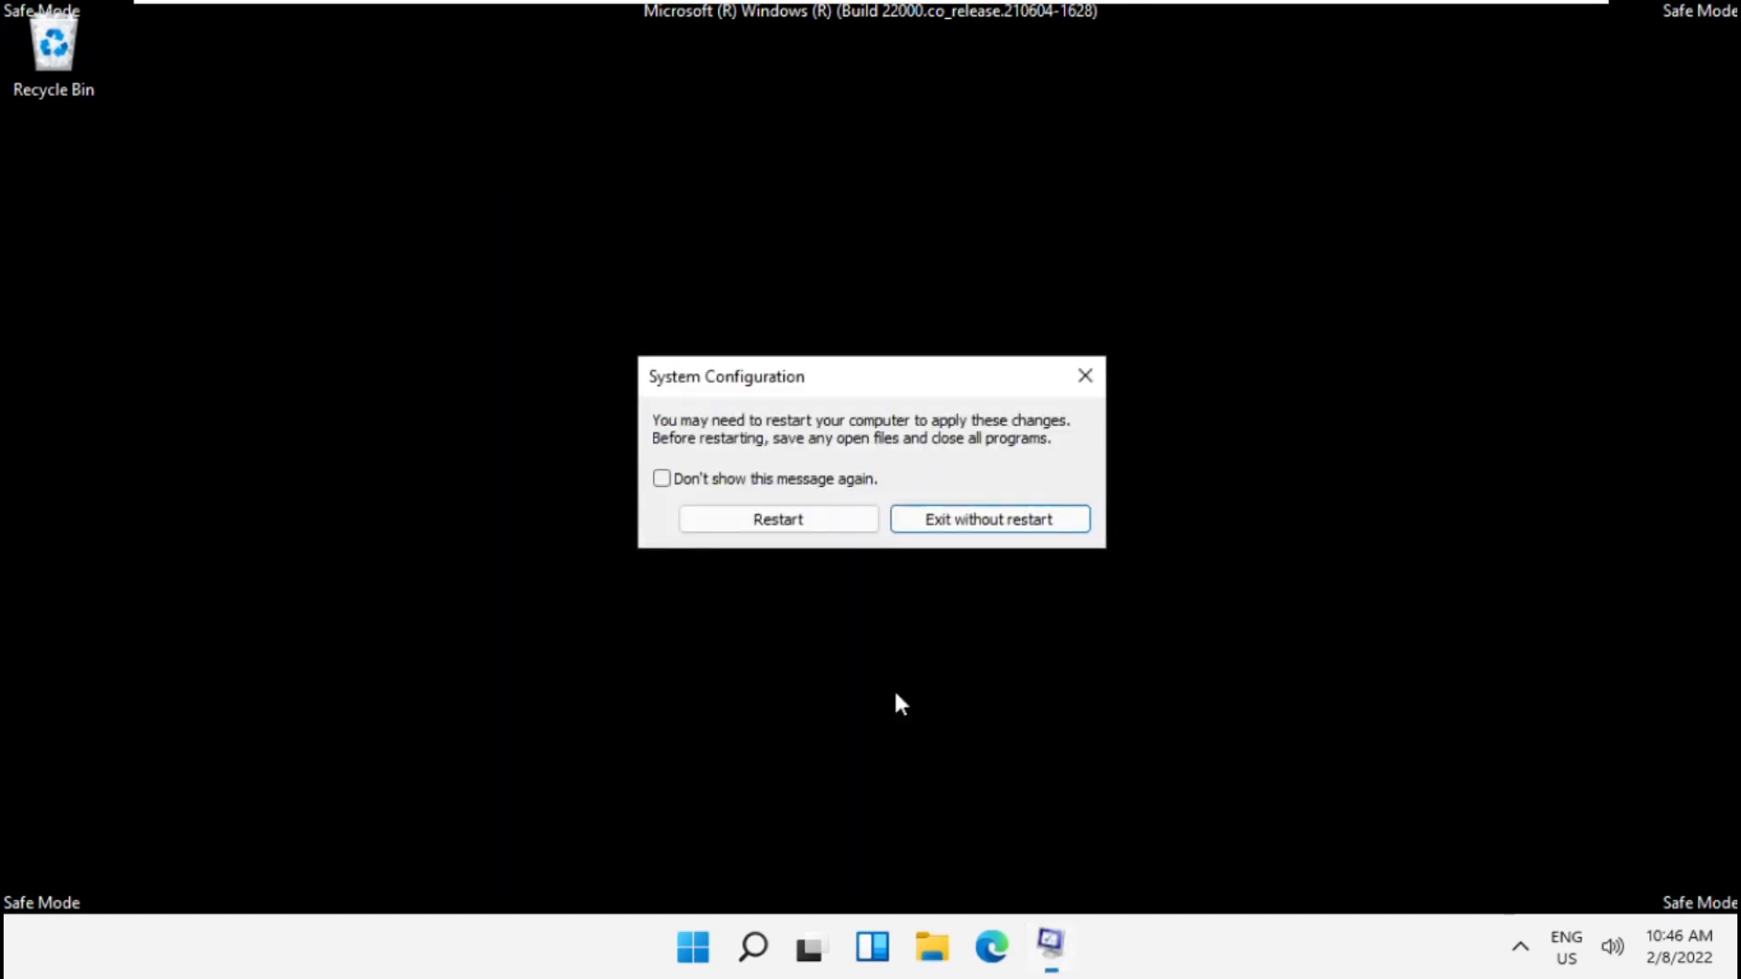
pyautogui.click(778, 519)
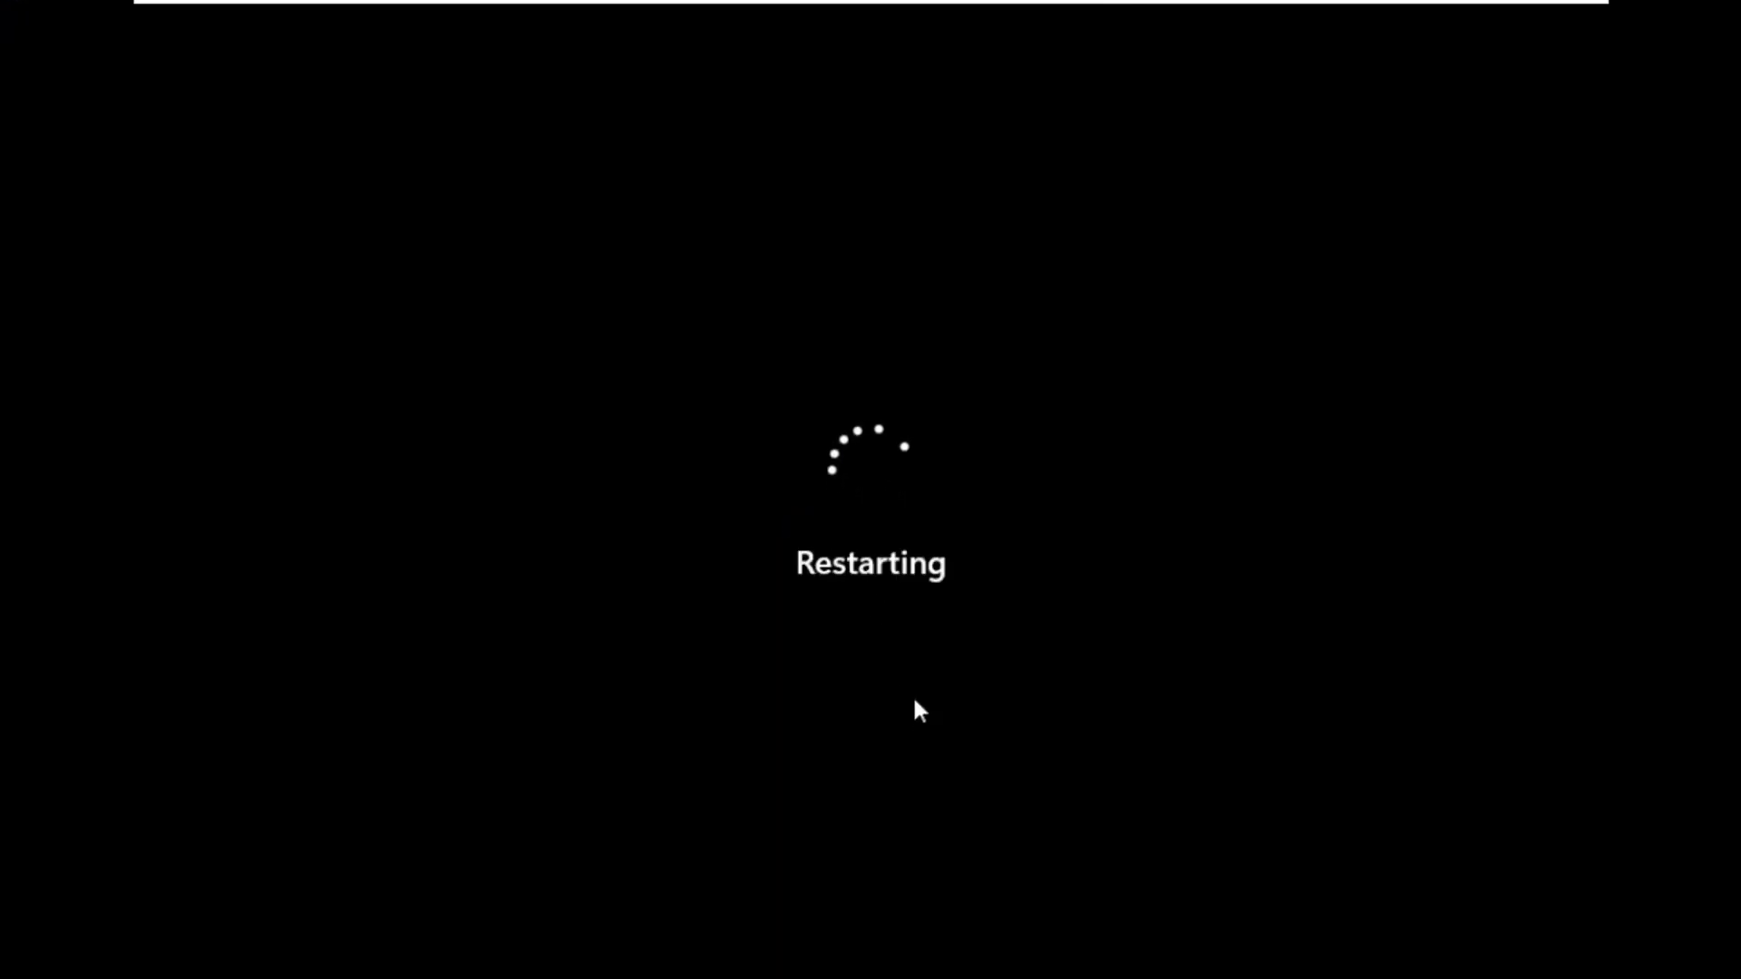